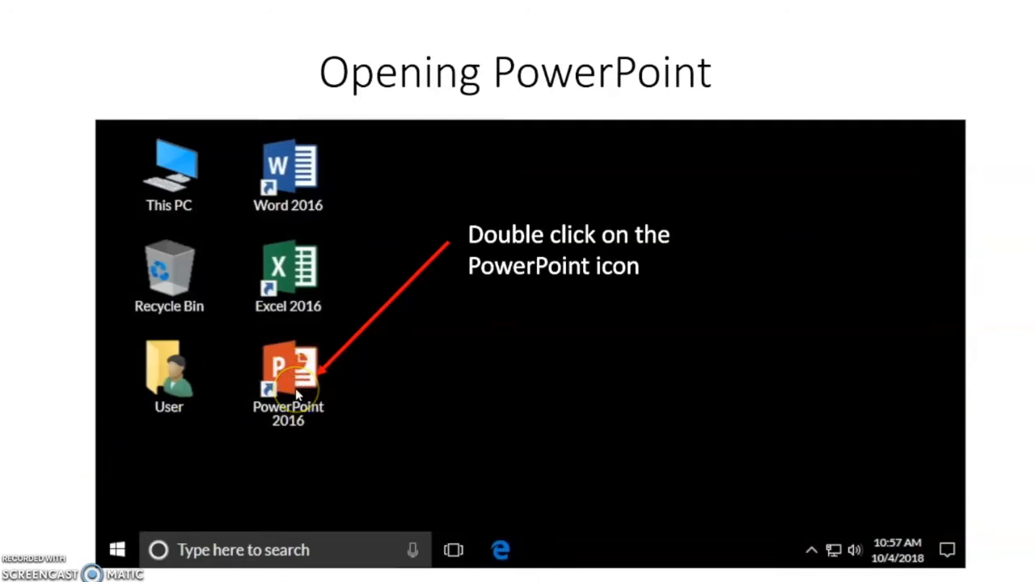
Advance the slideshow to the Inside PowerPoint slide and its callout for opening other saved files
double_click(288, 375)
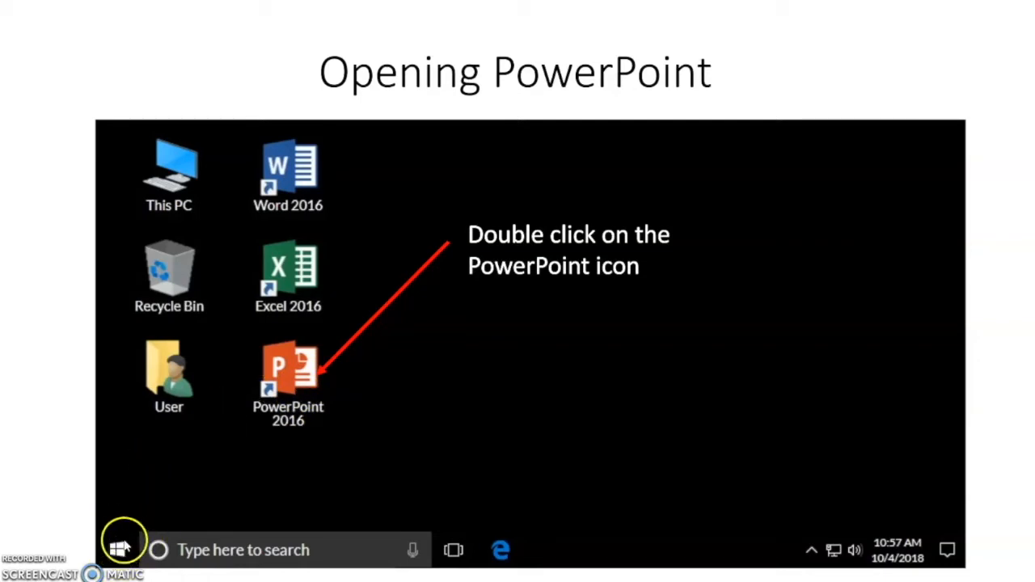
mouse_move(239, 175)
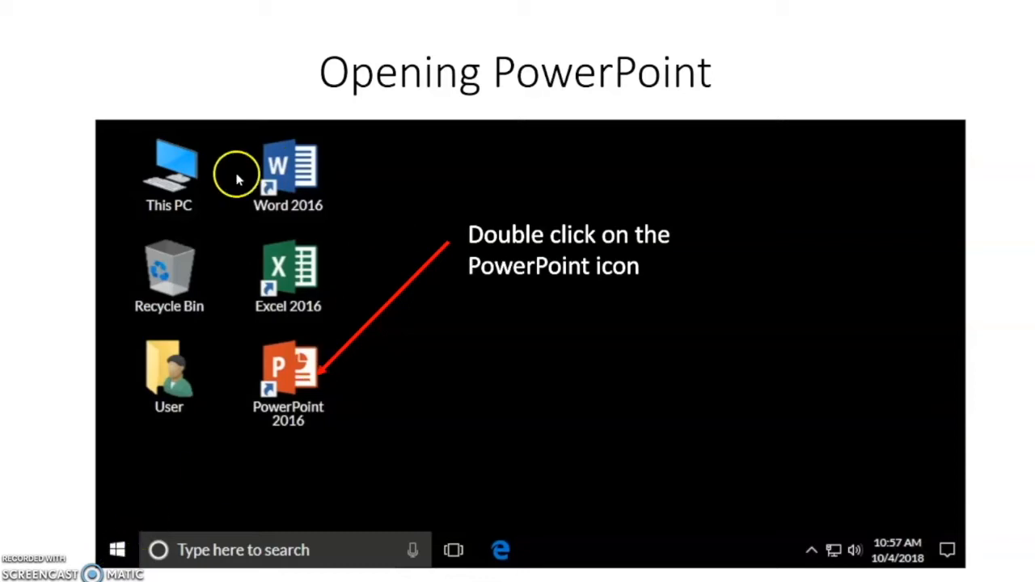
mouse_move(336, 180)
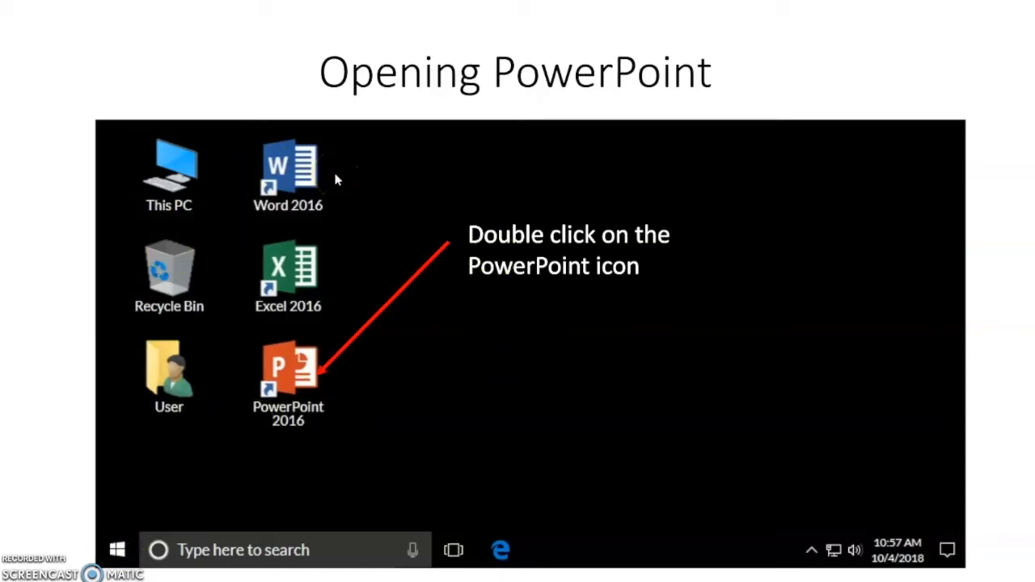
double_click(288, 375)
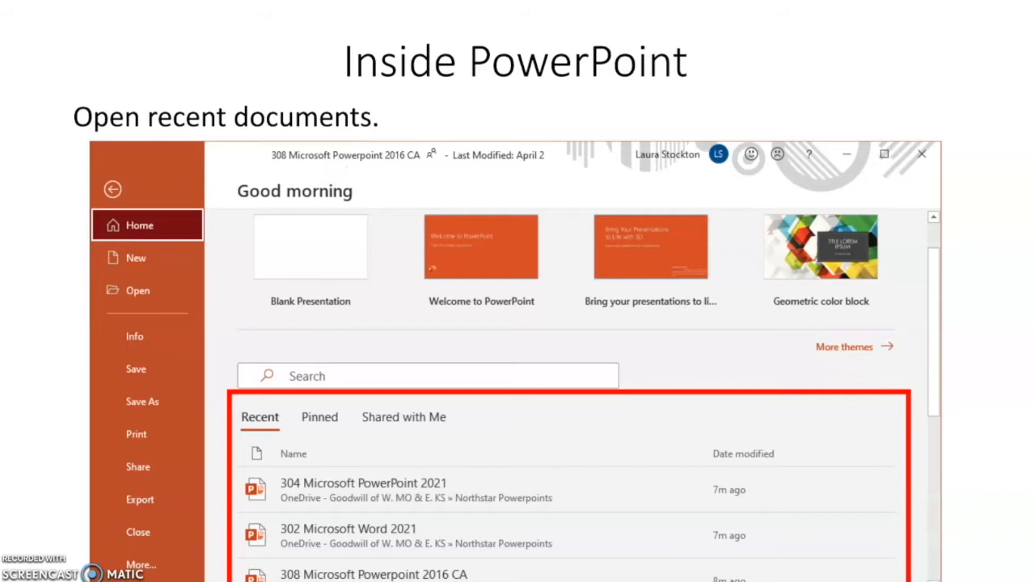
mouse_move(392, 449)
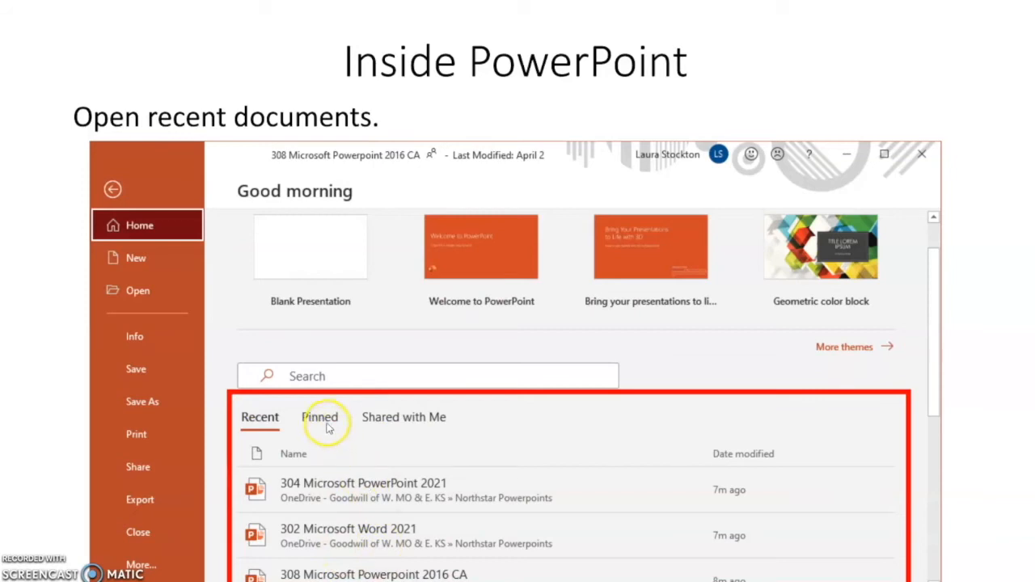
mouse_move(392, 405)
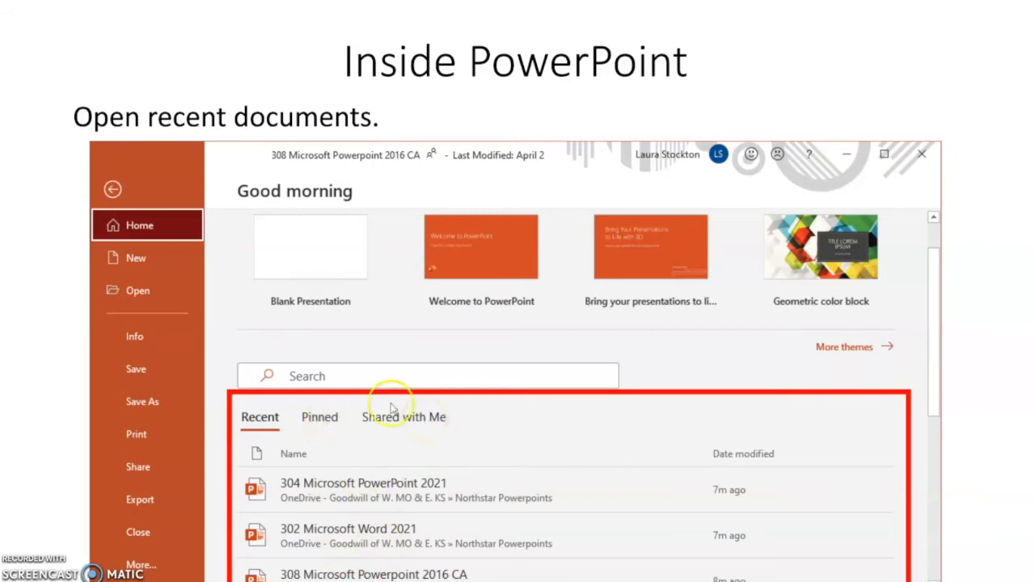
mouse_move(392, 380)
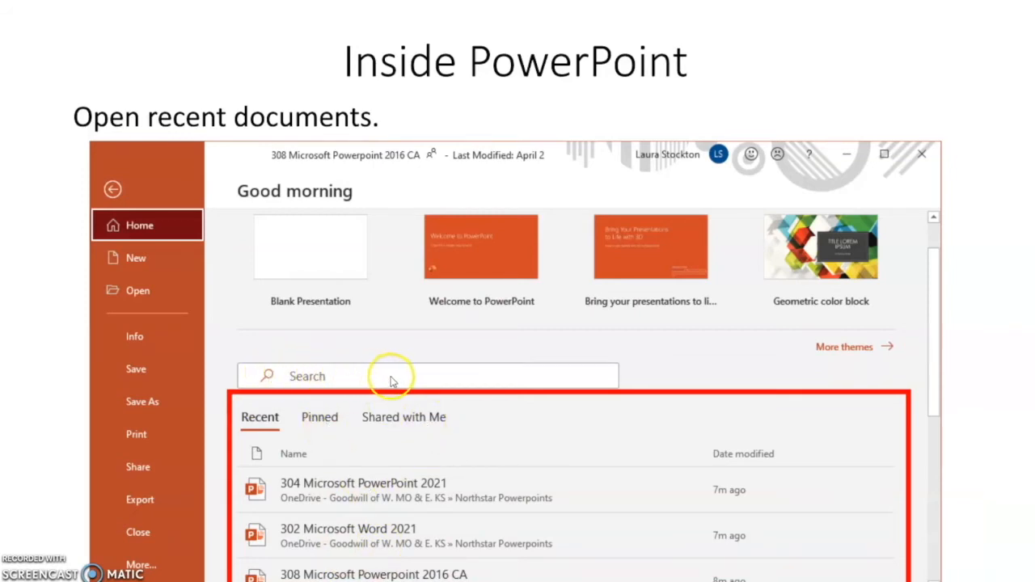
mouse_move(450, 520)
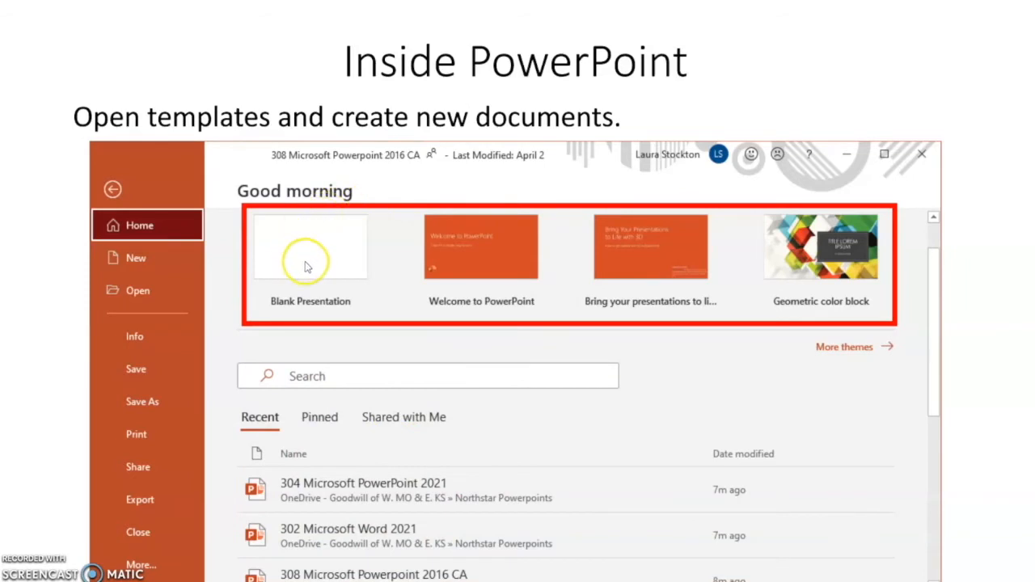
mouse_move(146, 246)
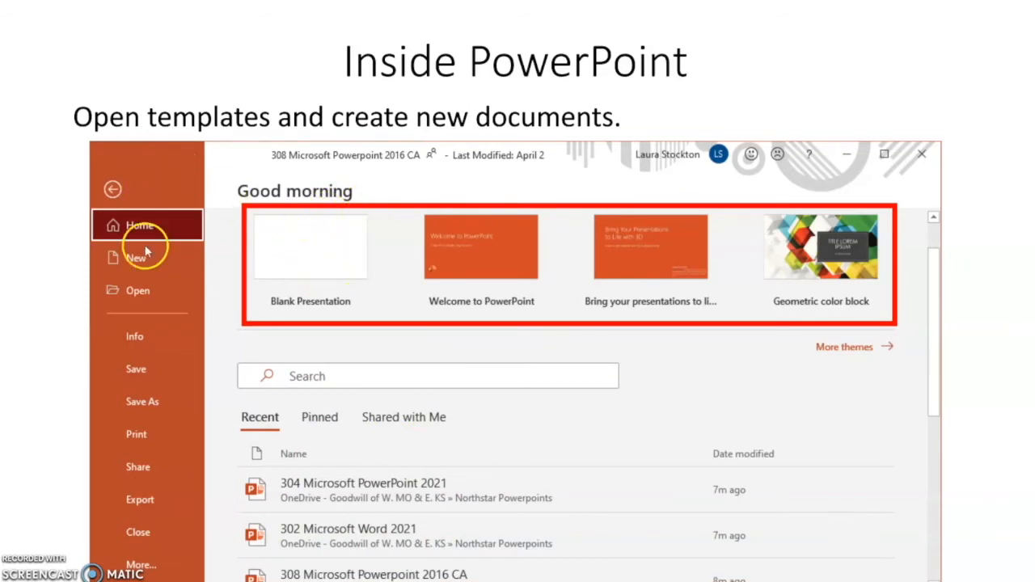
mouse_move(311, 255)
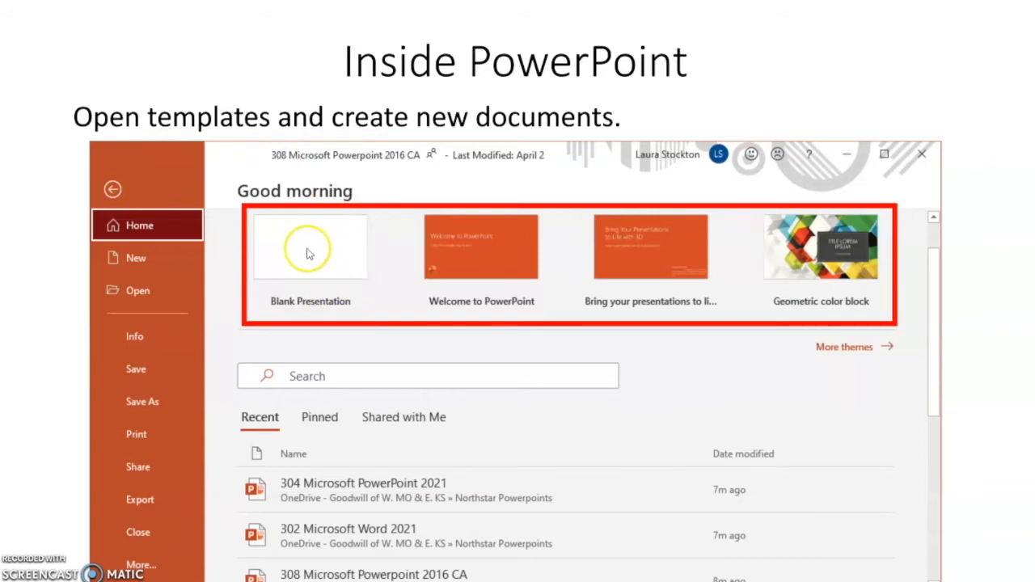
mouse_move(773, 268)
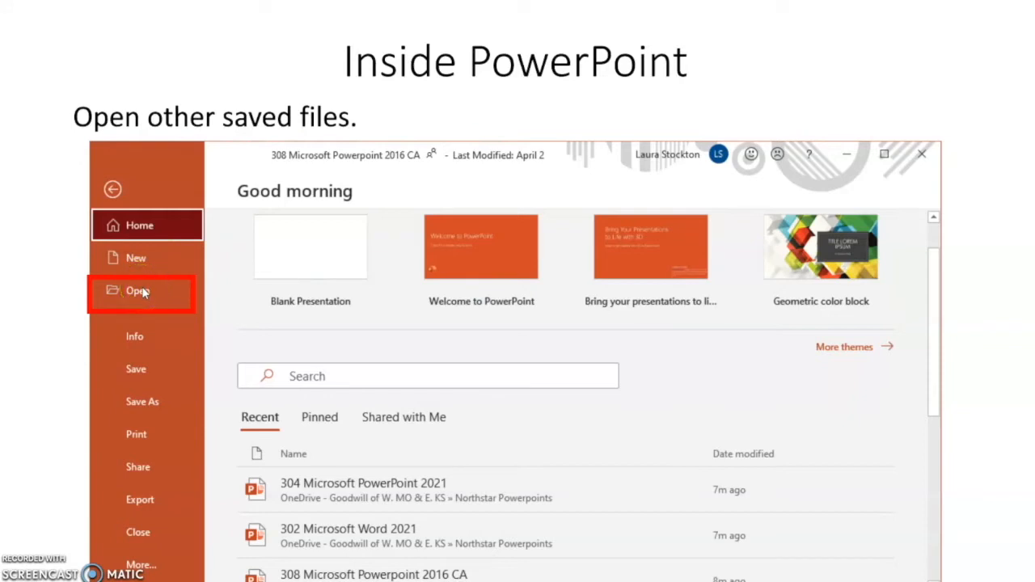
click(143, 291)
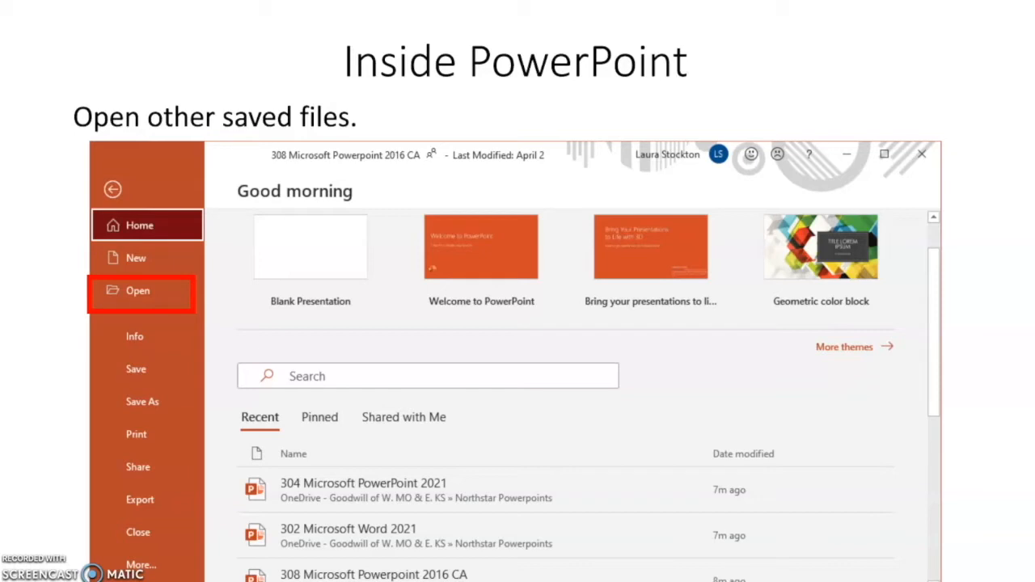
mouse_move(136, 266)
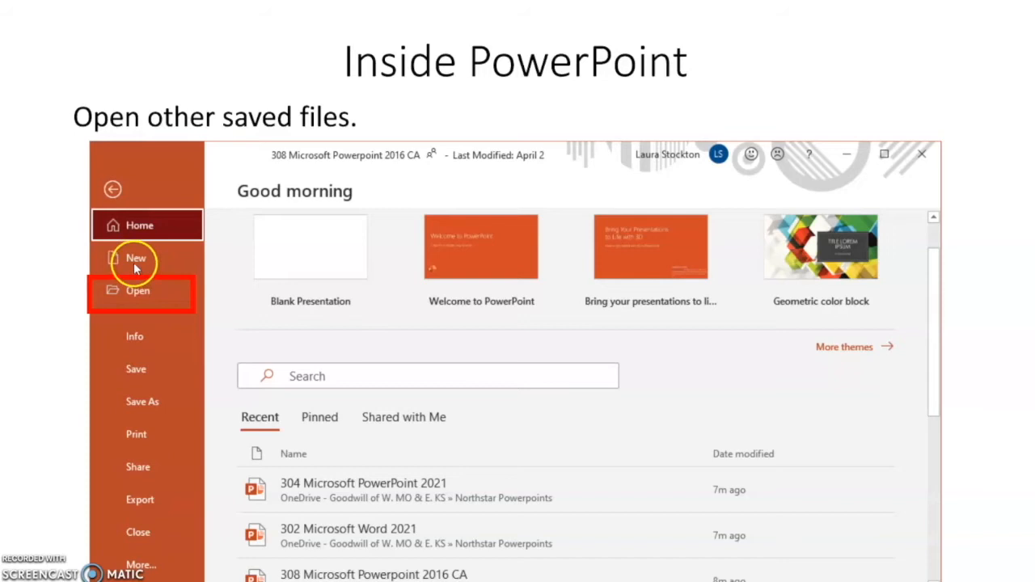
mouse_move(135, 379)
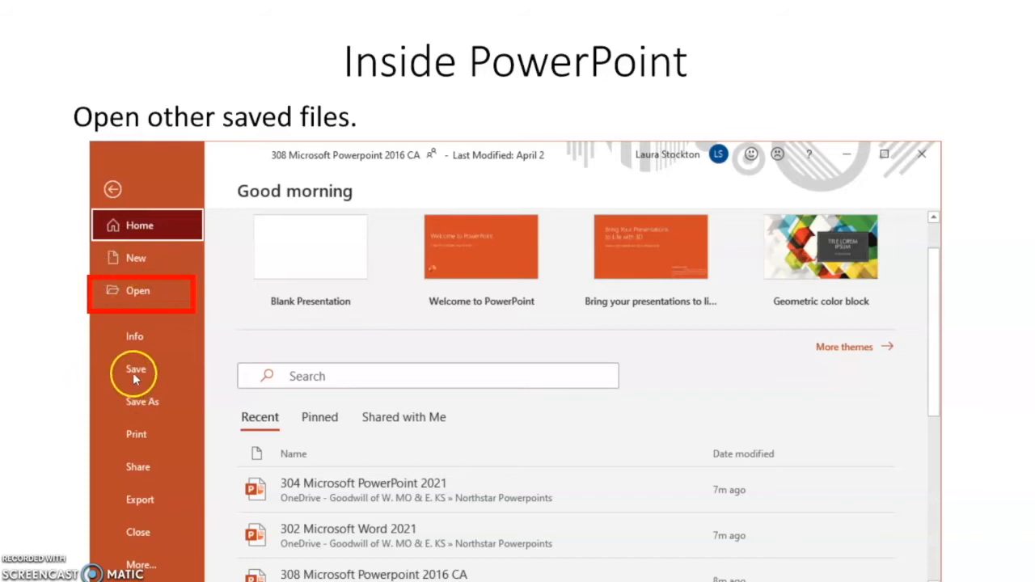
mouse_move(136, 411)
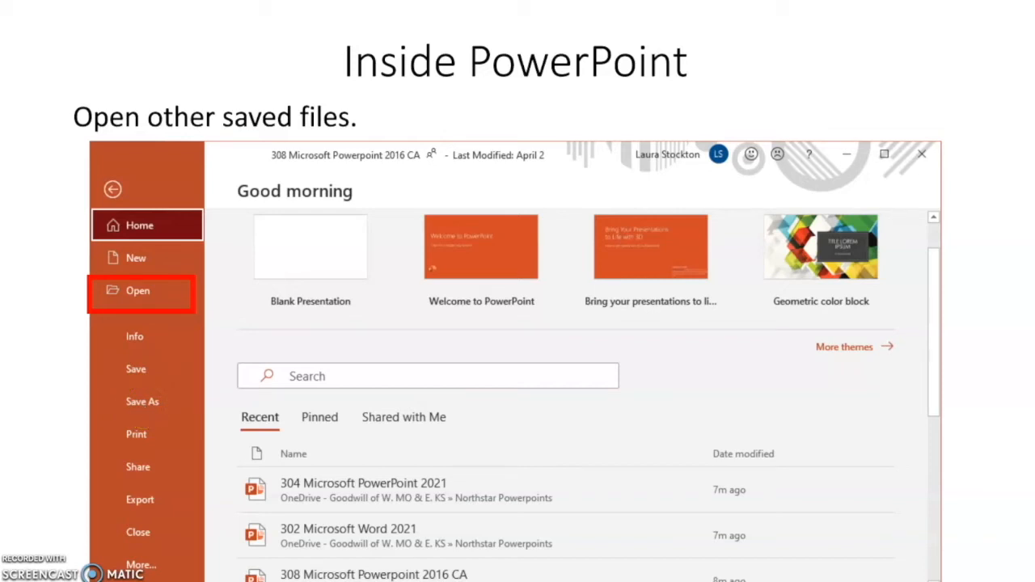
mouse_move(136, 445)
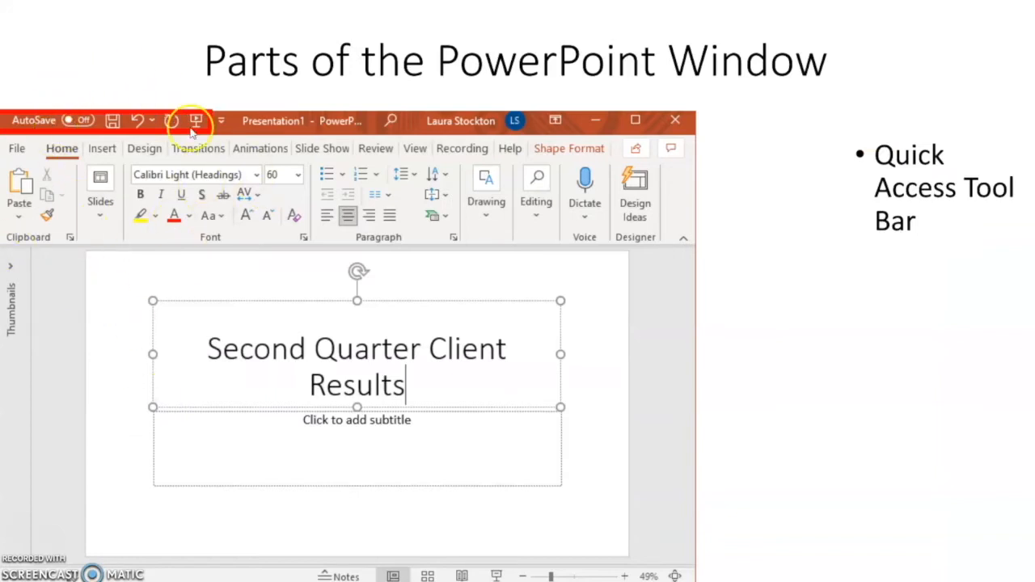
mouse_move(18, 154)
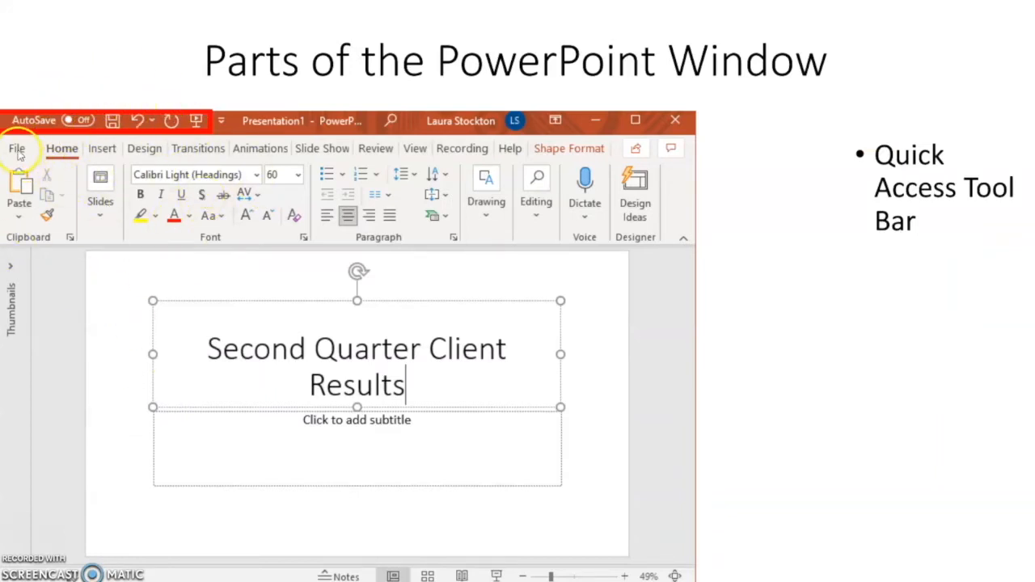
mouse_move(25, 113)
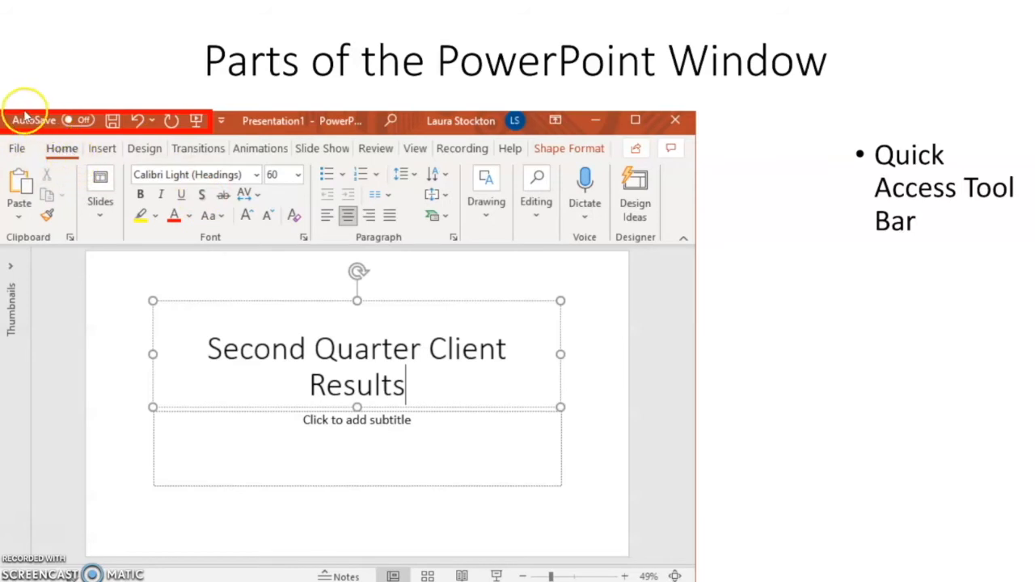
mouse_move(79, 120)
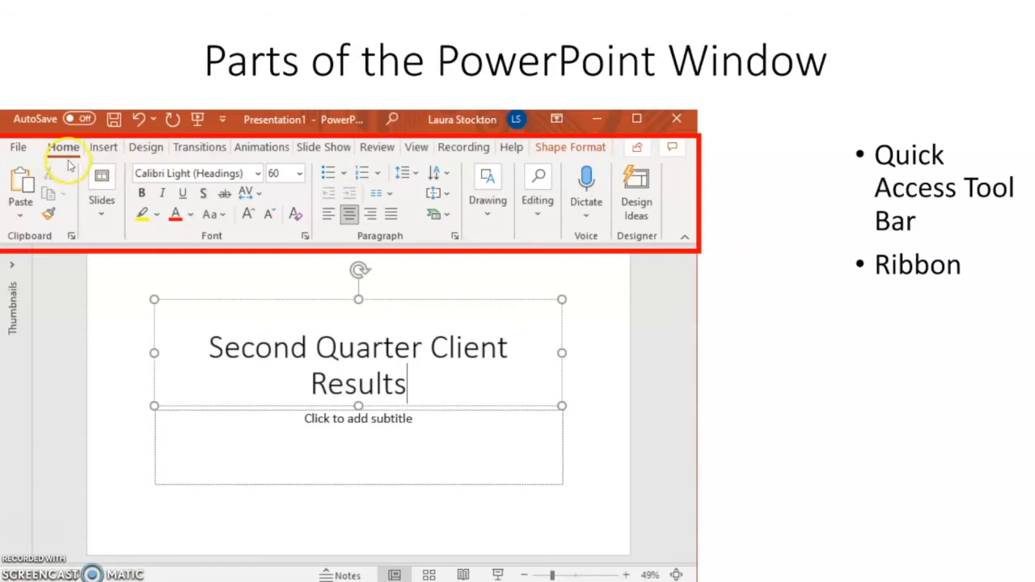
mouse_move(81, 170)
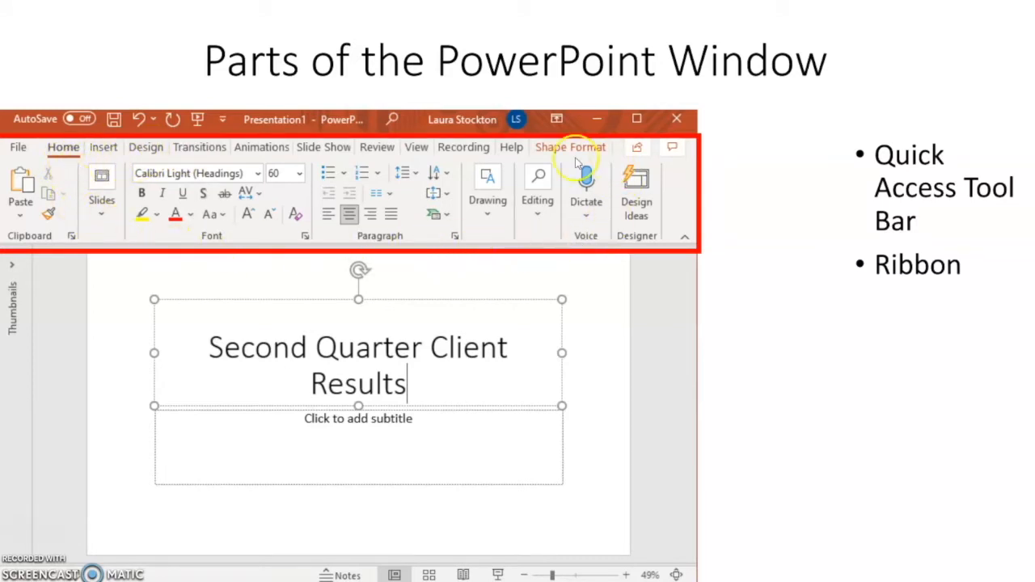
mouse_move(267, 230)
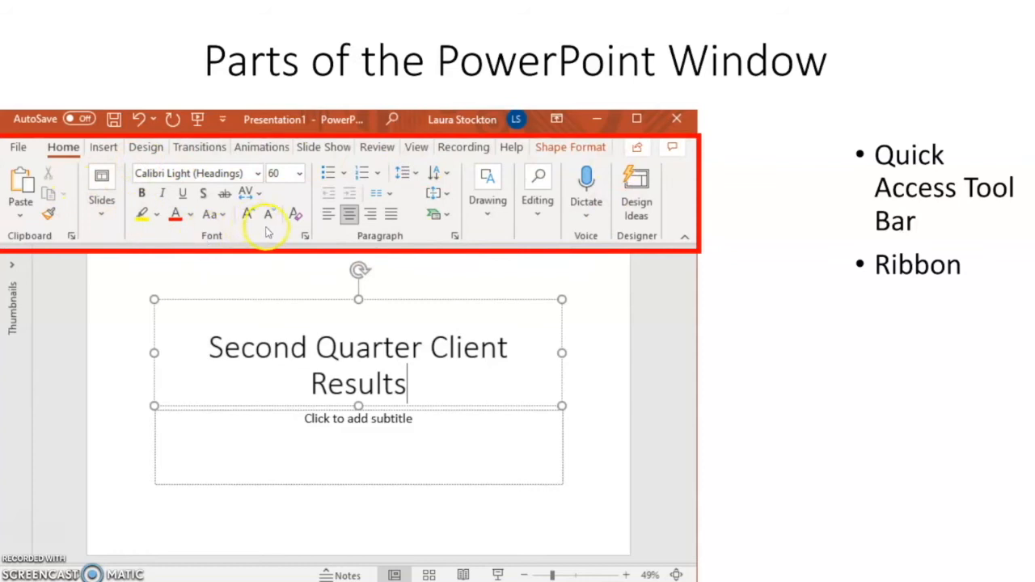
mouse_move(686, 240)
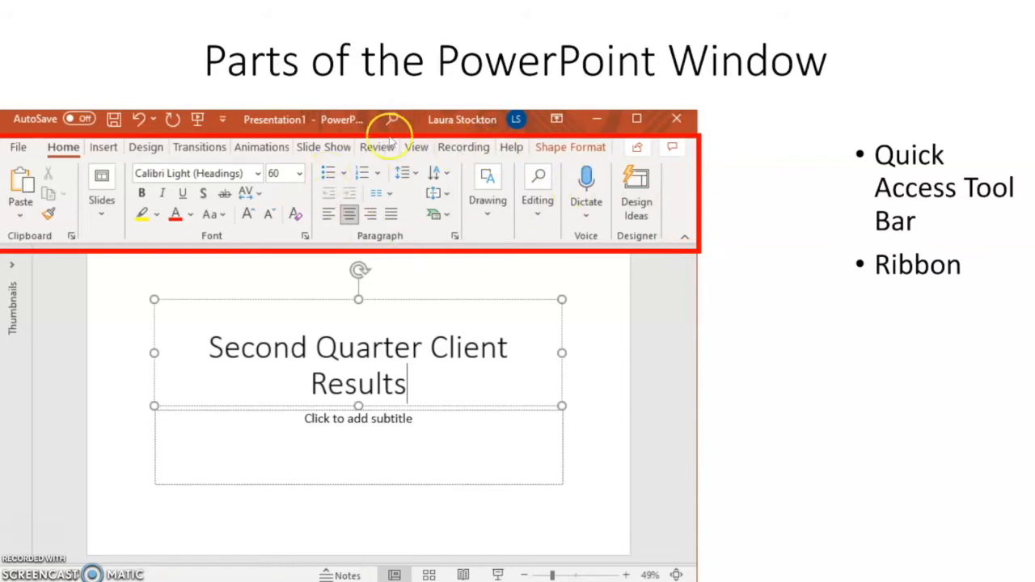
mouse_move(628, 191)
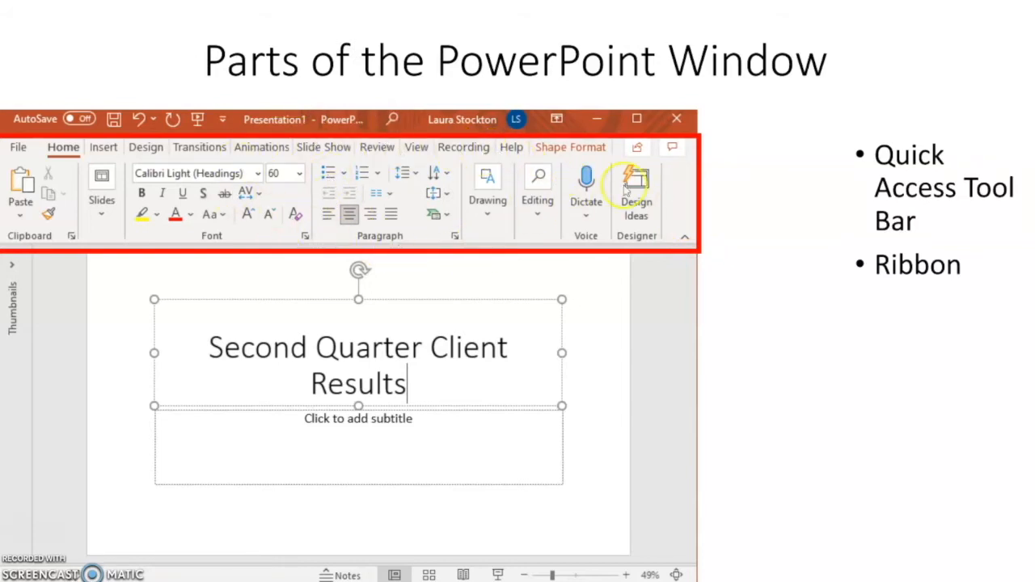
mouse_move(688, 191)
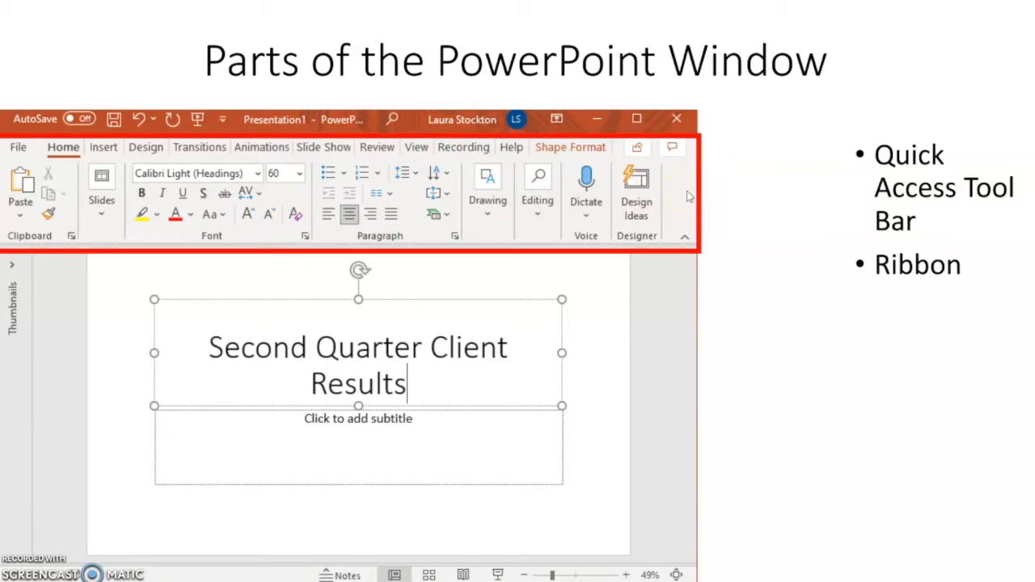
mouse_move(434, 217)
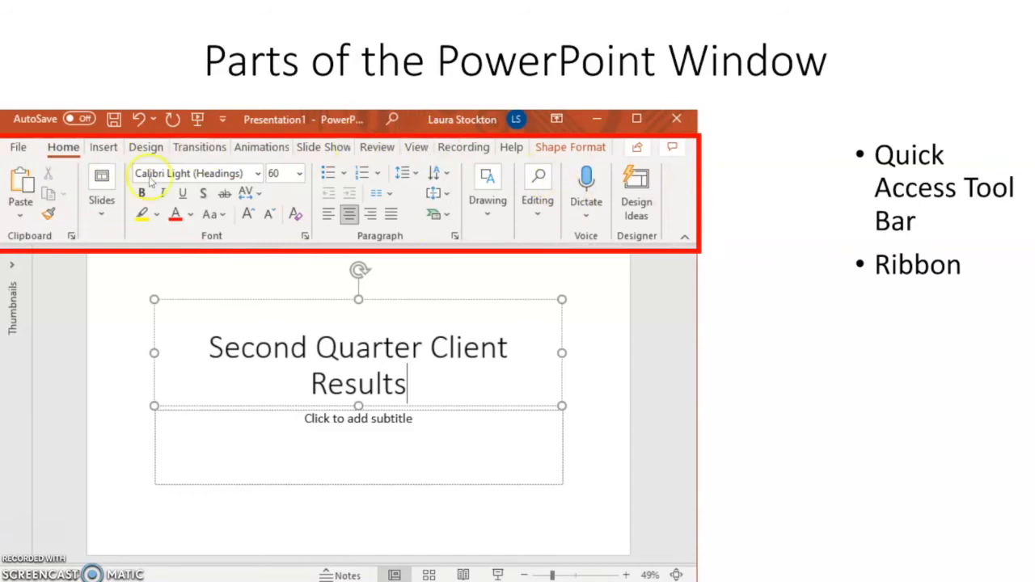
mouse_move(434, 171)
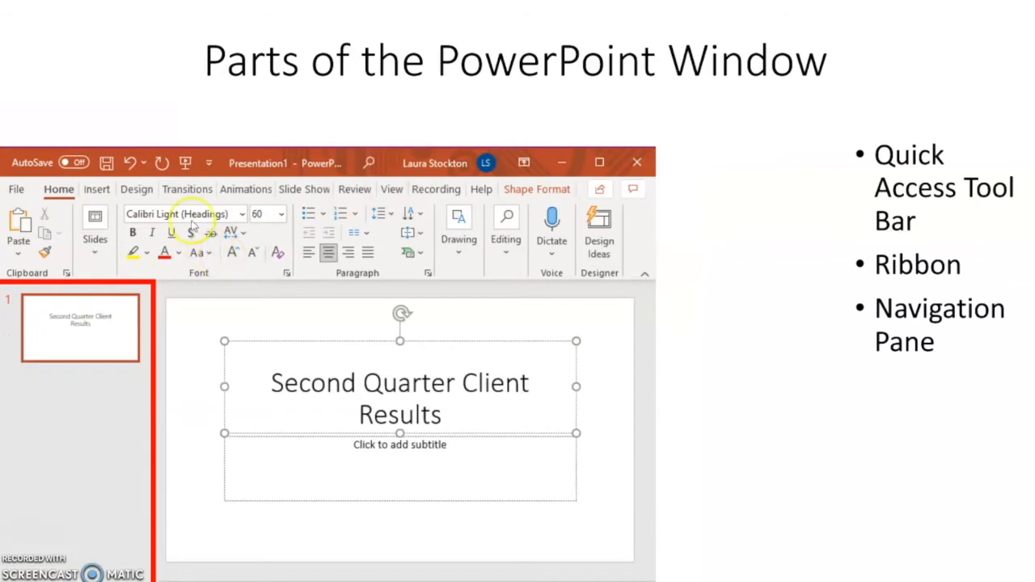
mouse_move(73, 398)
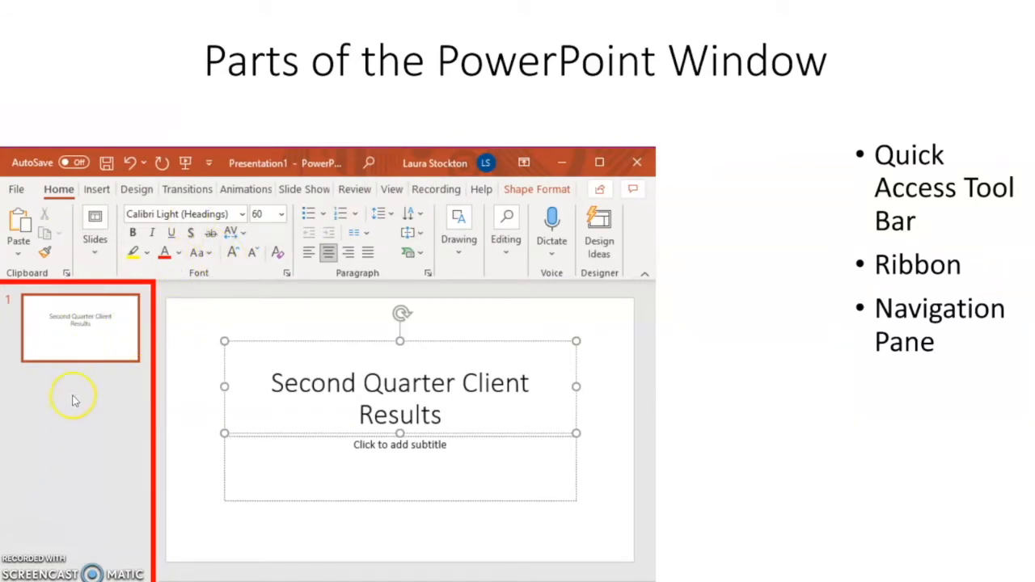
mouse_move(81, 420)
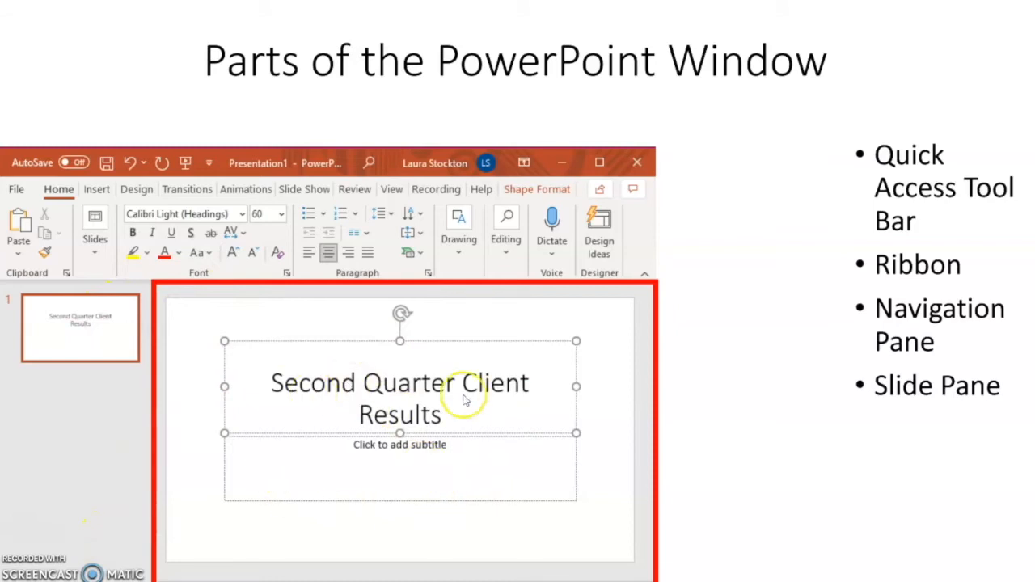
mouse_move(398, 408)
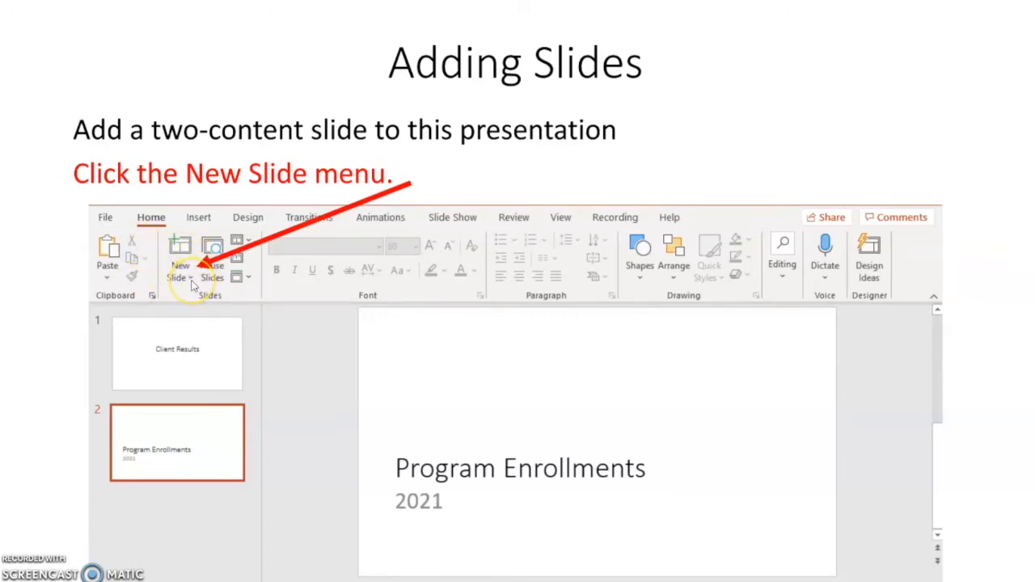
Reveal the Adding Slides step showing the slide layout gallery
click(181, 271)
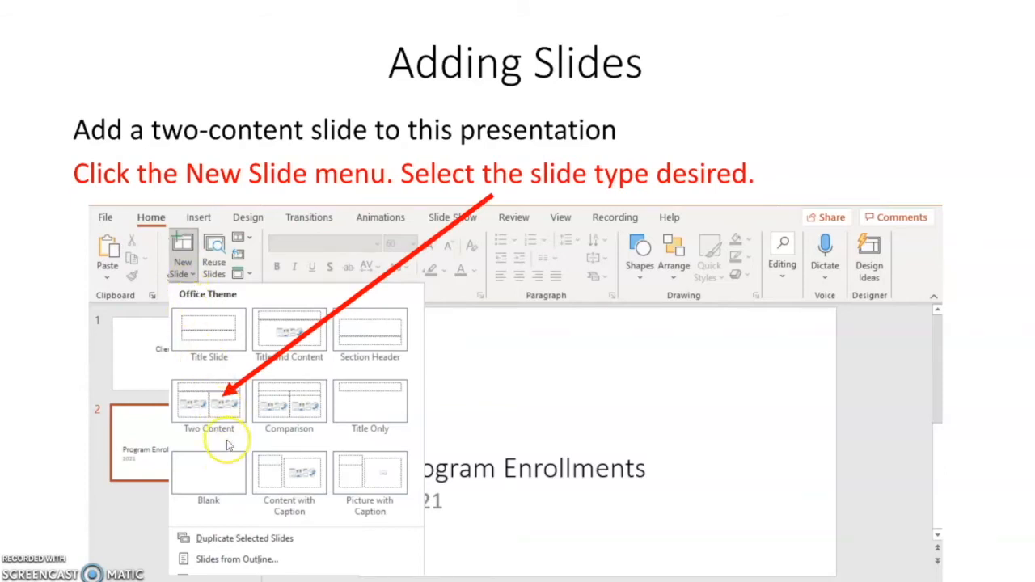
mouse_move(272, 417)
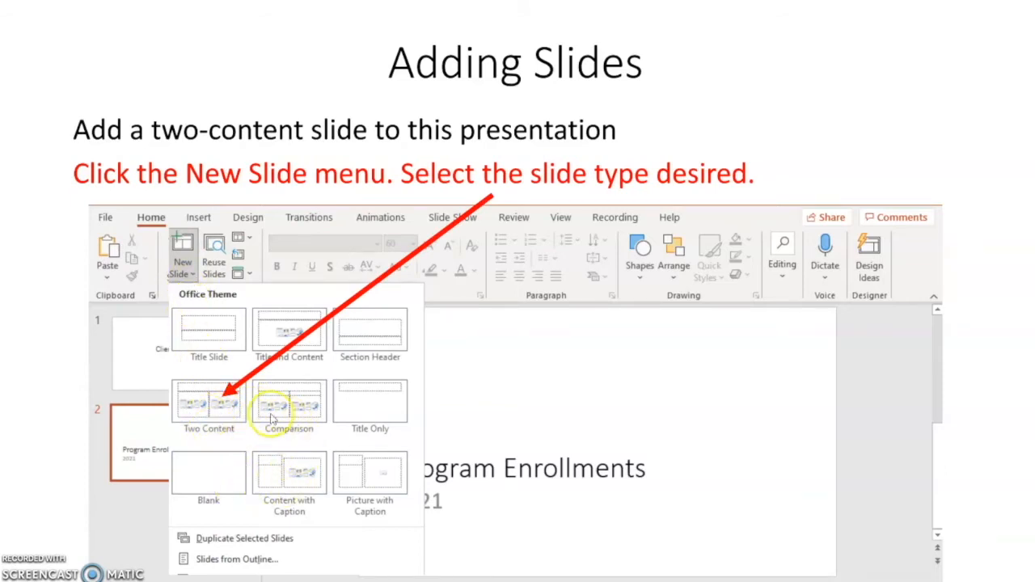
mouse_move(209, 405)
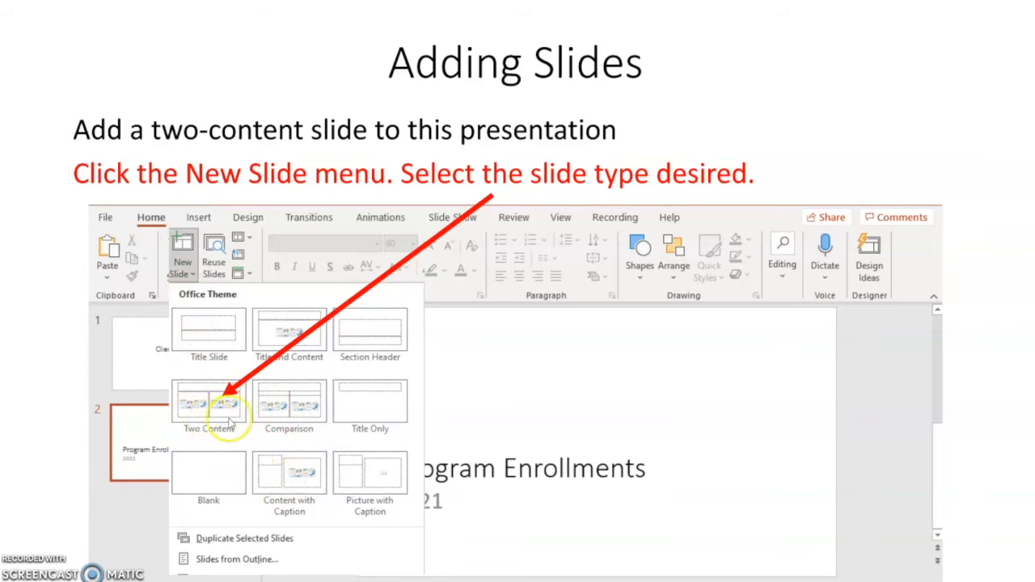
mouse_move(288, 408)
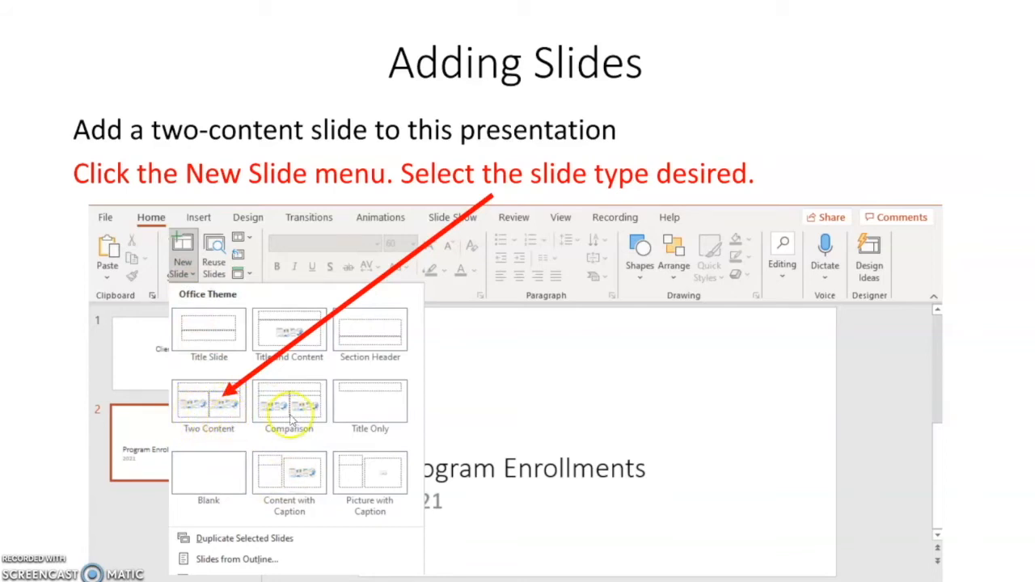
mouse_move(407, 364)
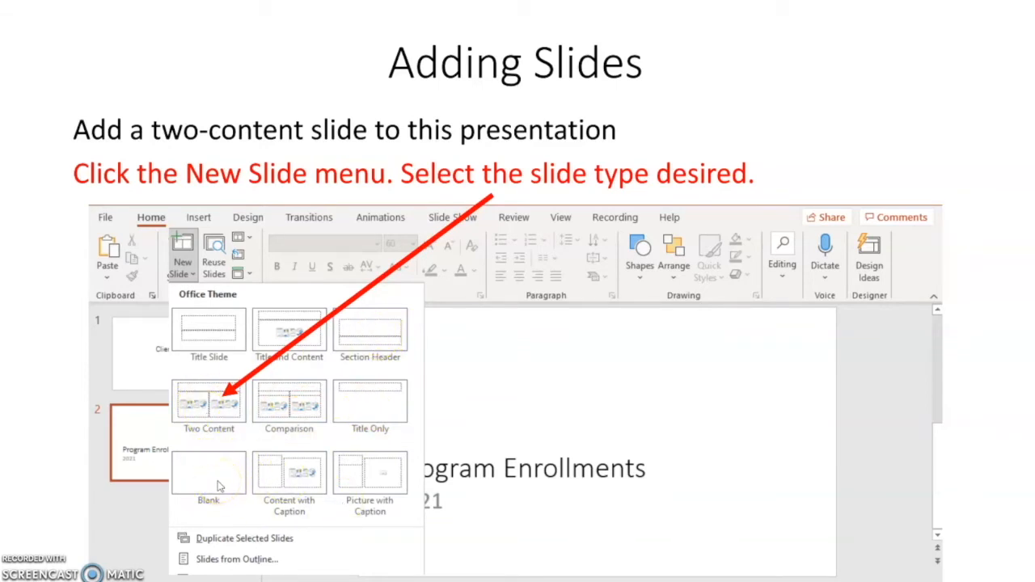
mouse_move(233, 482)
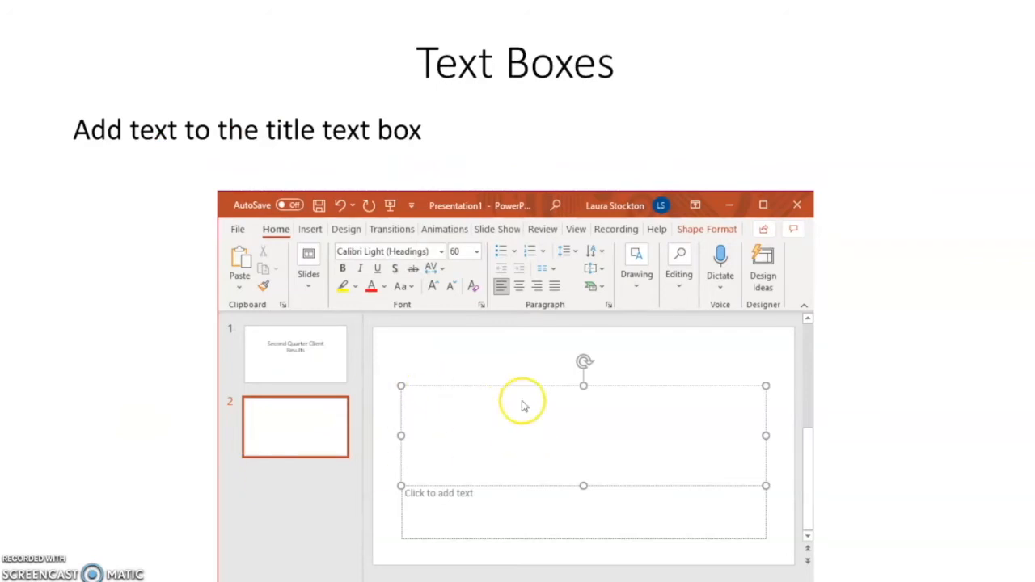
mouse_move(505, 548)
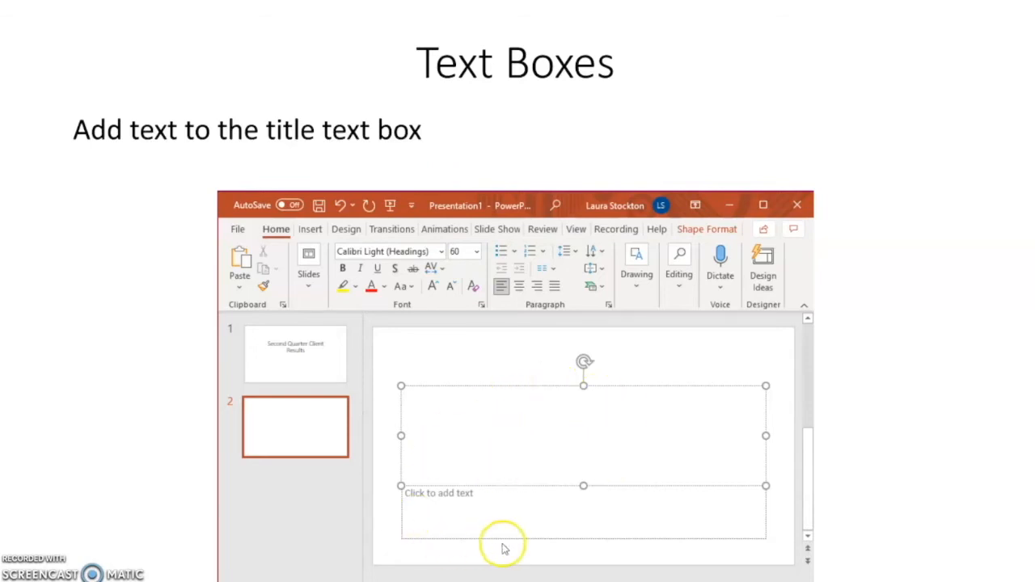
mouse_move(283, 419)
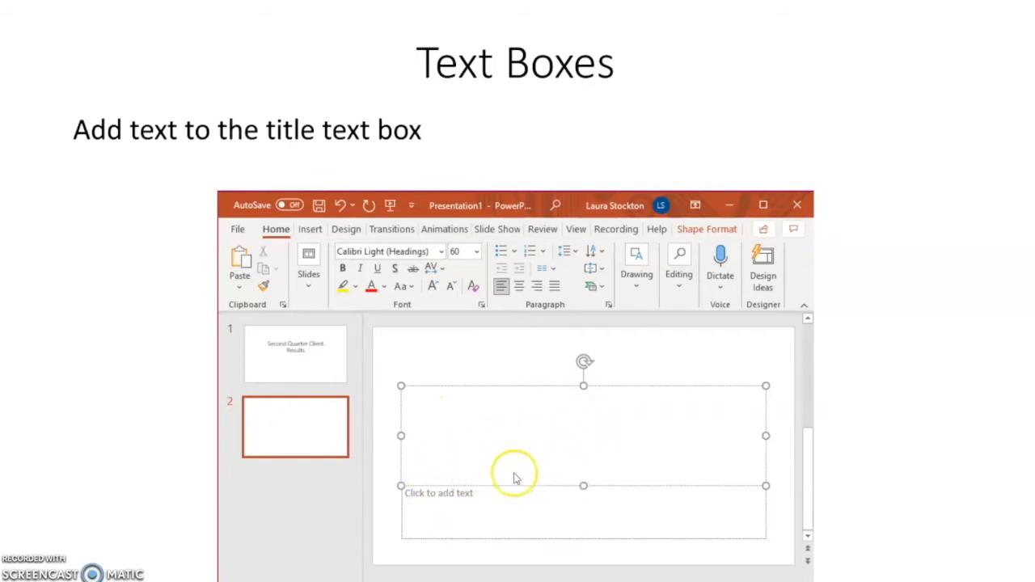
mouse_move(541, 466)
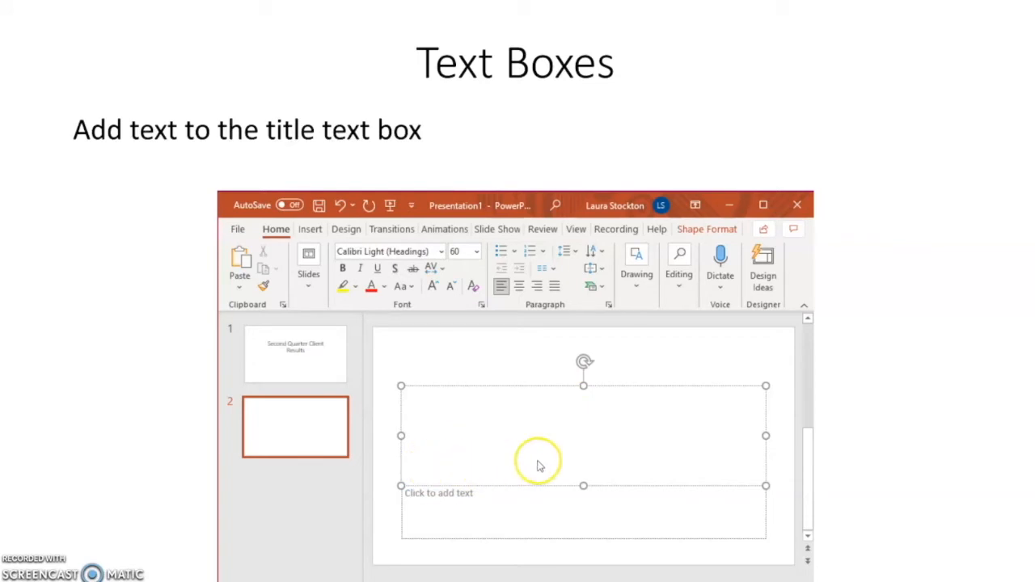
mouse_move(602, 453)
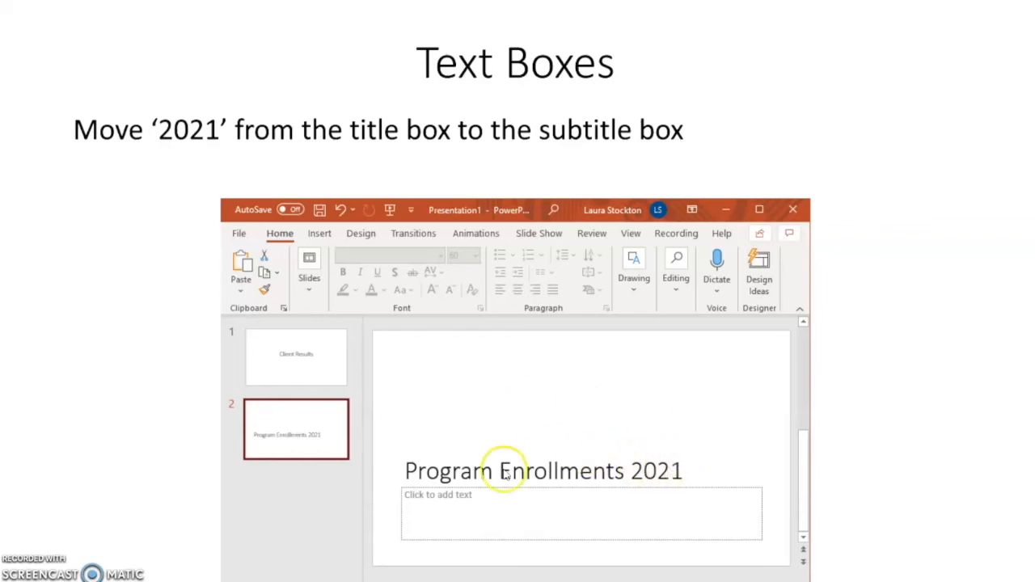
mouse_move(528, 508)
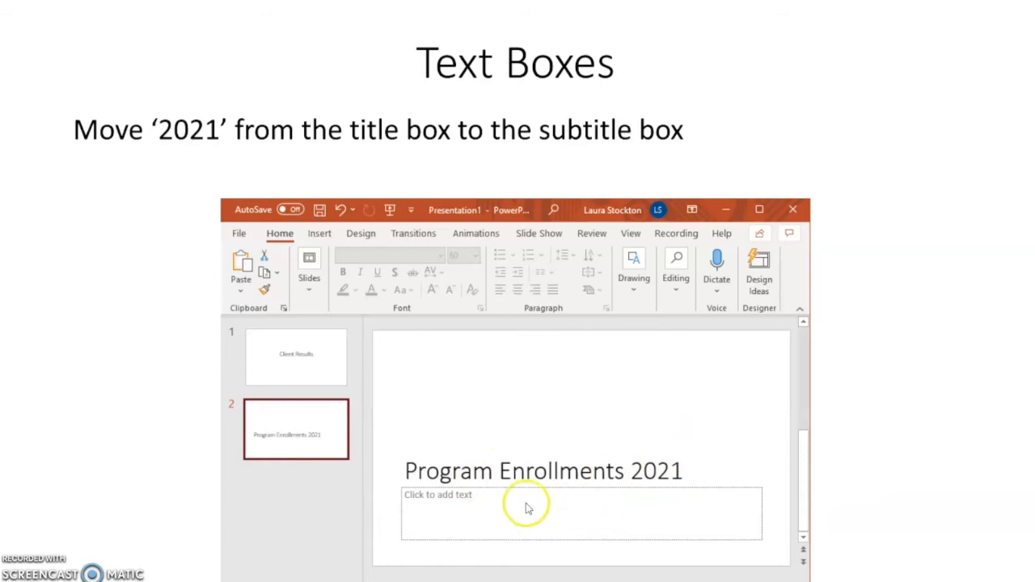
mouse_move(547, 549)
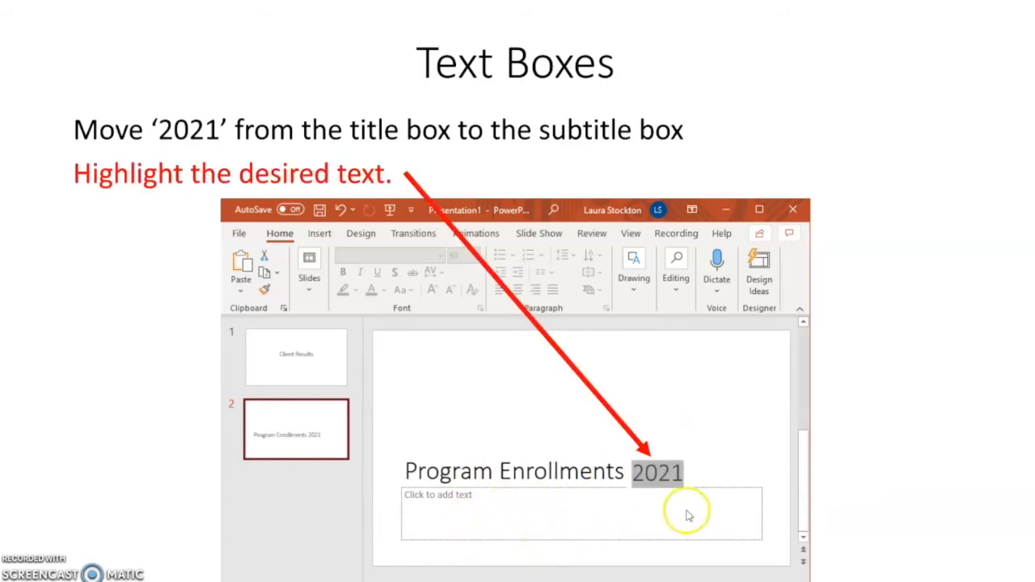
mouse_move(635, 477)
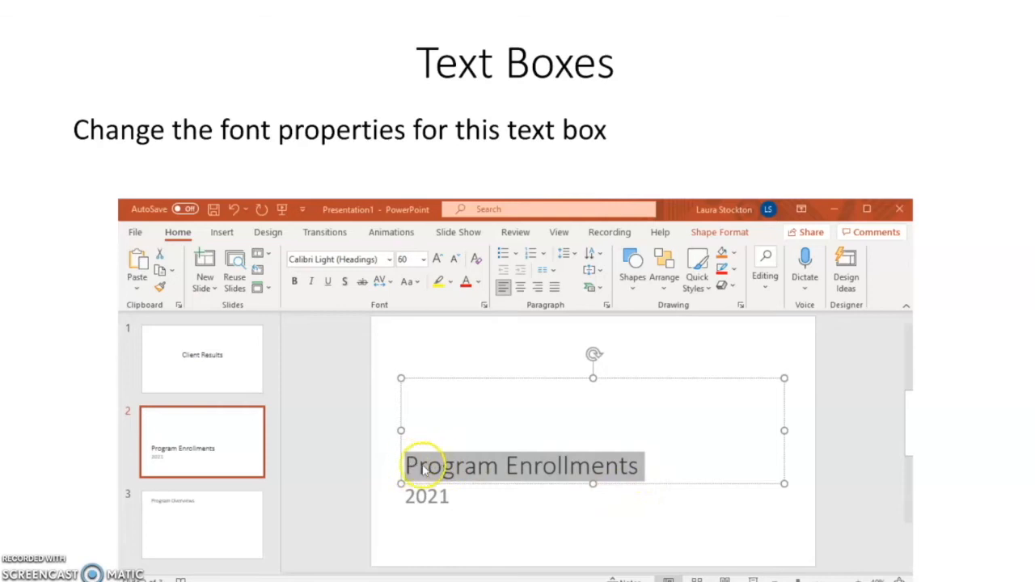
mouse_move(524, 395)
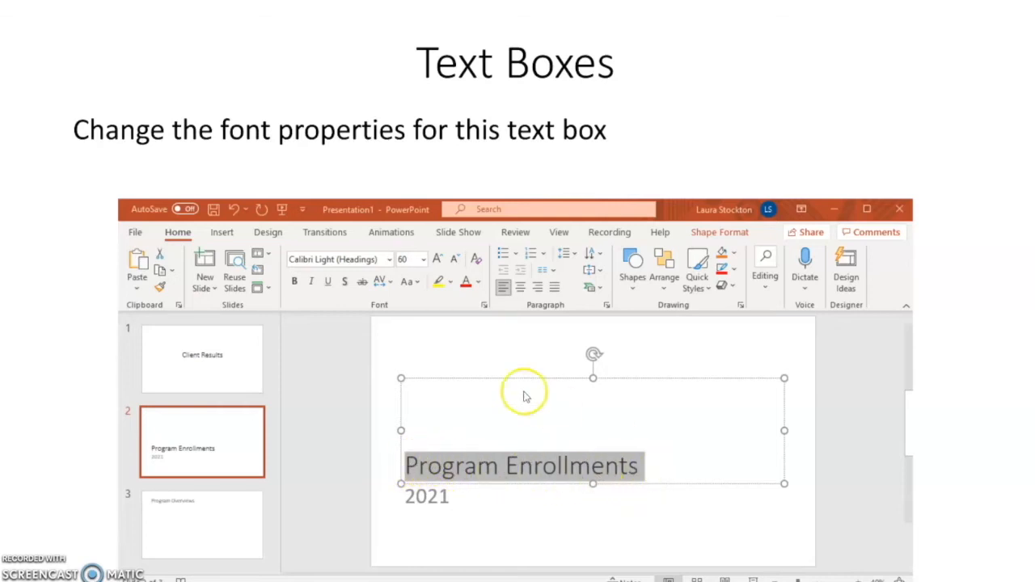
mouse_move(330, 310)
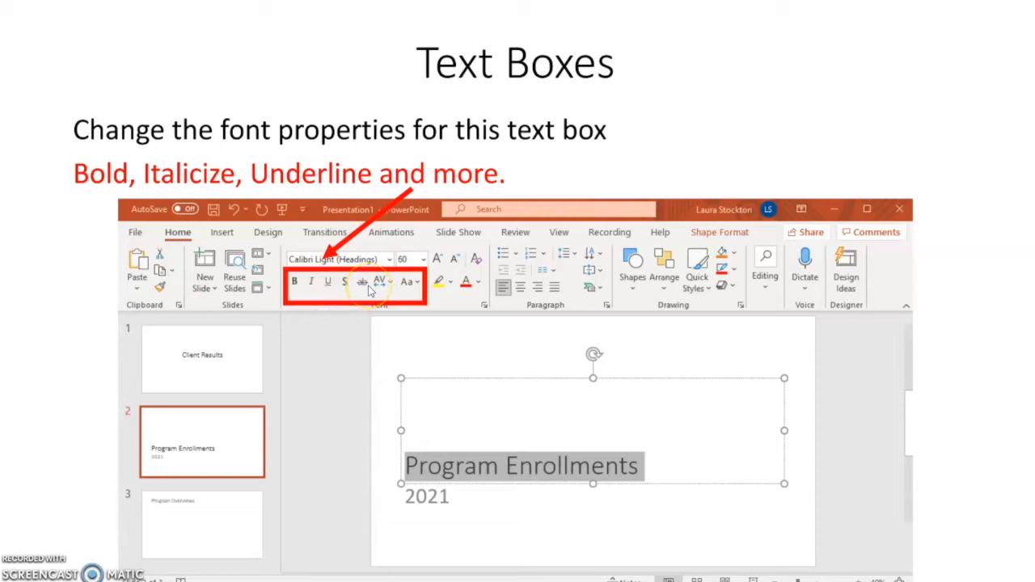
mouse_move(375, 304)
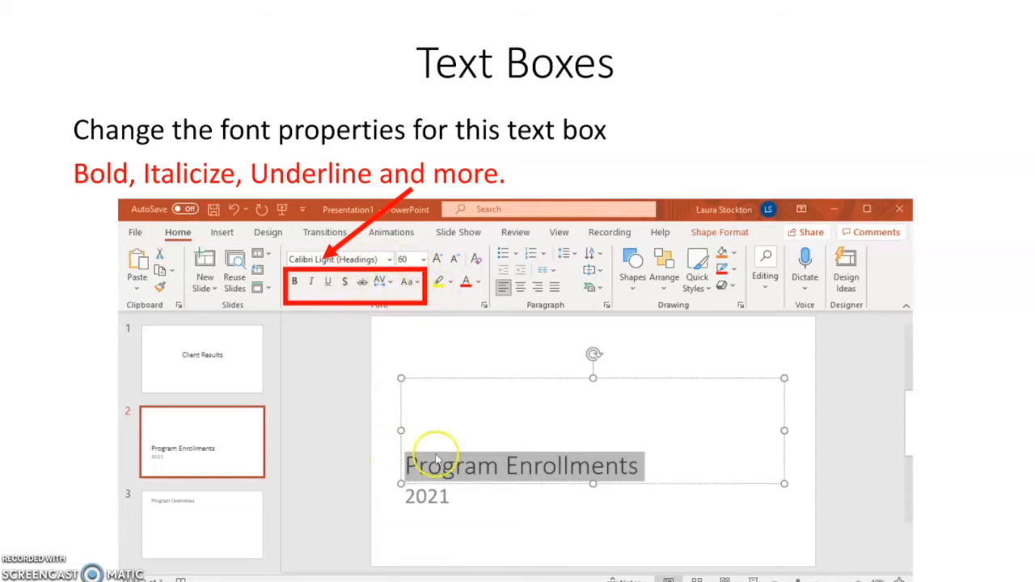
mouse_move(411, 296)
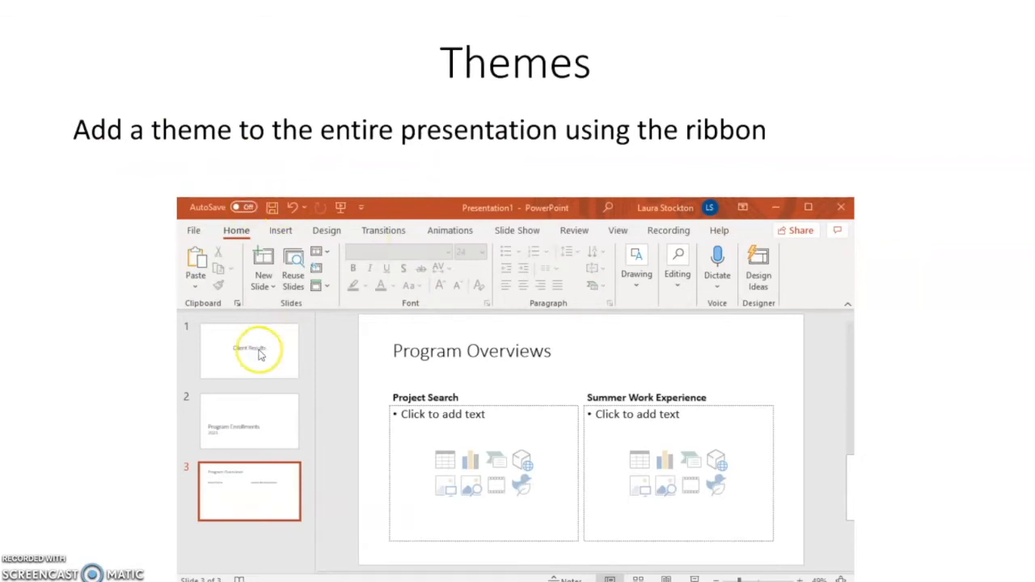
mouse_move(251, 373)
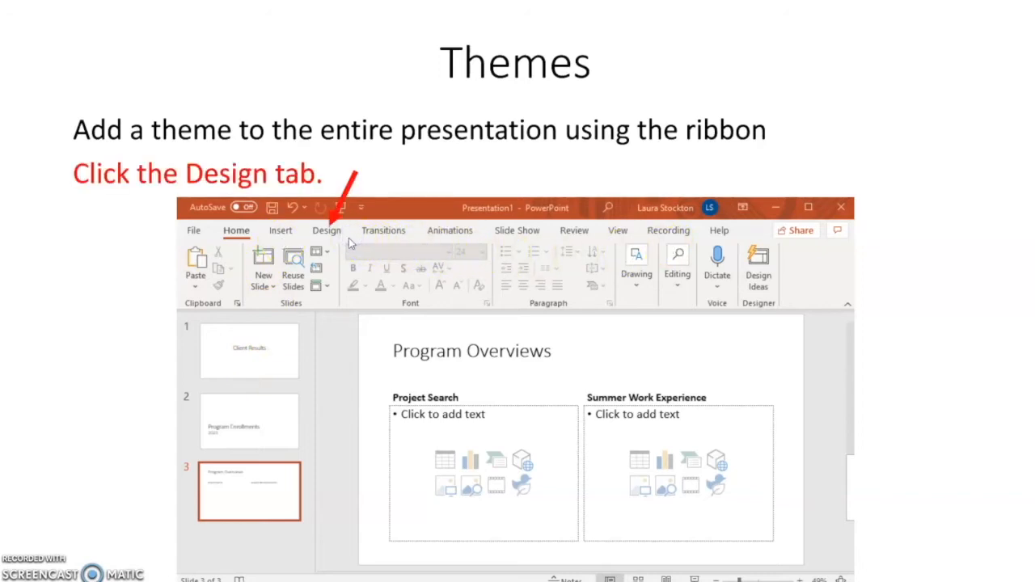
Reveal the theme choices with the purple banner preview, then move on to the Elements slide
click(327, 230)
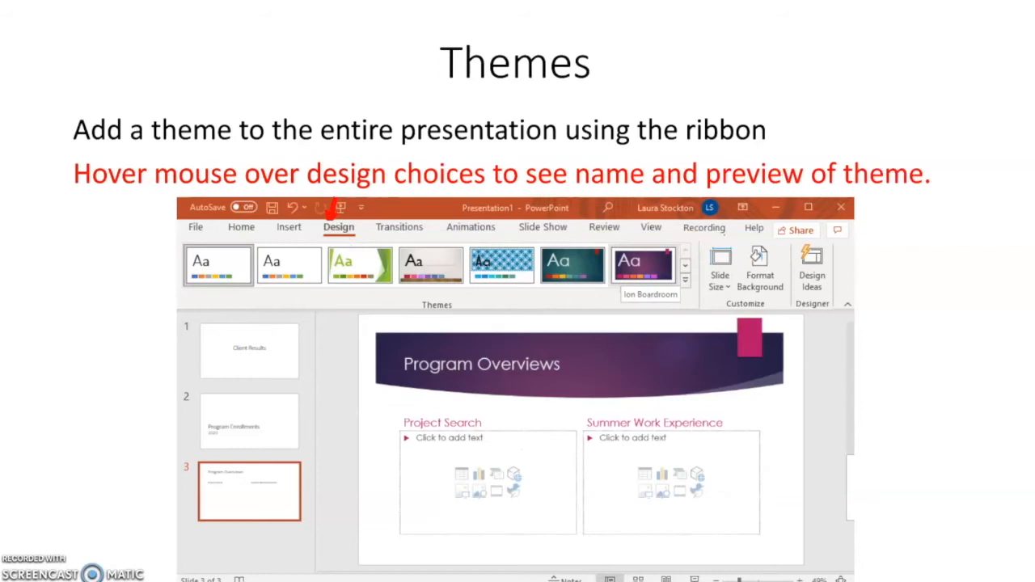
mouse_move(609, 278)
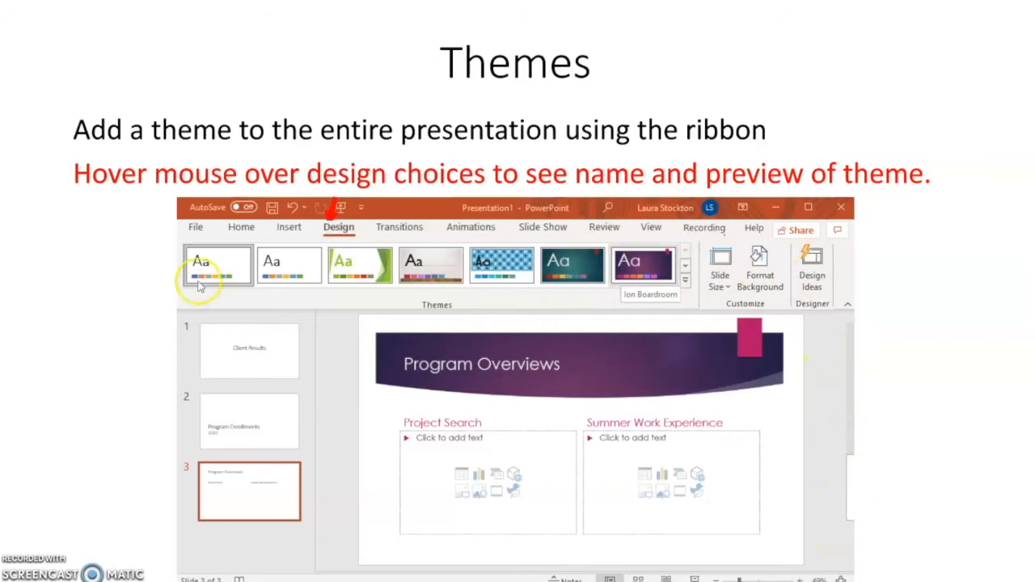
mouse_move(370, 278)
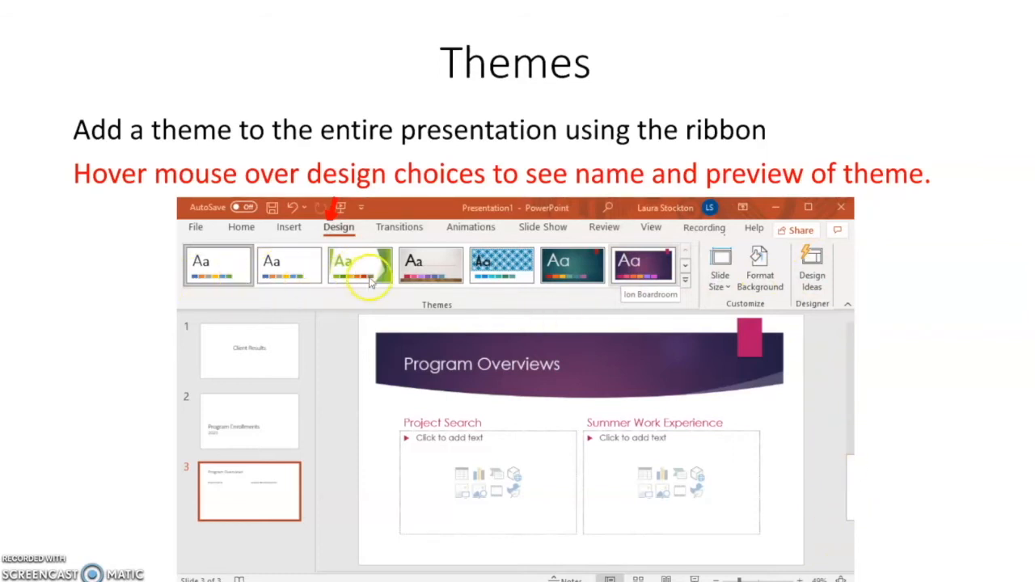
mouse_move(428, 271)
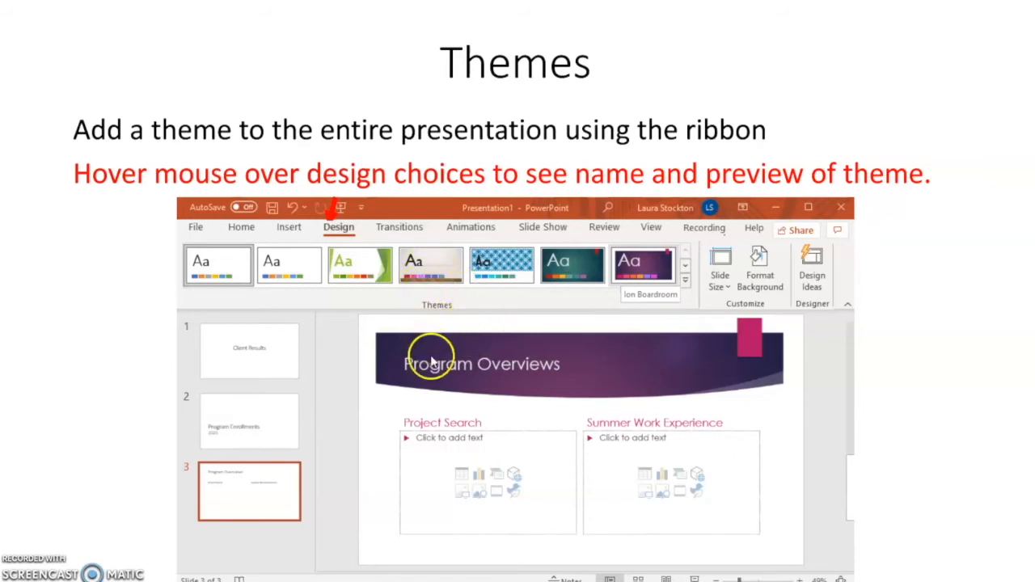
mouse_move(596, 421)
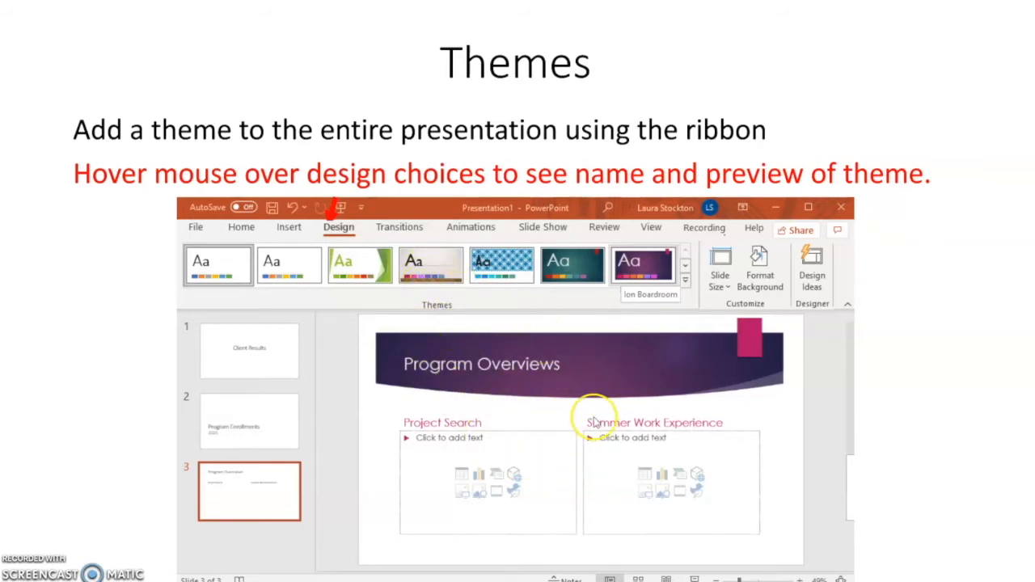
mouse_move(505, 434)
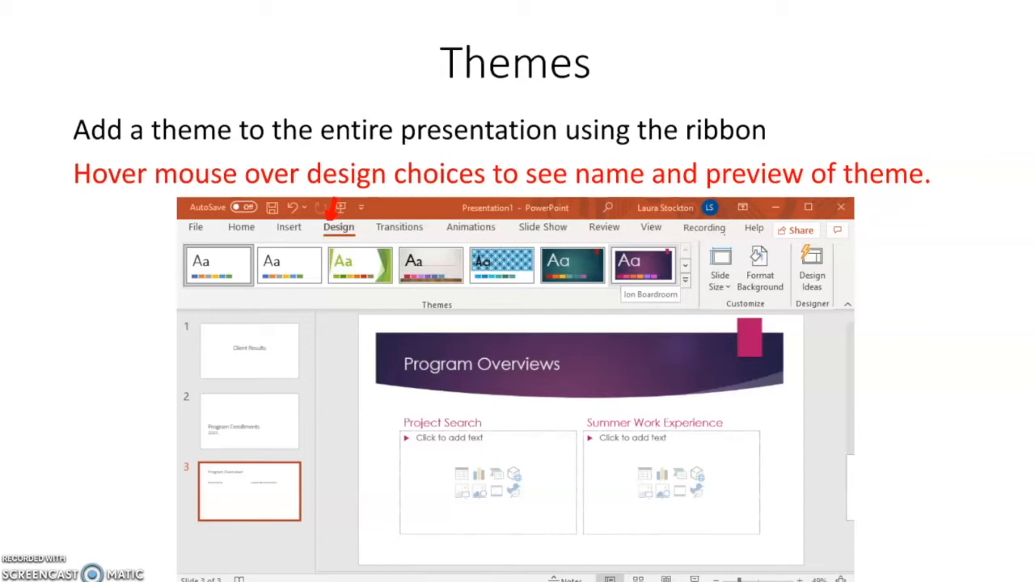
mouse_move(628, 267)
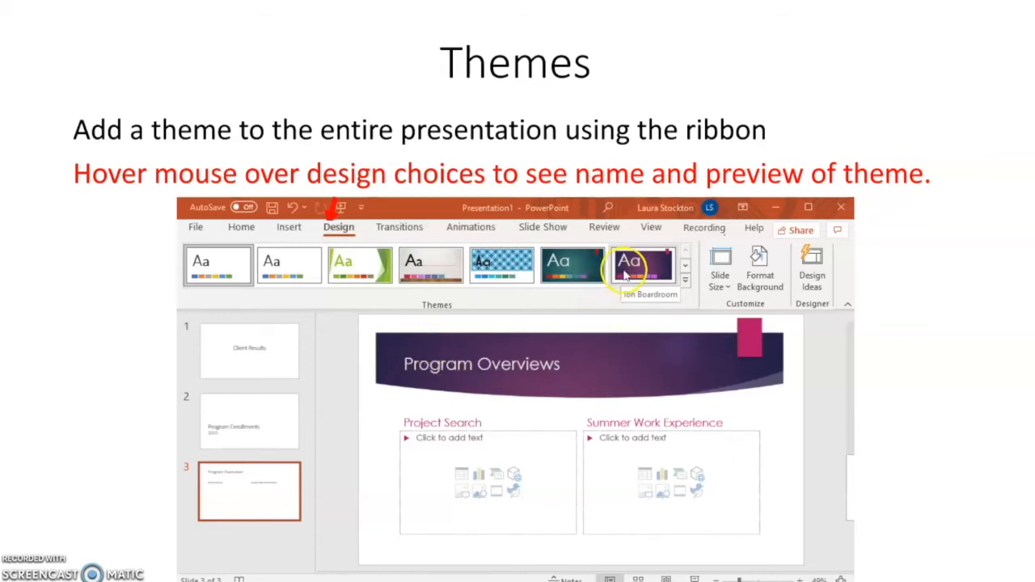
click(640, 265)
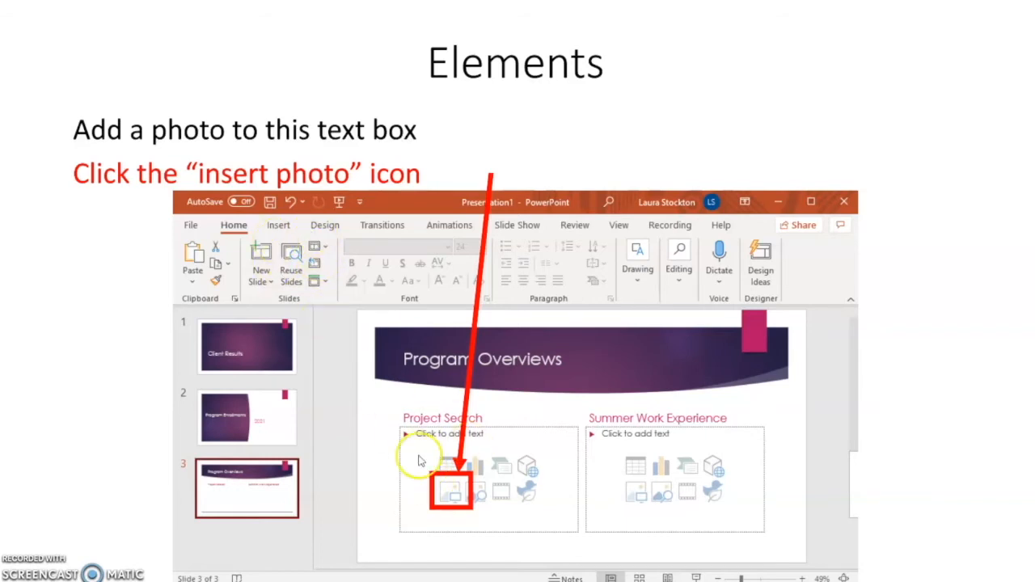
Step through inserting the chosen photo into the Client Success Stories picture placeholder
click(450, 492)
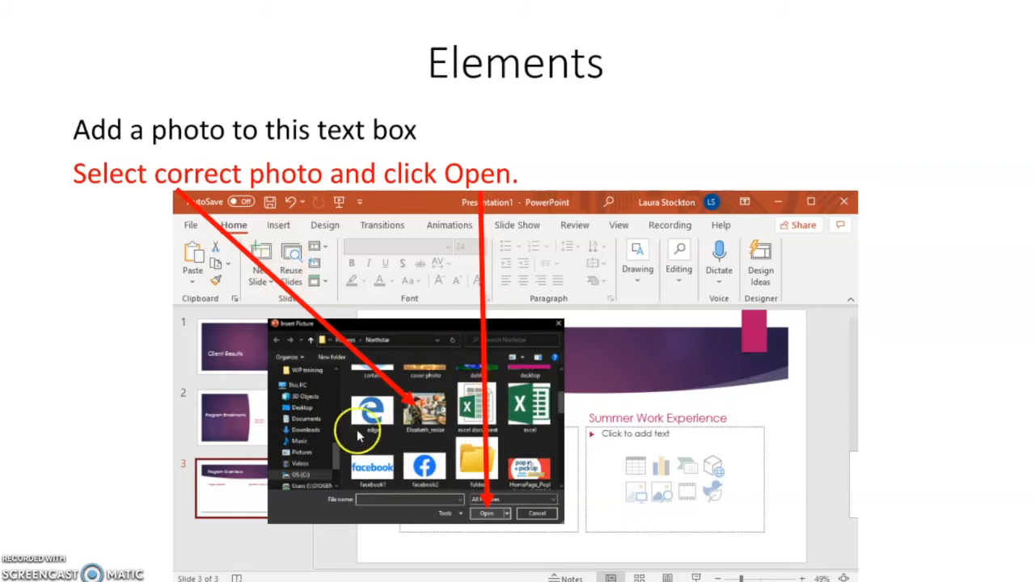
mouse_move(299, 408)
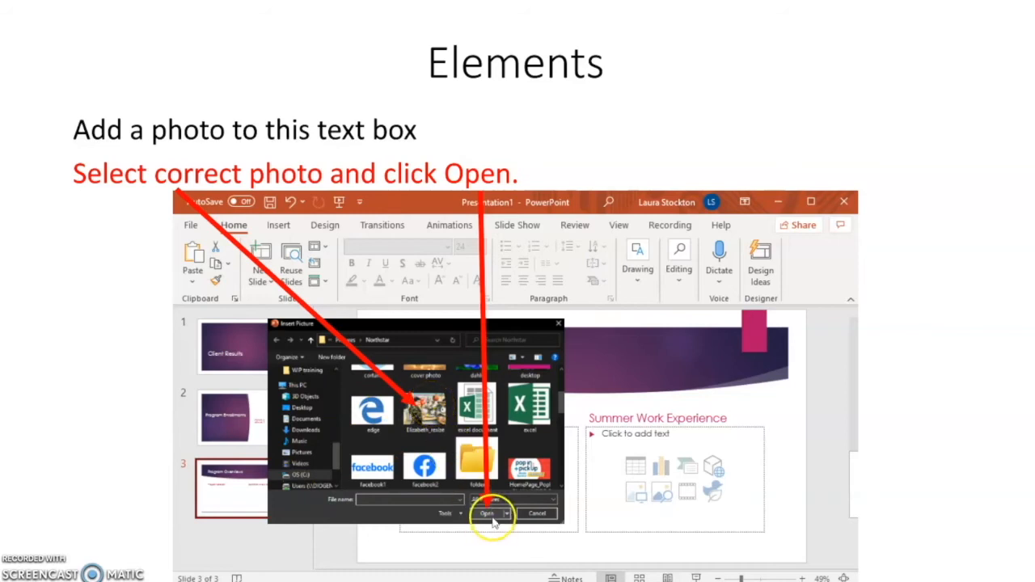
click(487, 515)
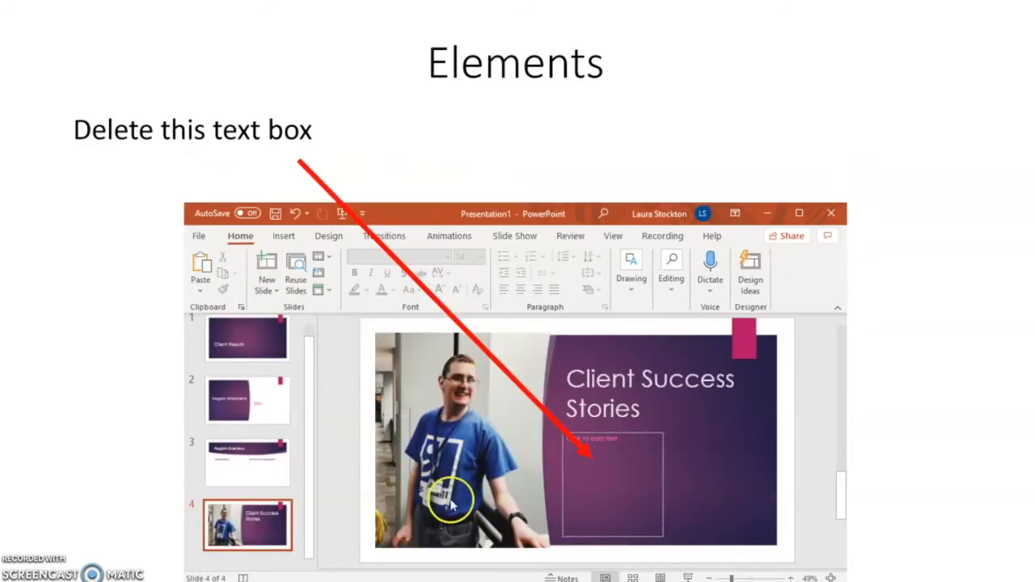
mouse_move(485, 380)
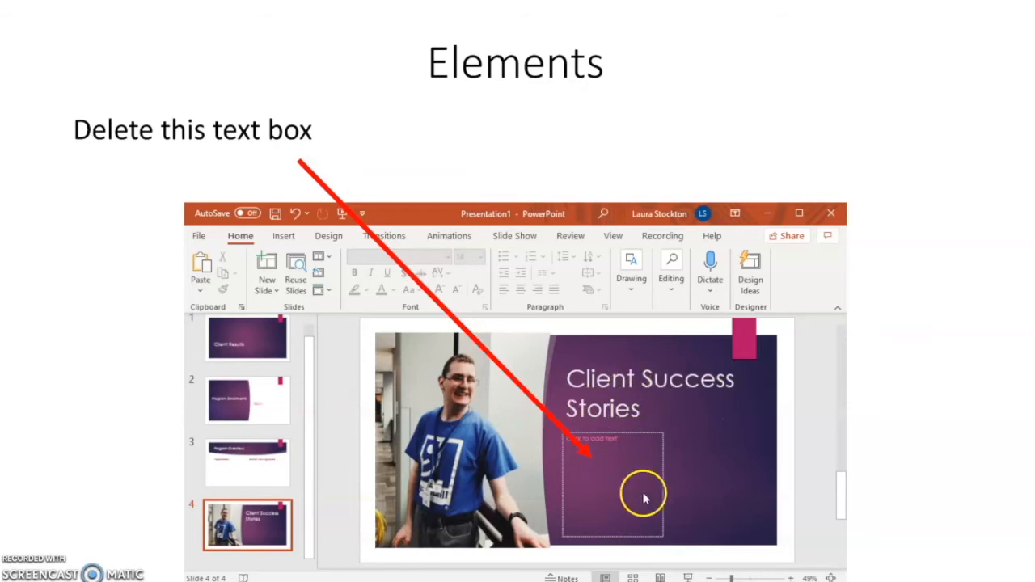
mouse_move(720, 393)
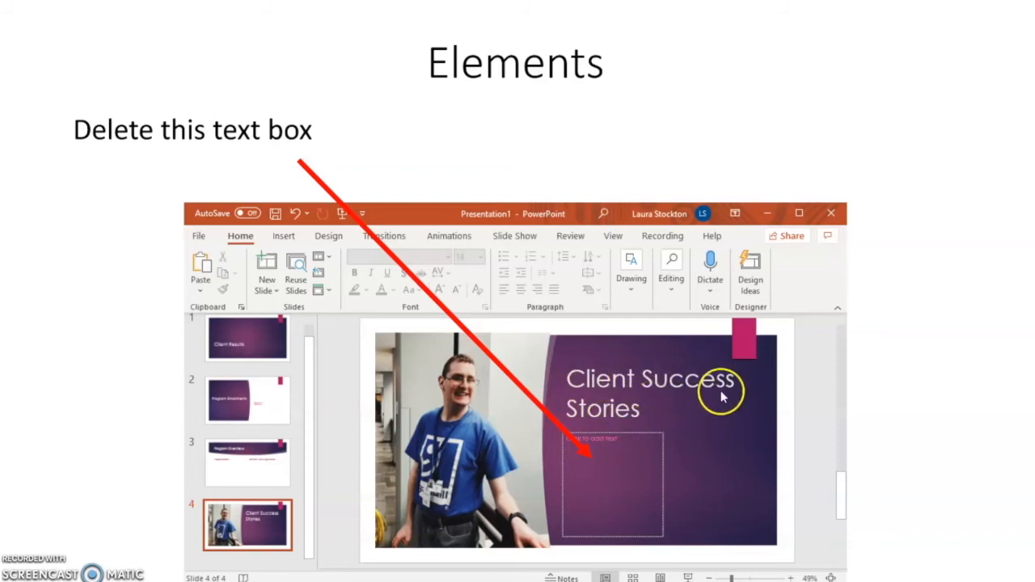
mouse_move(653, 508)
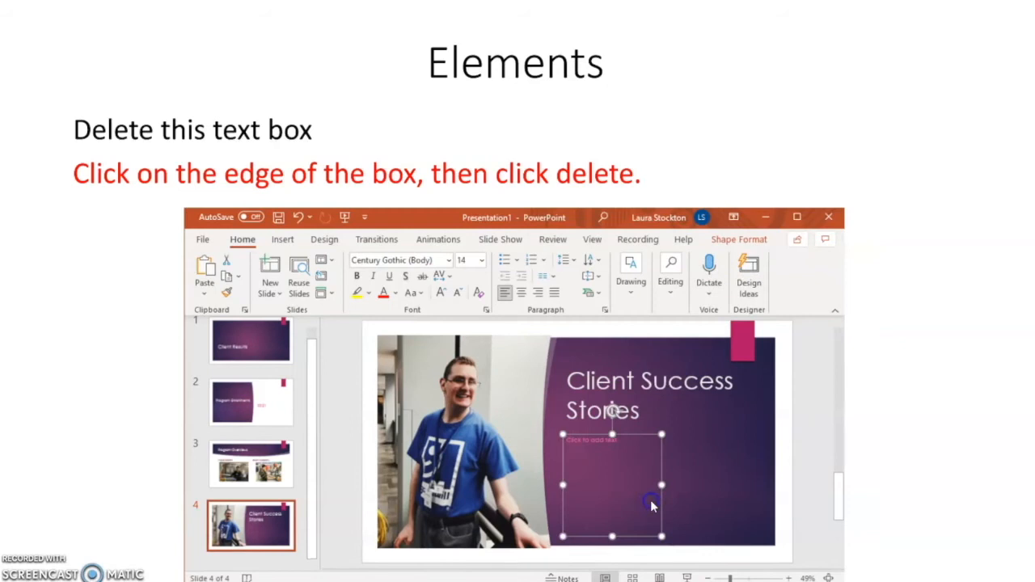
mouse_move(557, 463)
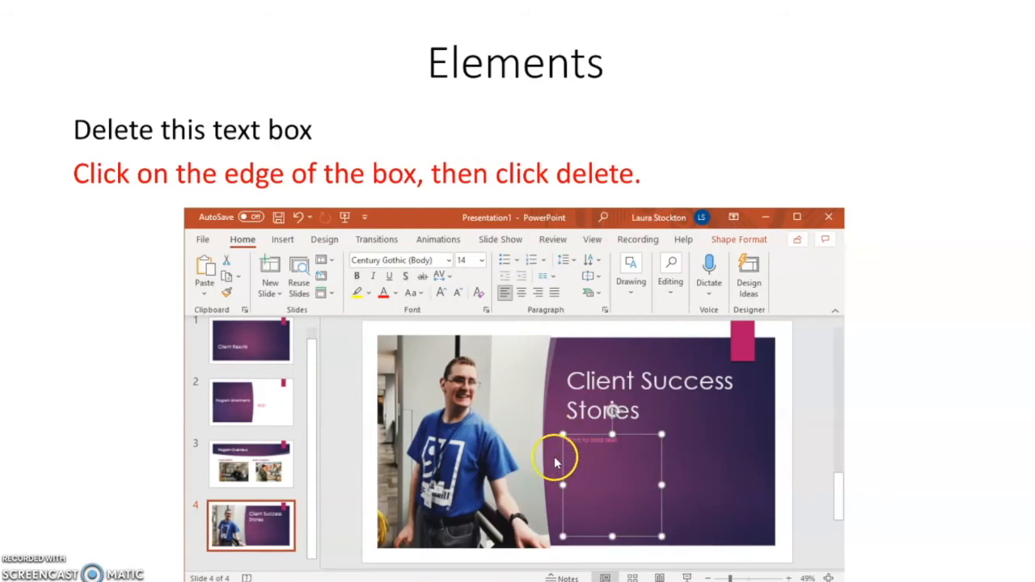
mouse_move(607, 493)
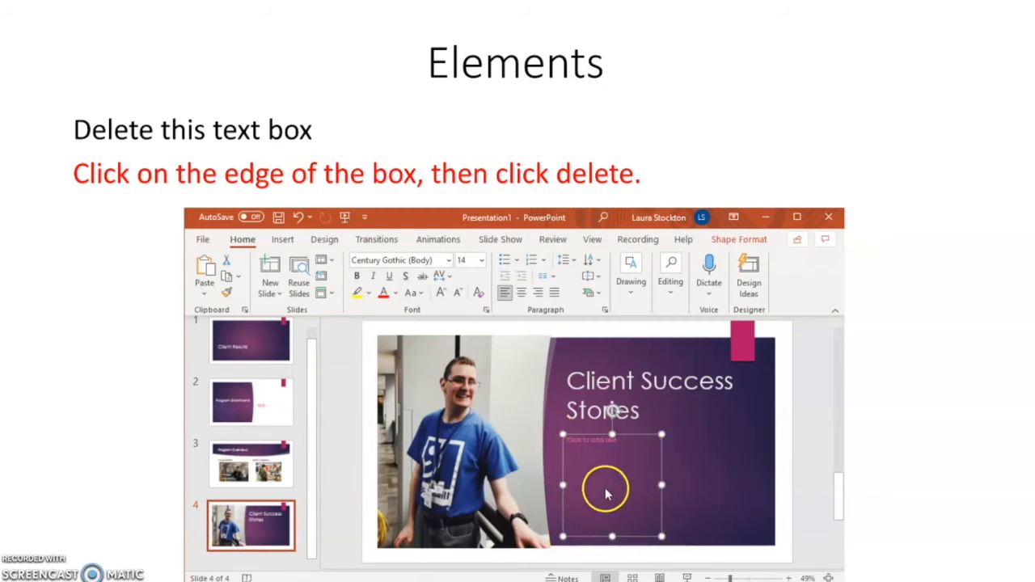
mouse_move(715, 412)
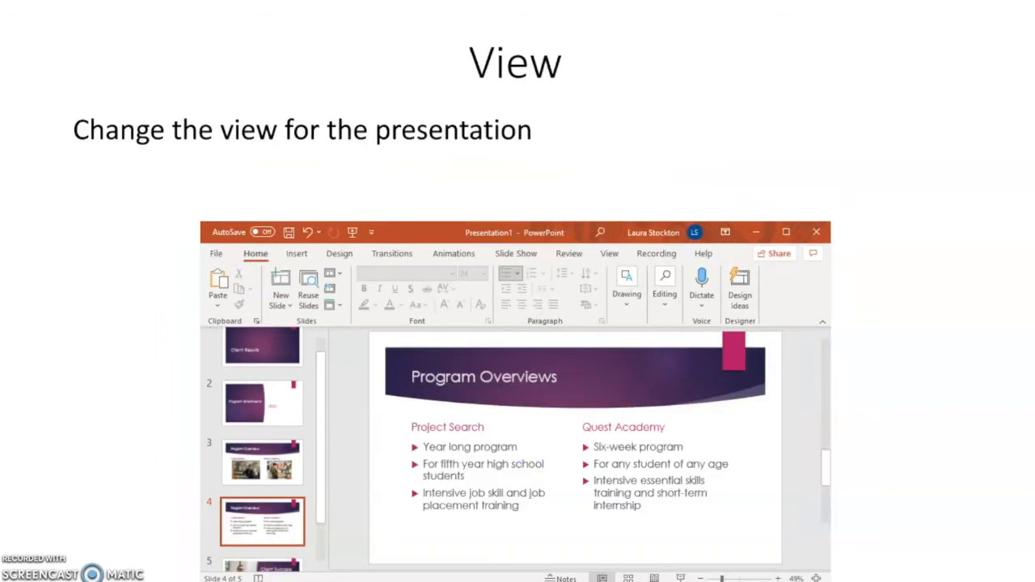
mouse_move(630, 521)
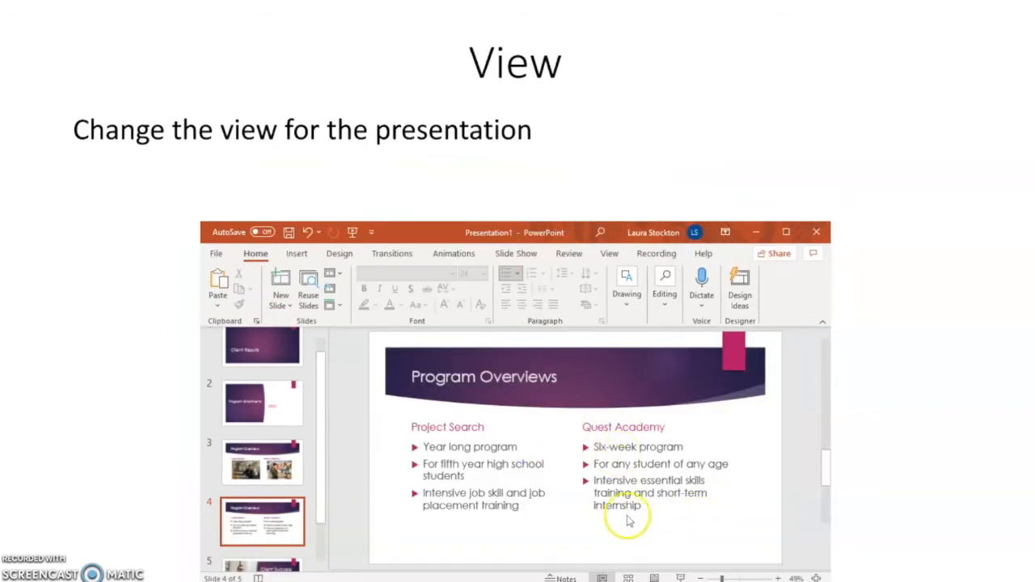
mouse_move(660, 559)
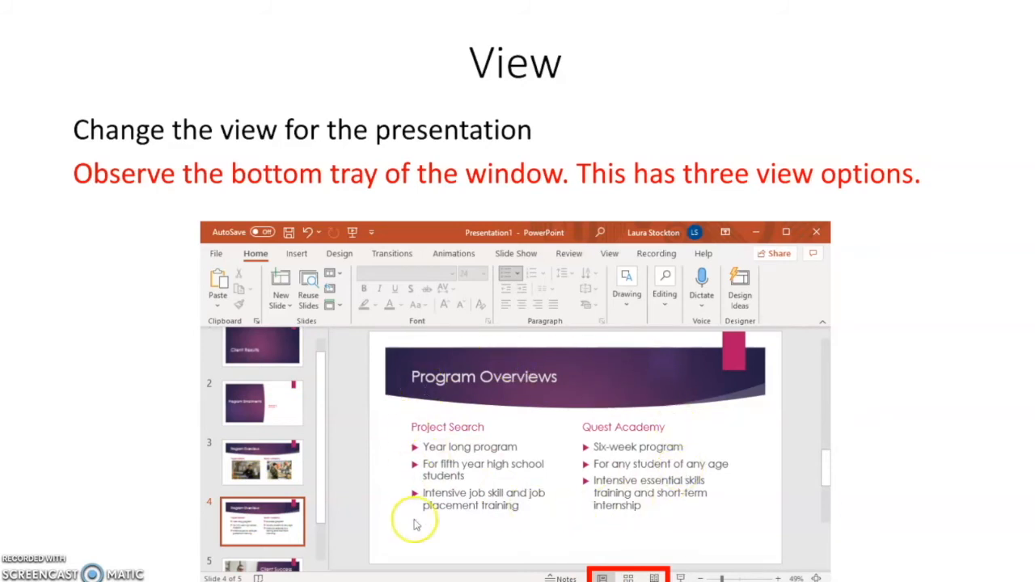
mouse_move(452, 394)
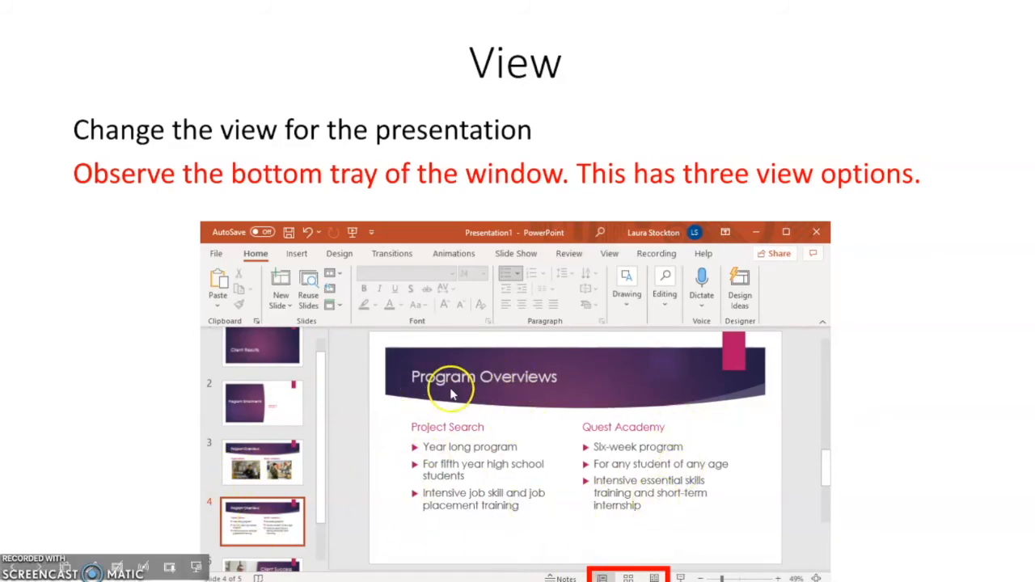
click(628, 576)
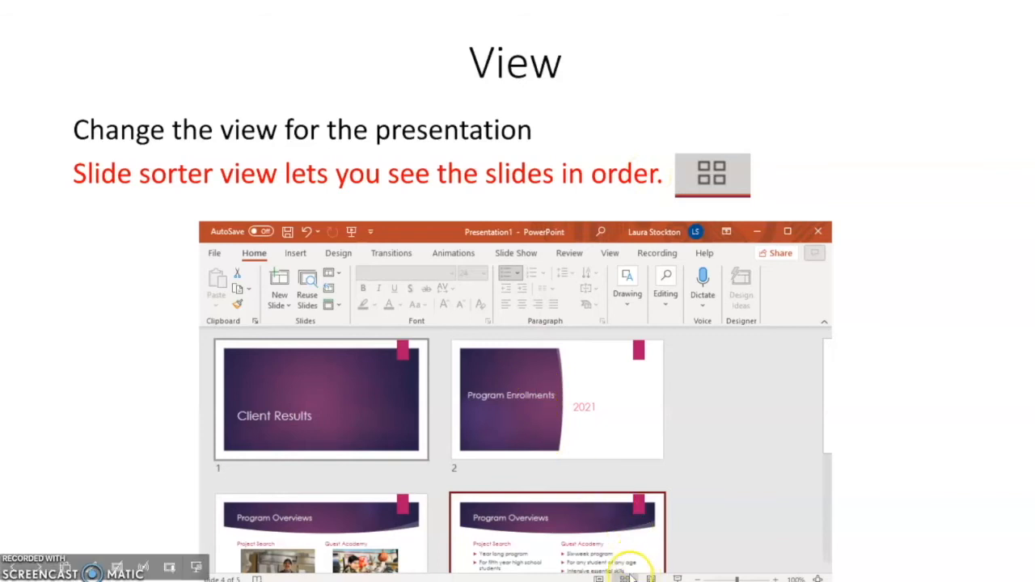
mouse_move(666, 288)
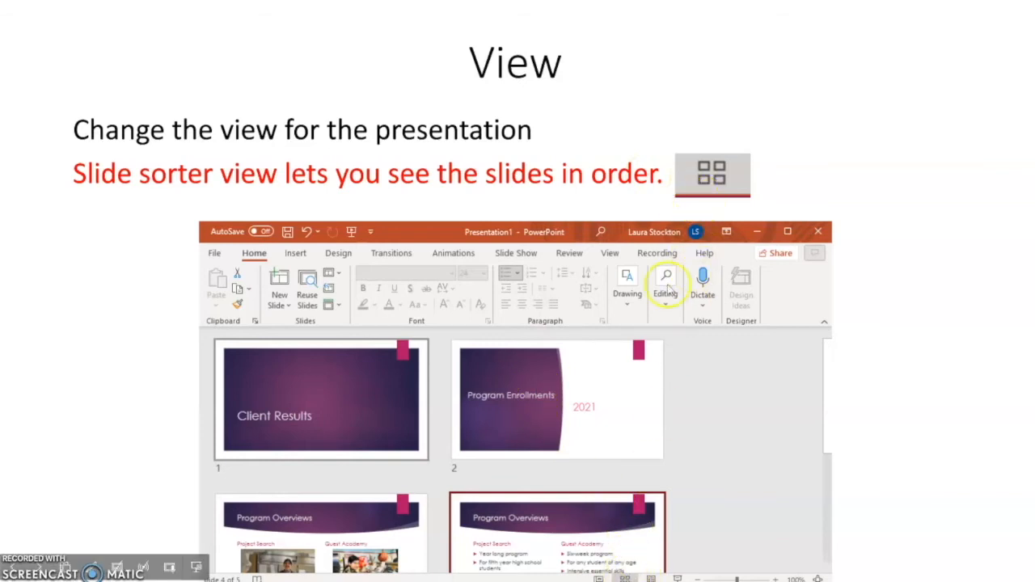
mouse_move(531, 407)
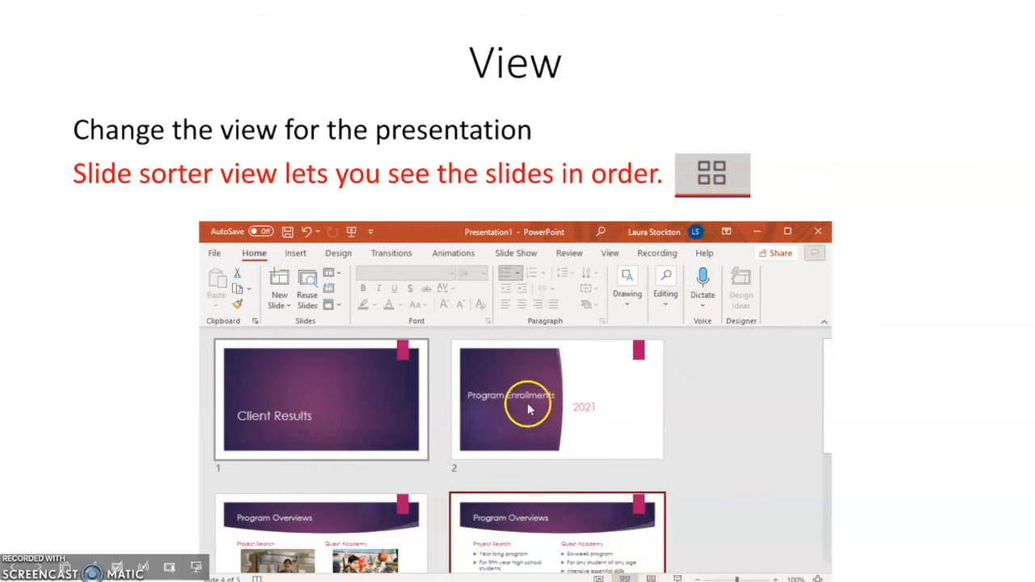
mouse_move(376, 447)
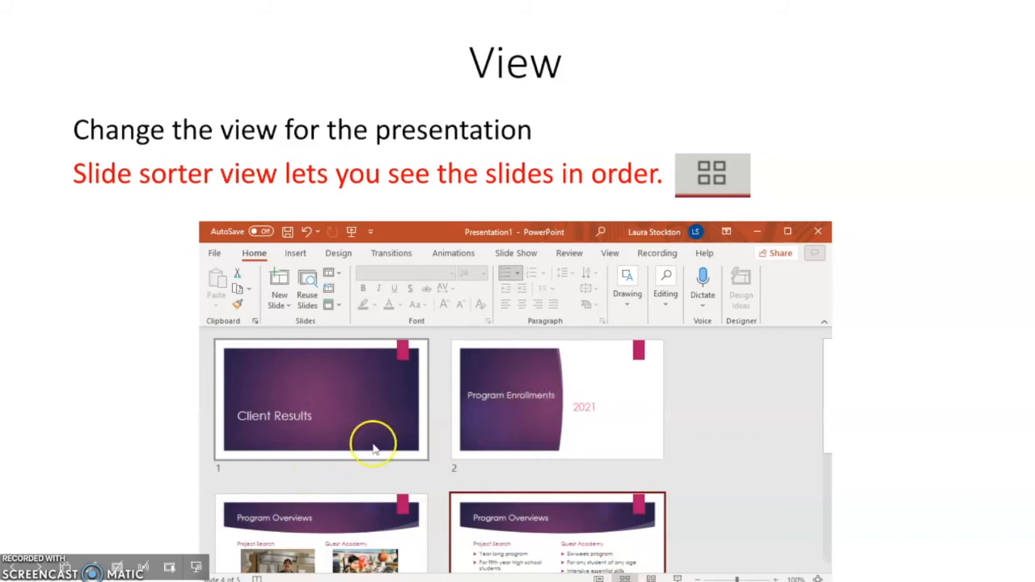
mouse_move(746, 434)
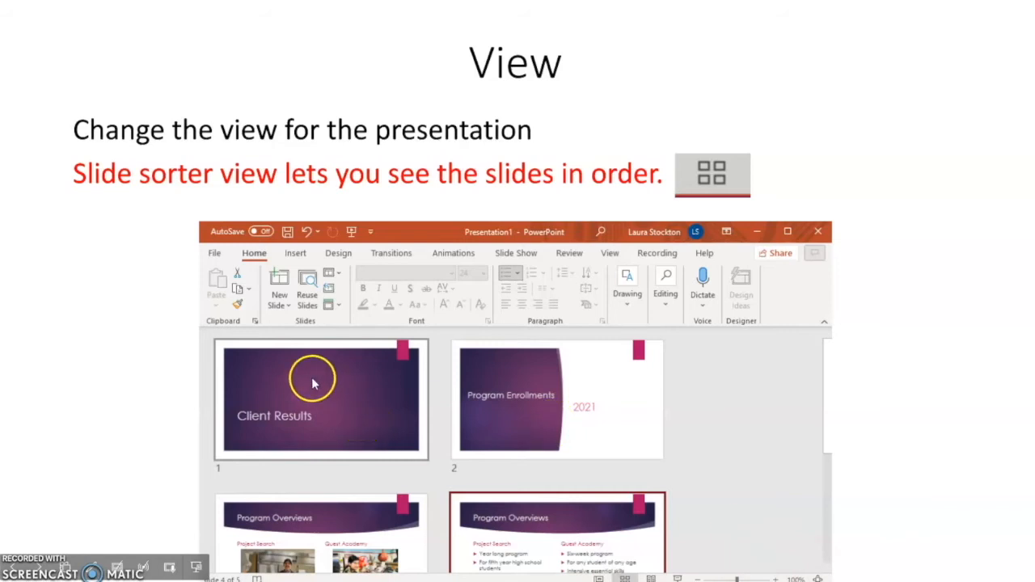
mouse_move(353, 537)
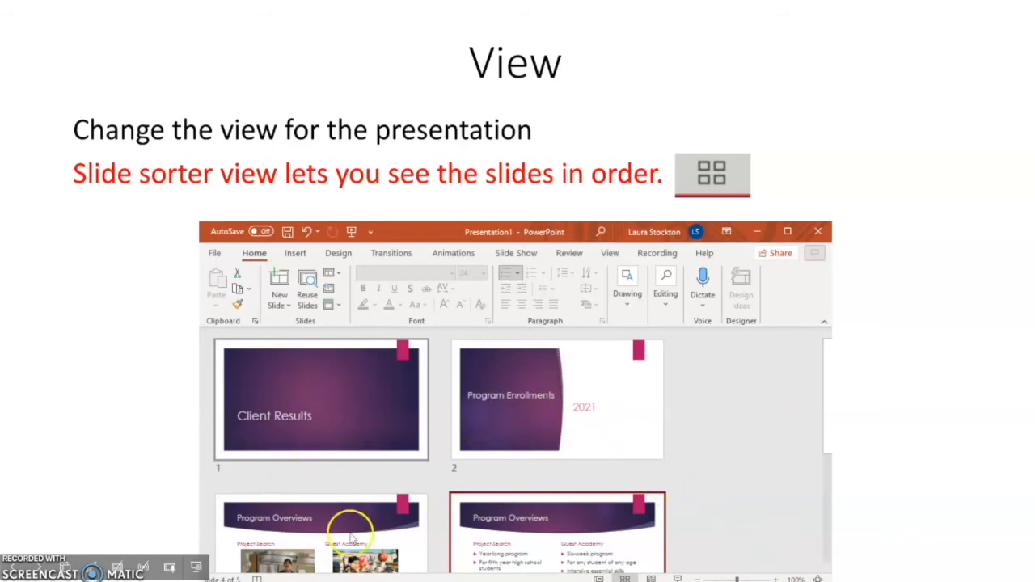
mouse_move(634, 448)
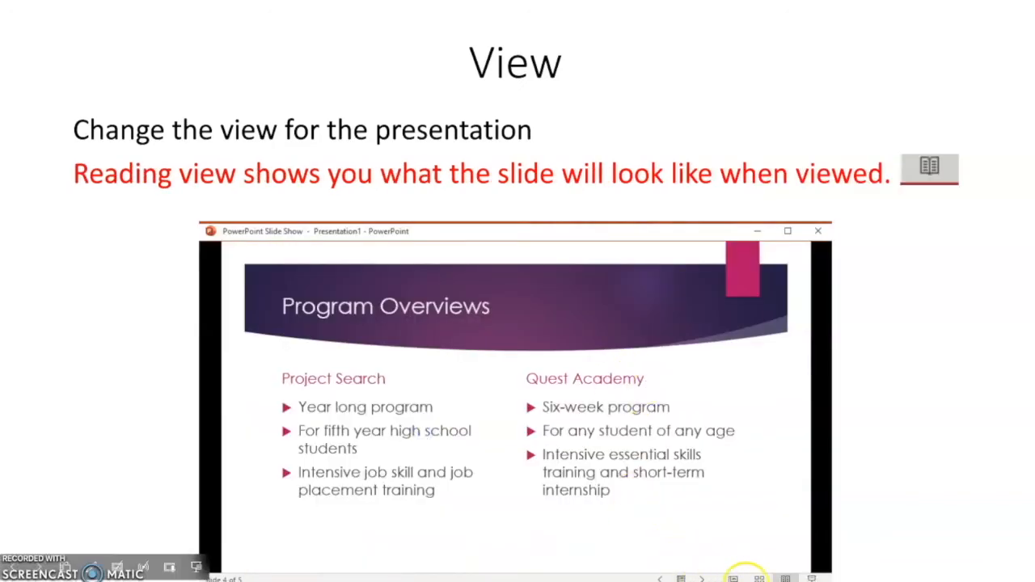
mouse_move(764, 514)
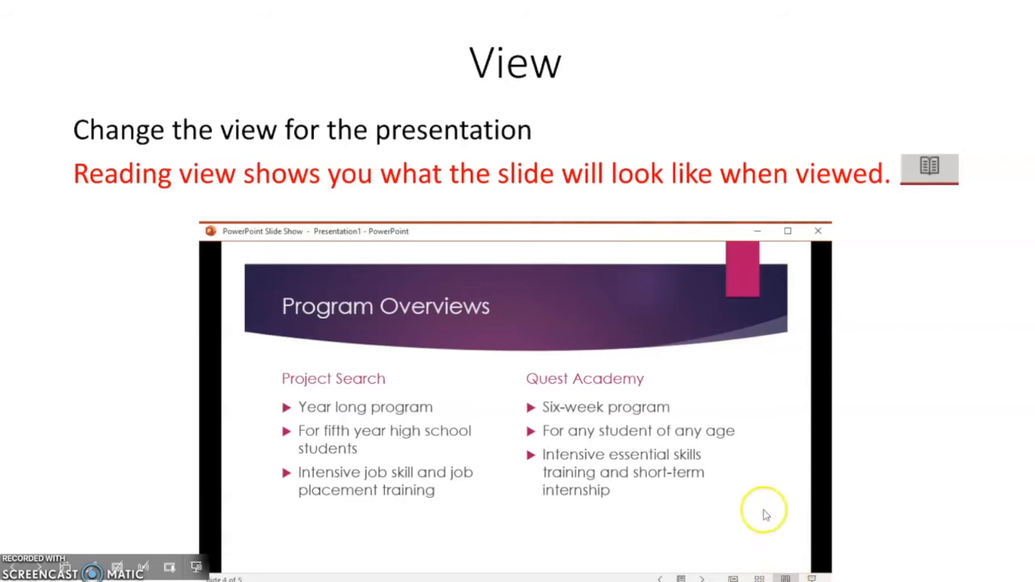
mouse_move(586, 498)
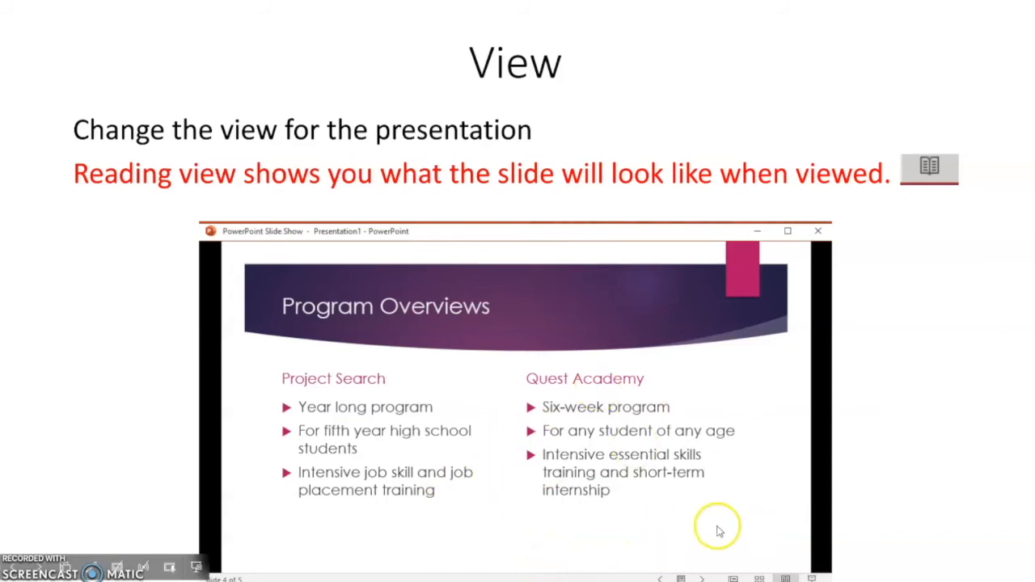
mouse_move(515, 505)
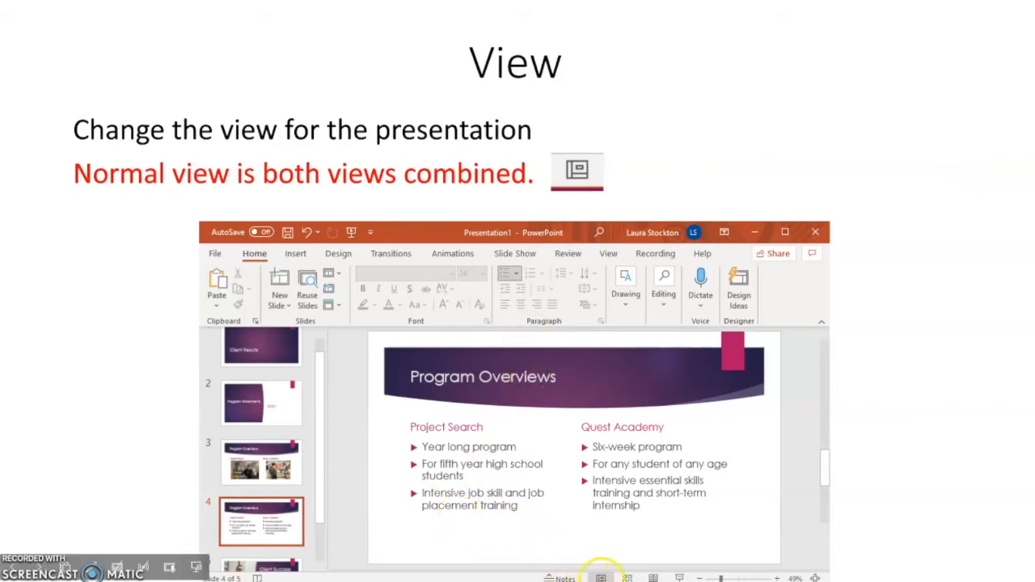
mouse_move(563, 154)
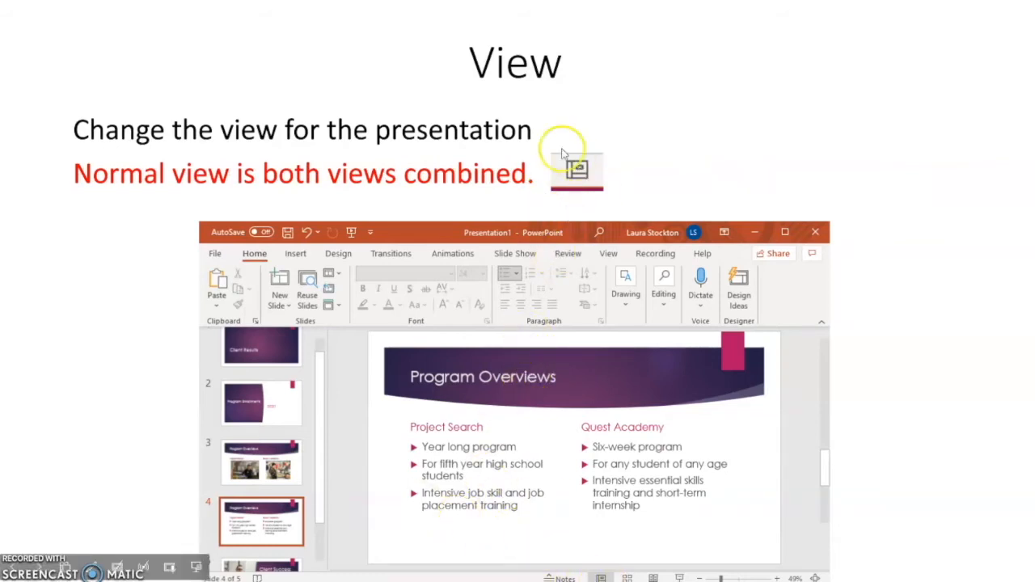
mouse_move(262, 369)
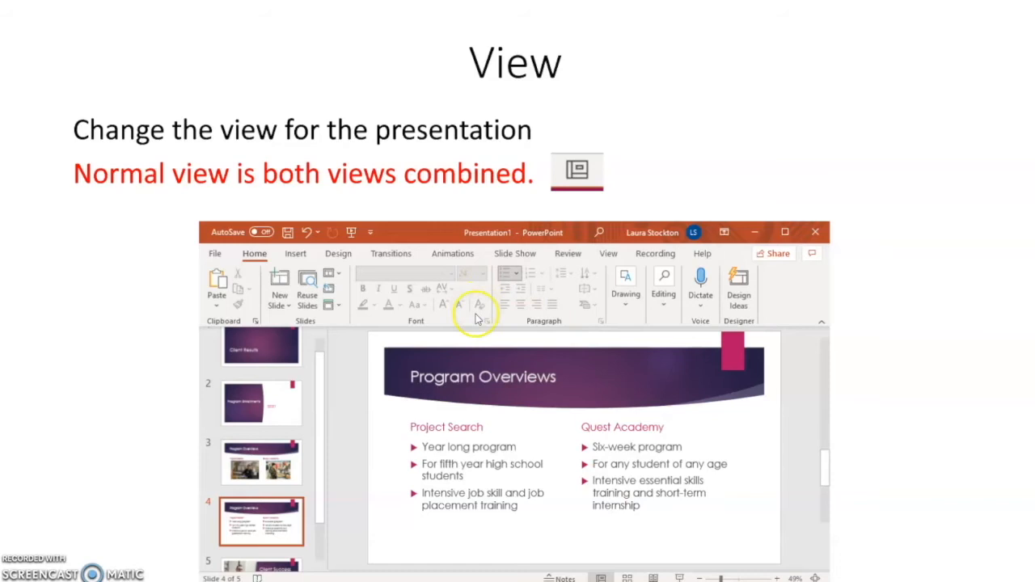
mouse_move(609, 252)
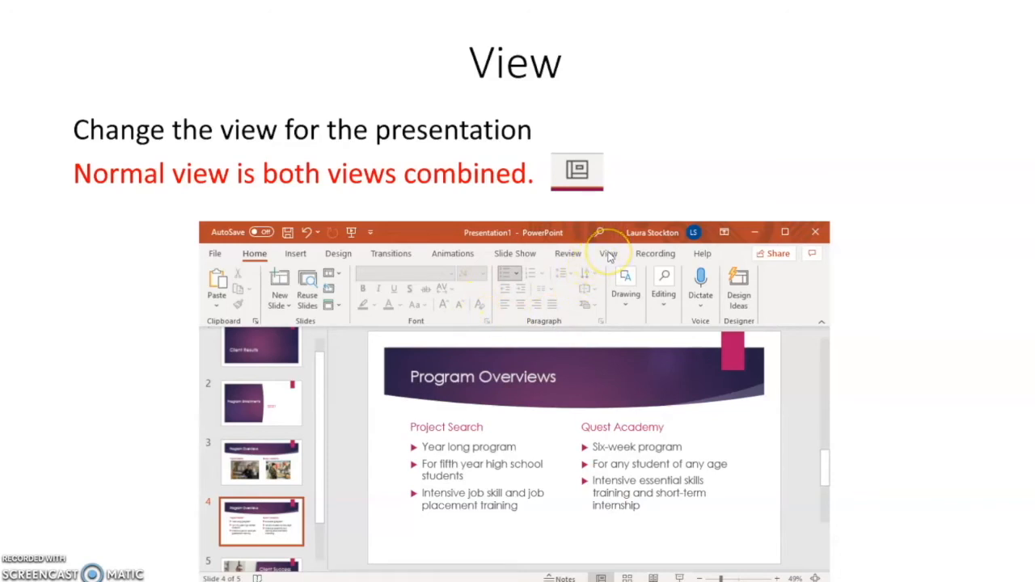
mouse_move(378, 306)
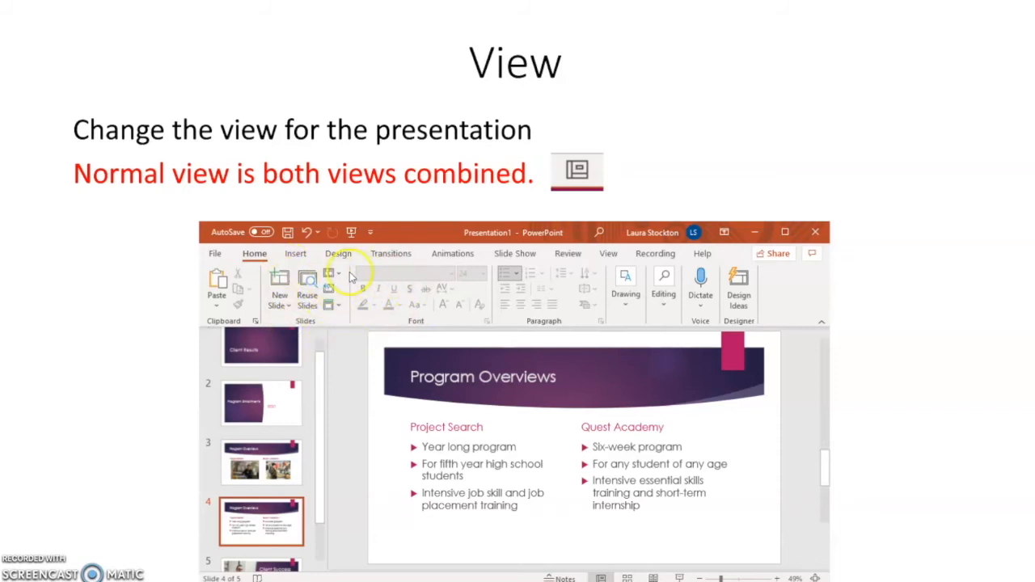
mouse_move(397, 305)
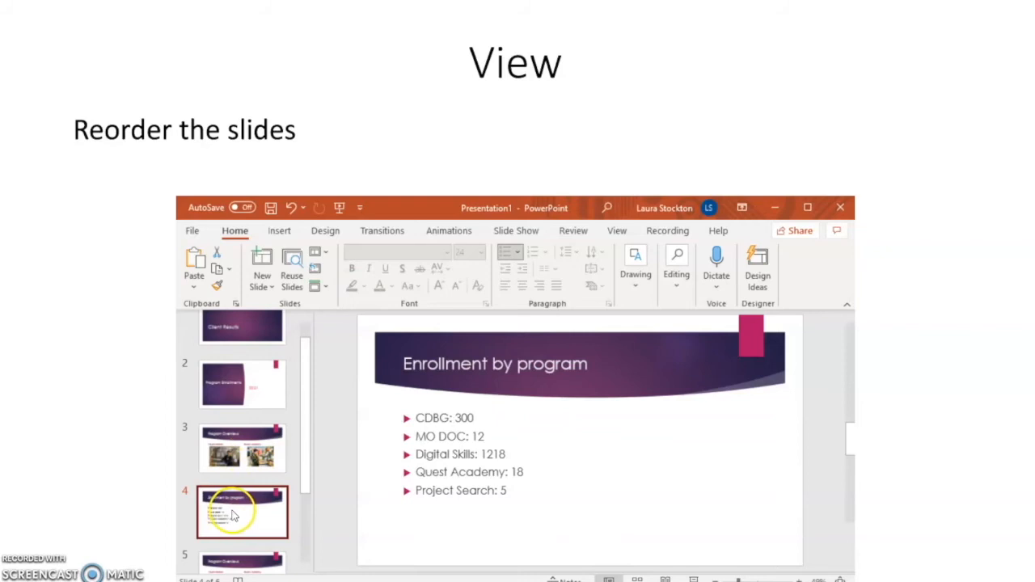
mouse_move(241, 447)
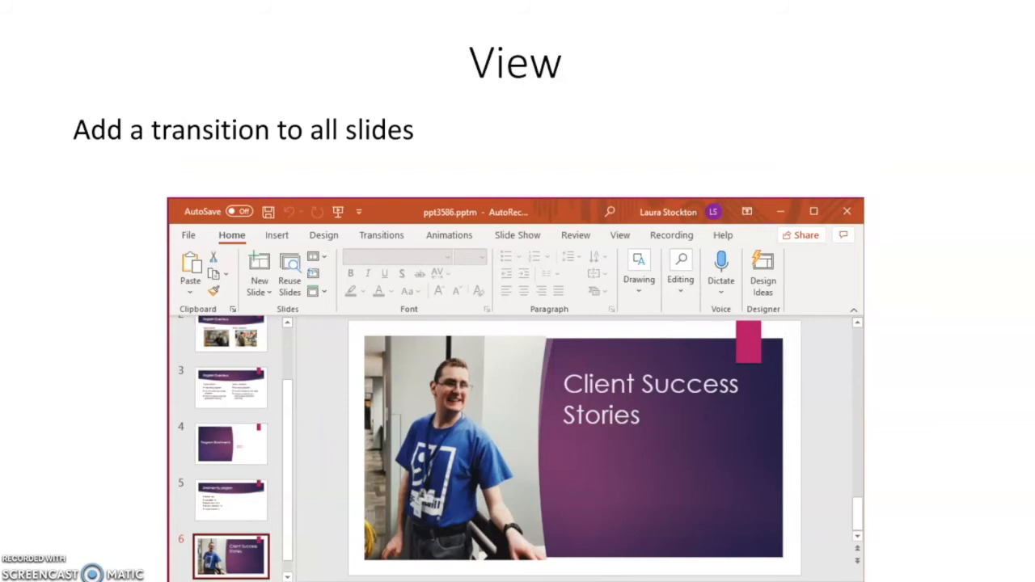
mouse_move(392, 239)
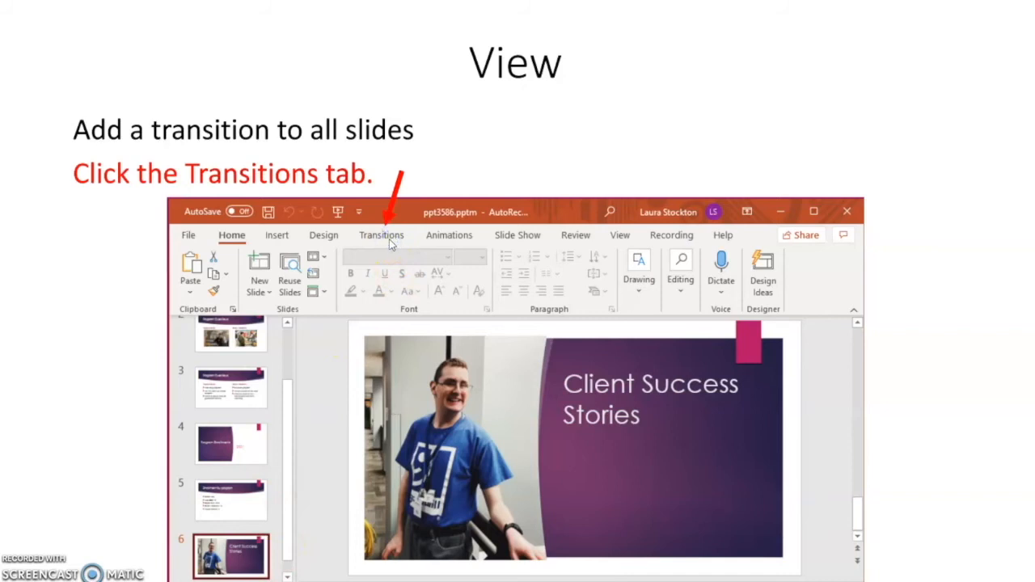
Advance to the transition step with Morph, Fade, Push and Wipe and the Apply to All instruction
click(381, 234)
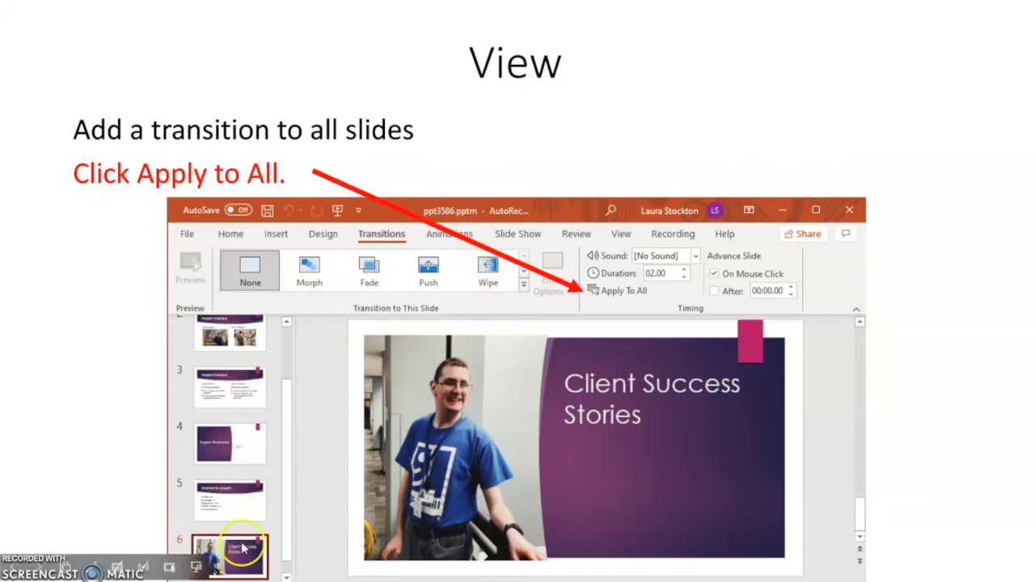
mouse_move(242, 533)
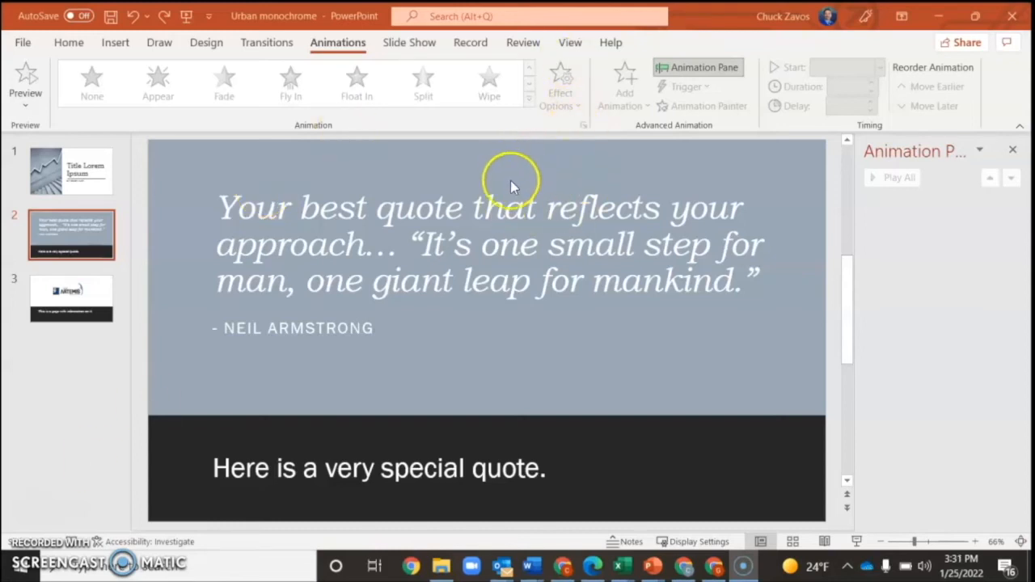
mouse_move(294, 133)
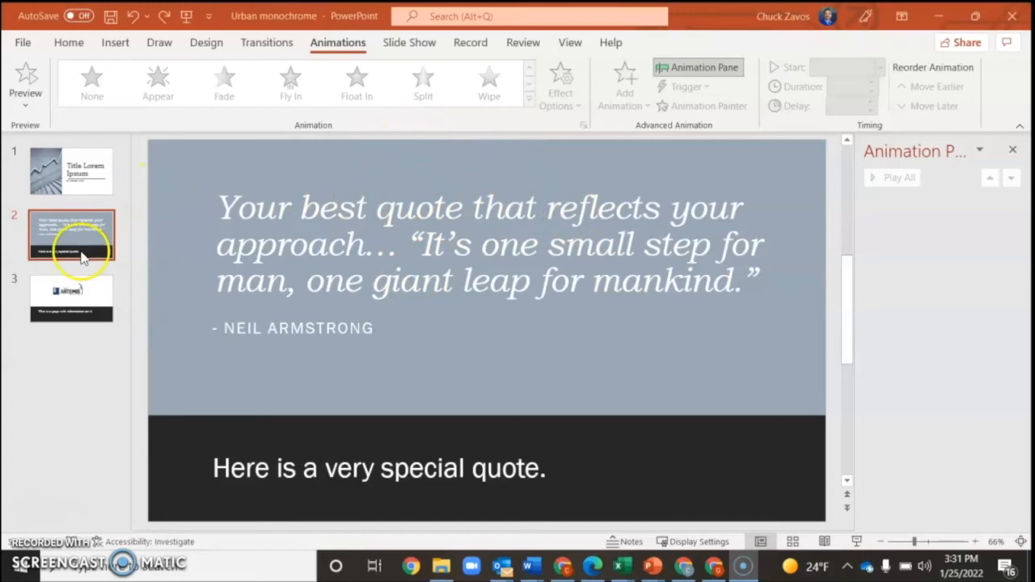
mouse_move(419, 257)
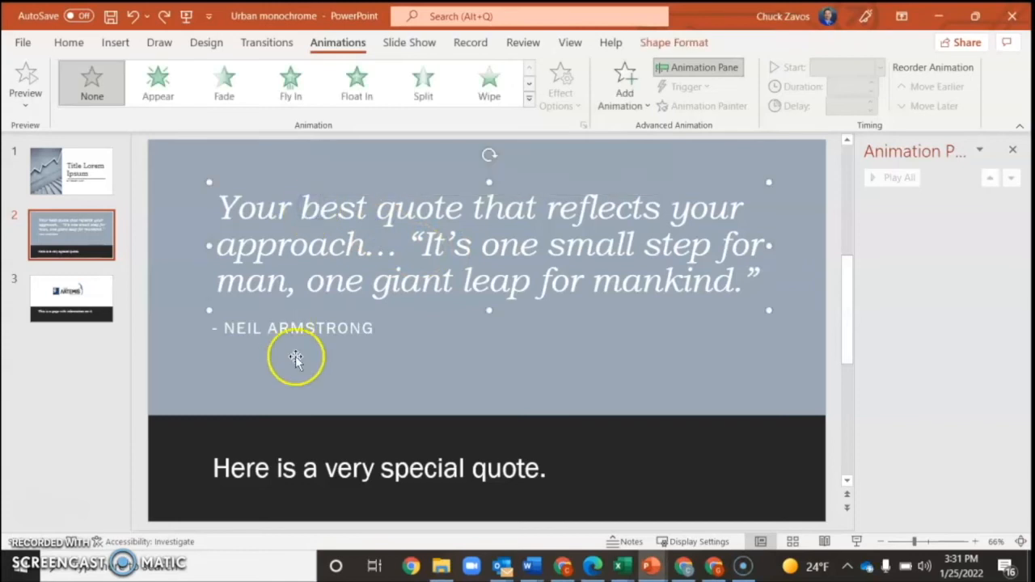
Give the quote slide's bottom caption a Fade entrance animation from the Animations ribbon
click(333, 467)
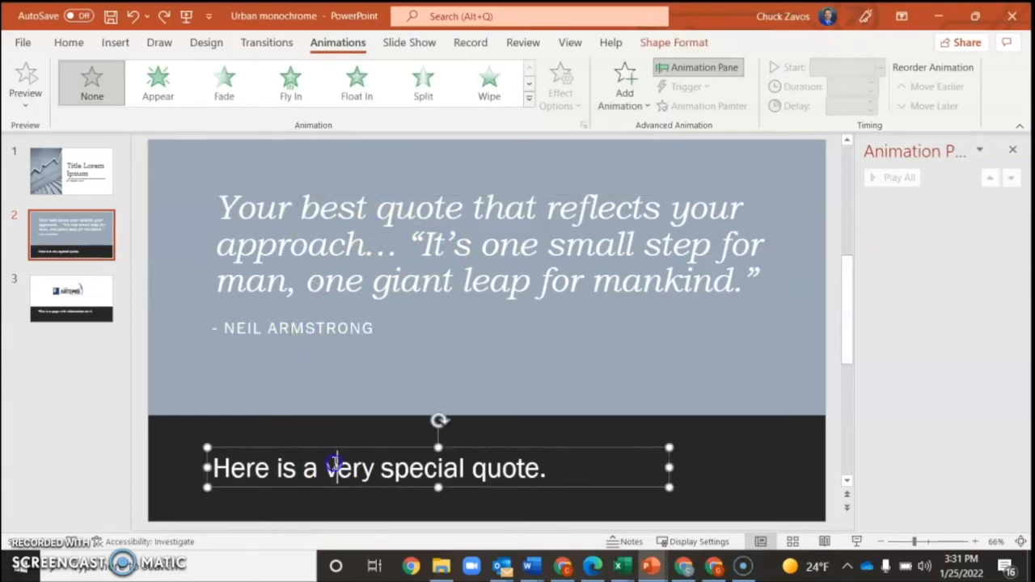
mouse_move(478, 326)
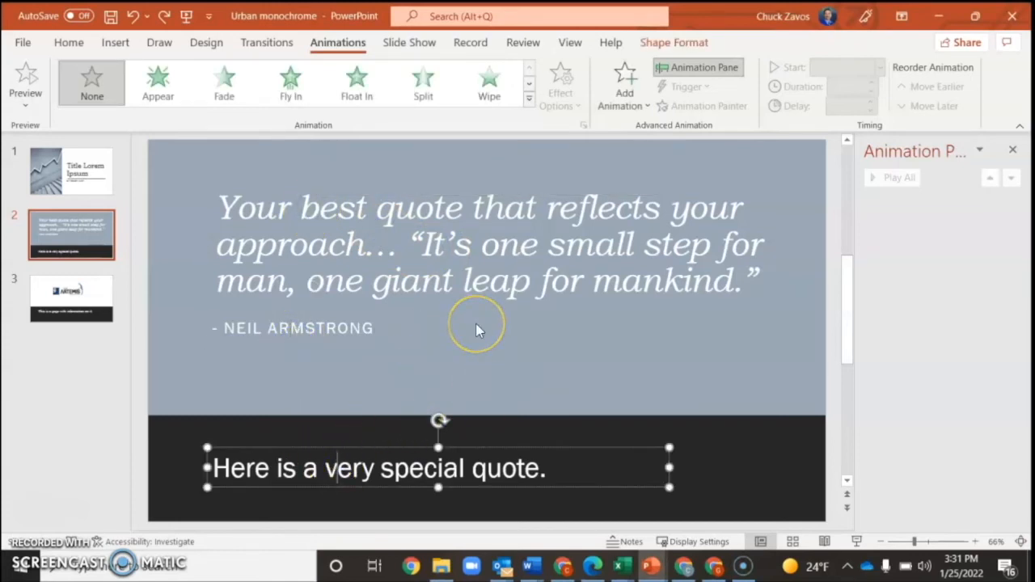
mouse_move(441, 369)
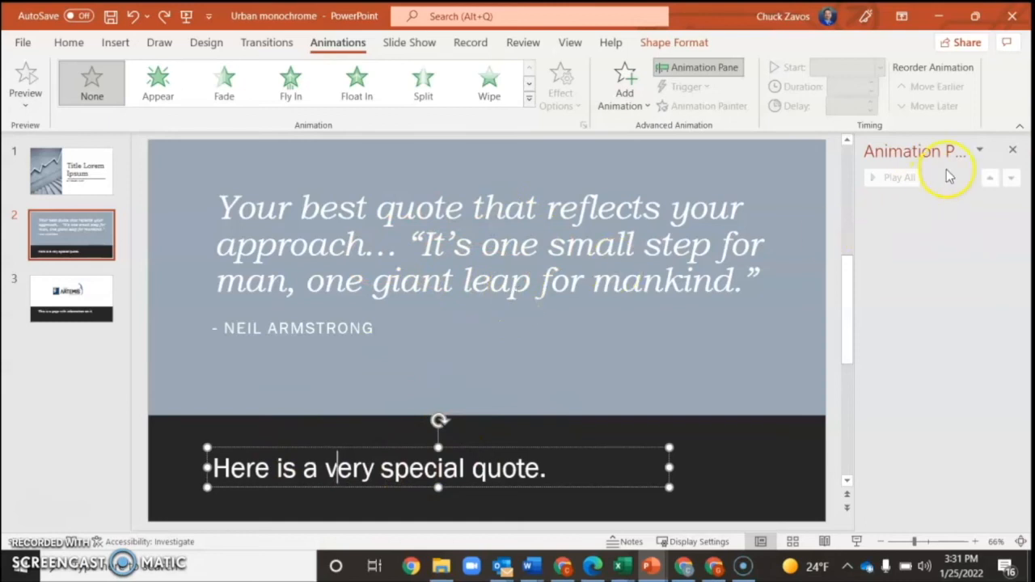
click(1013, 154)
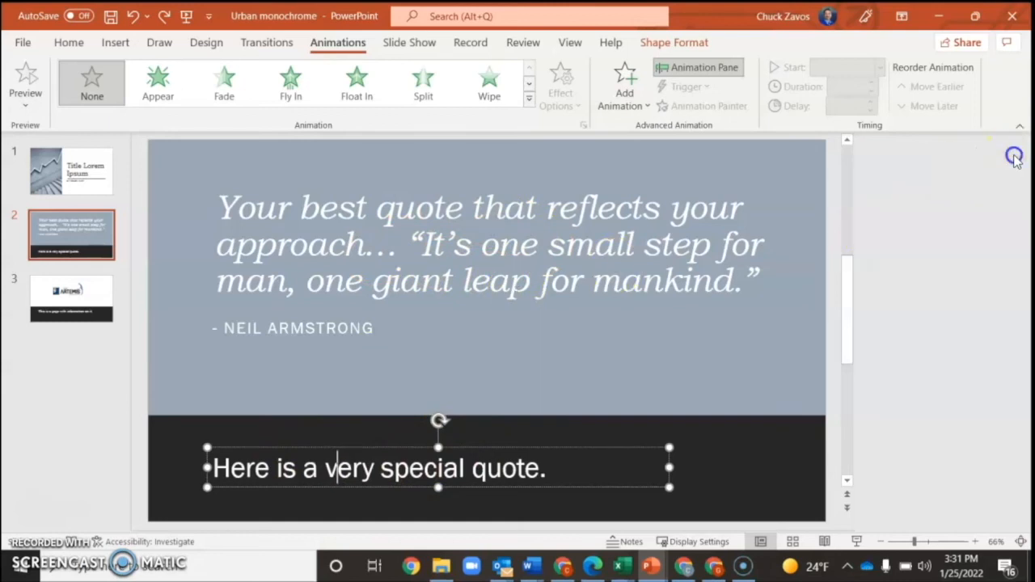
click(697, 68)
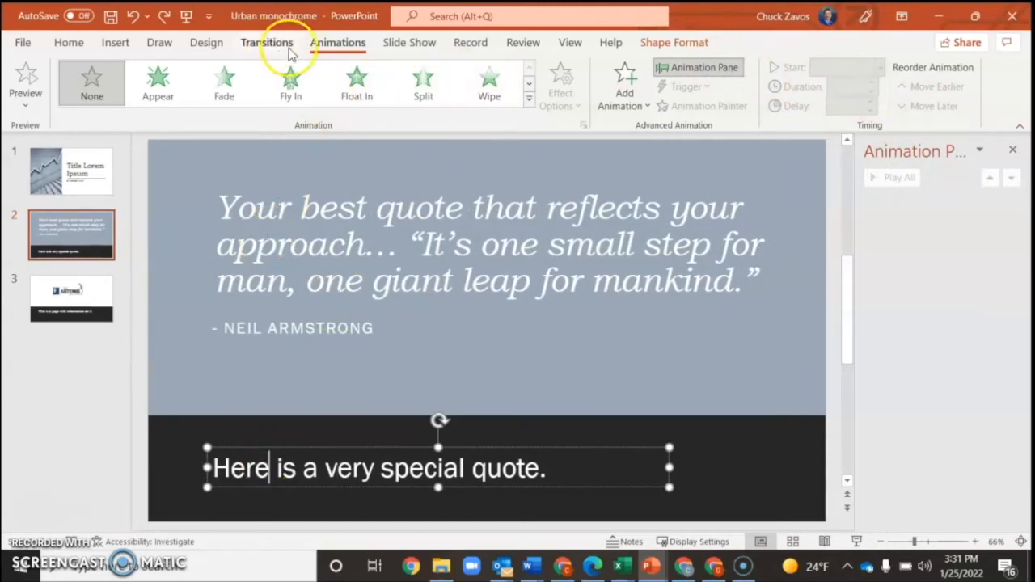
click(223, 81)
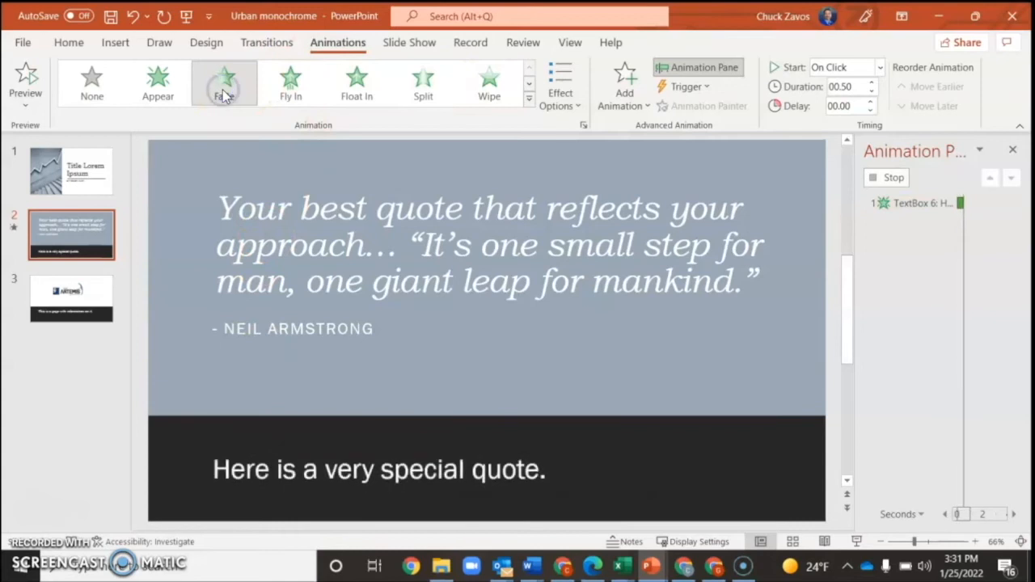
Give the main quote a Fly In entrance, then change it to Fade as animation 2
click(223, 80)
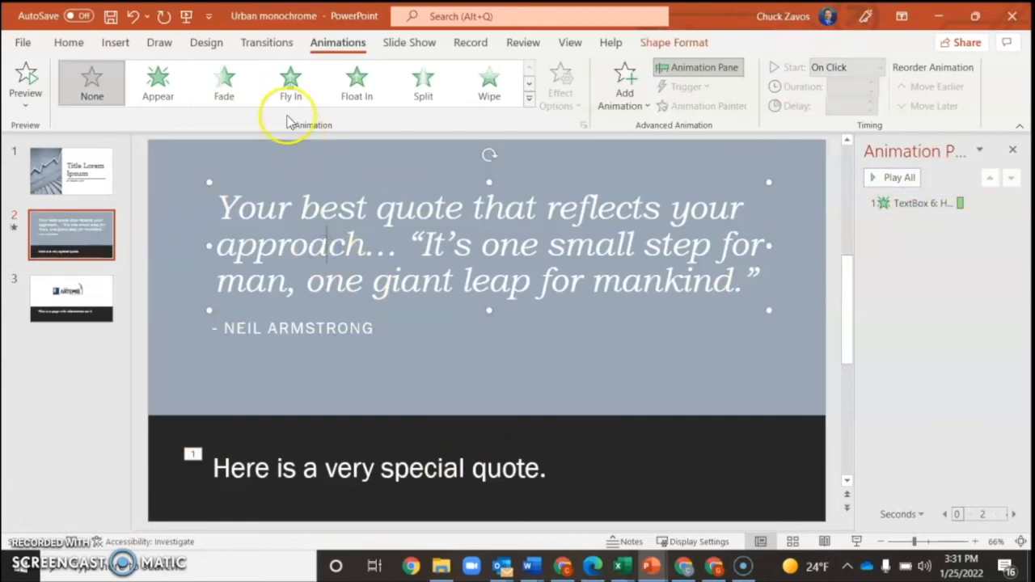
click(291, 81)
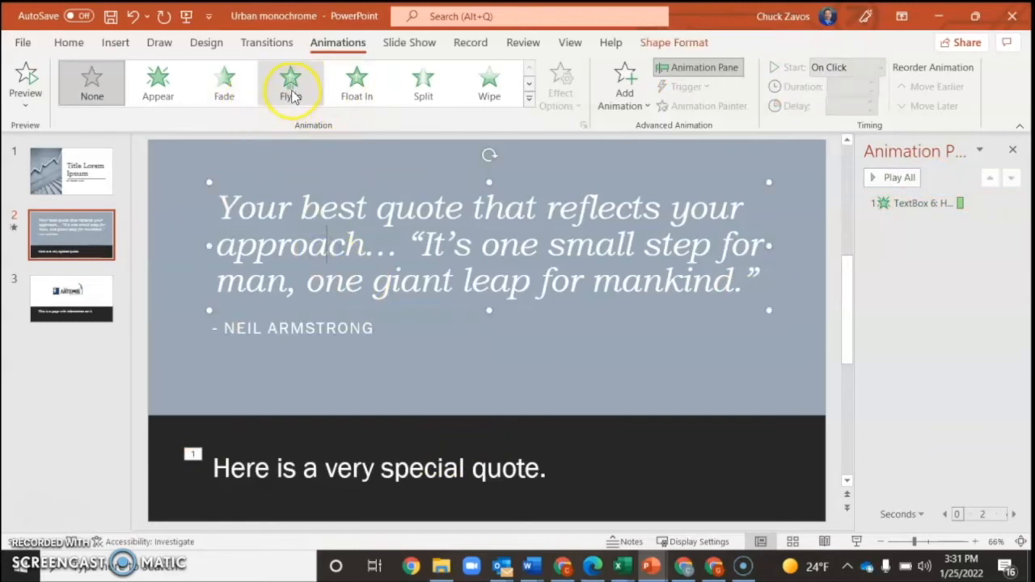
click(223, 80)
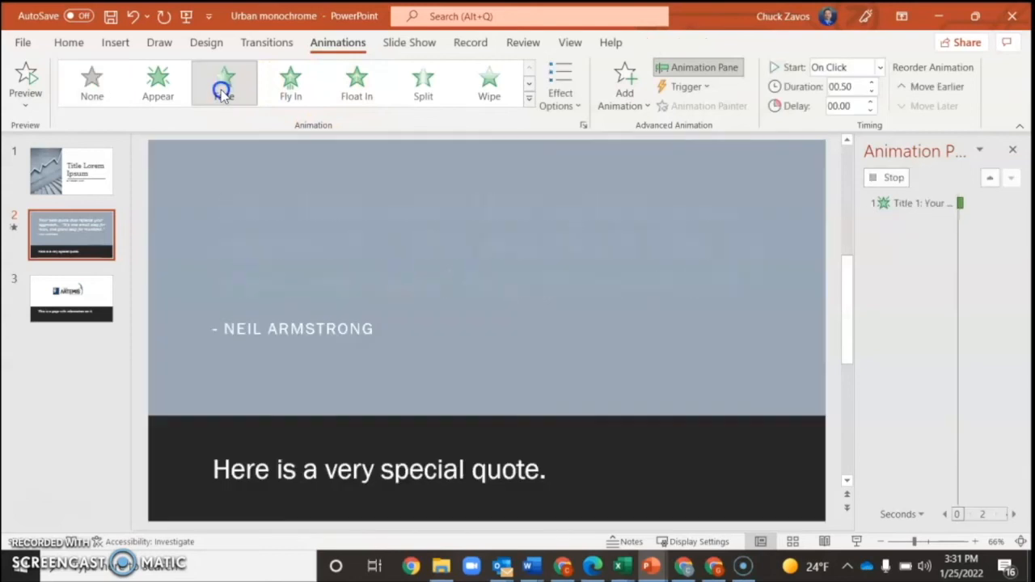
click(223, 84)
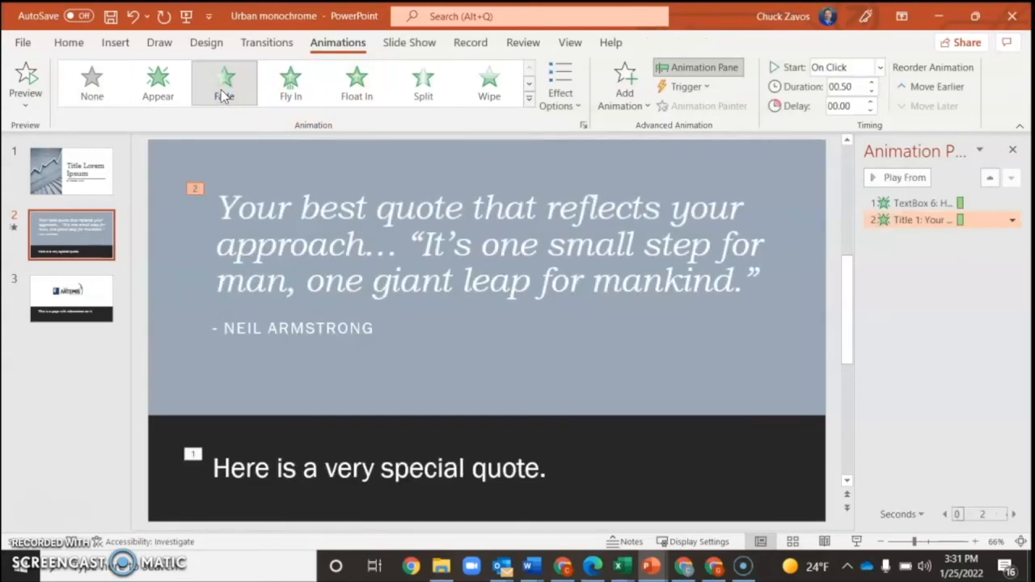
Give the NEIL ARMSTRONG attribution line a Fade entrance as animation 3
click(224, 81)
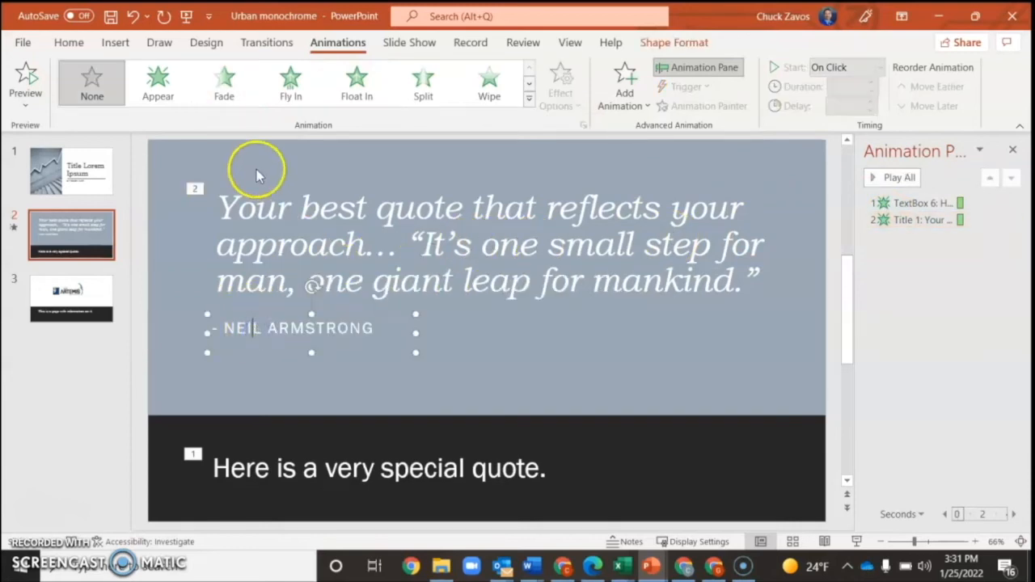
click(223, 81)
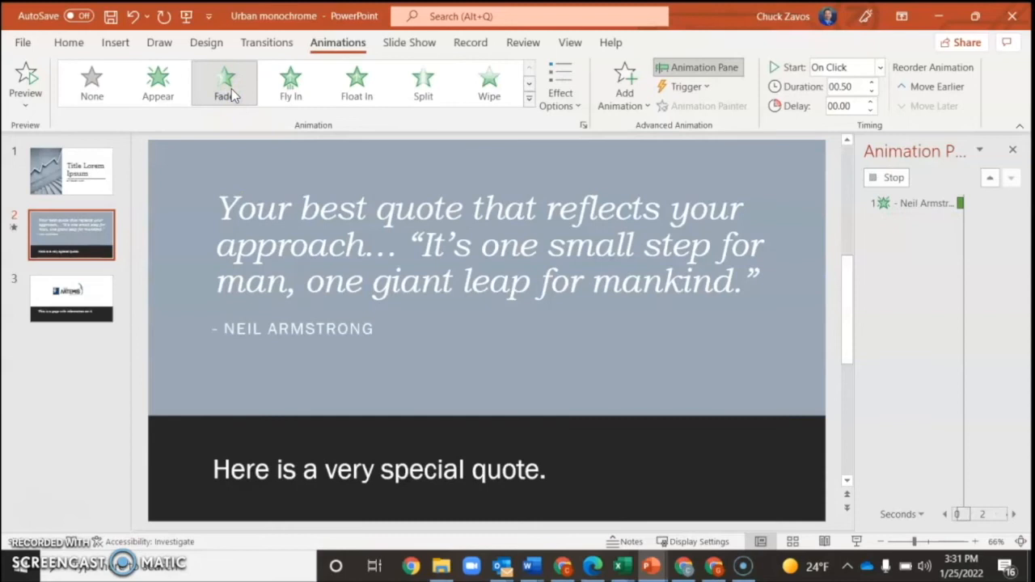
click(224, 81)
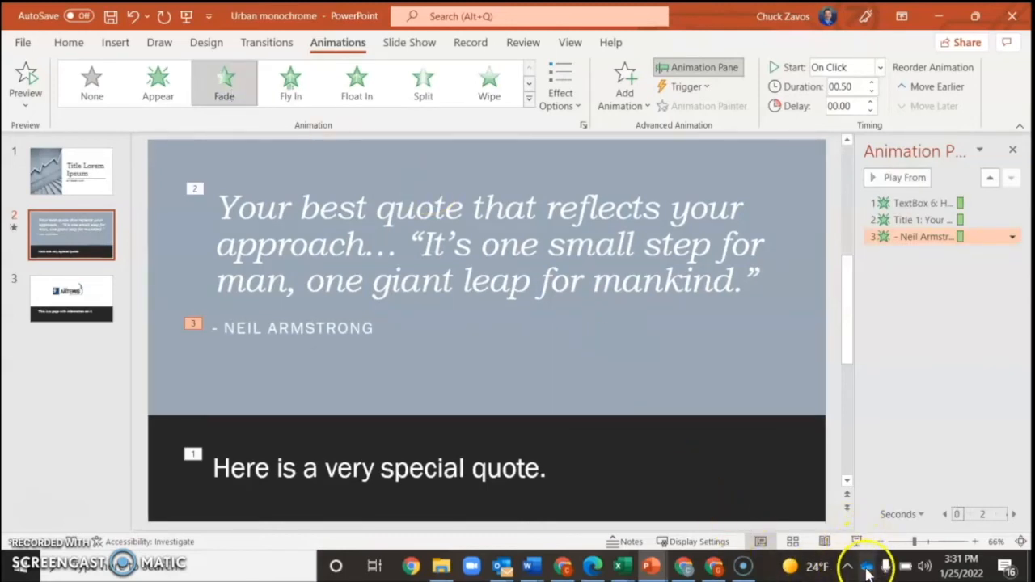
mouse_move(856, 542)
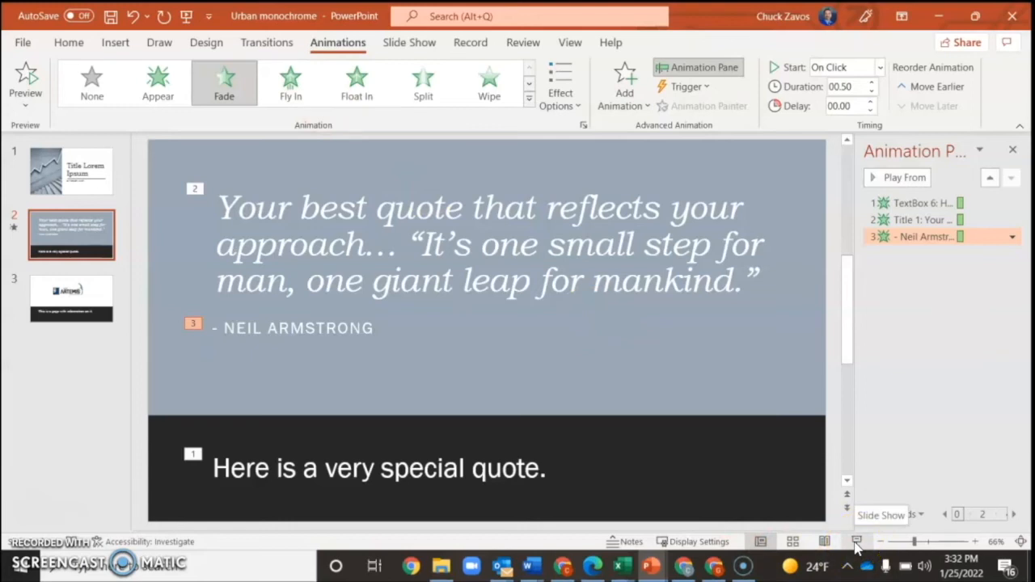
click(857, 542)
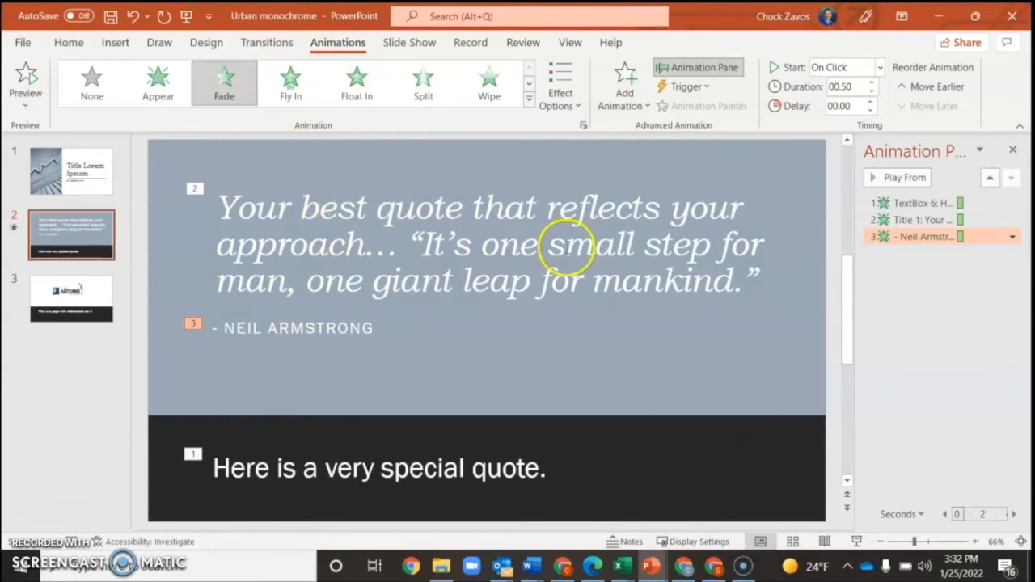
mouse_move(902, 283)
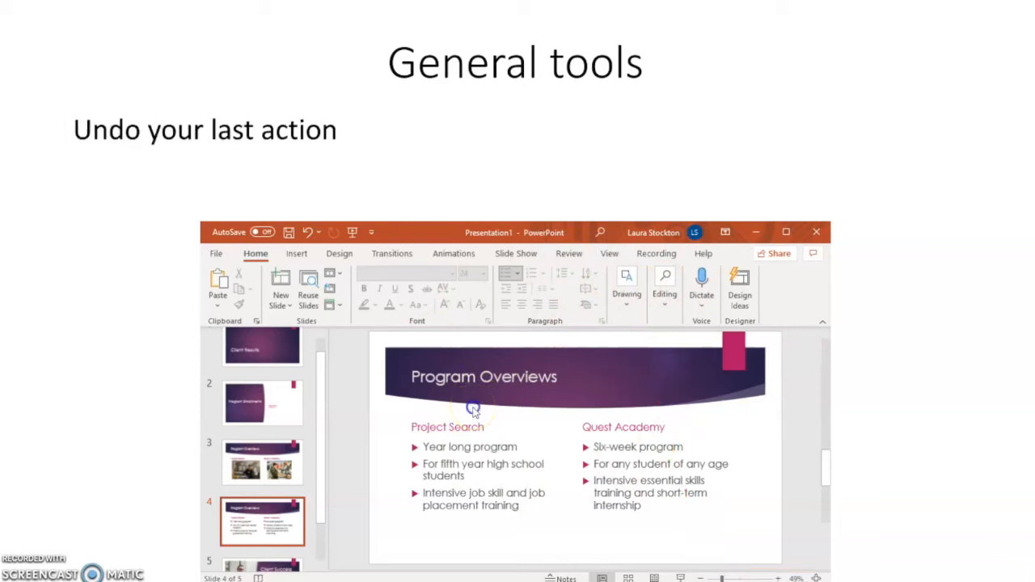
mouse_move(476, 414)
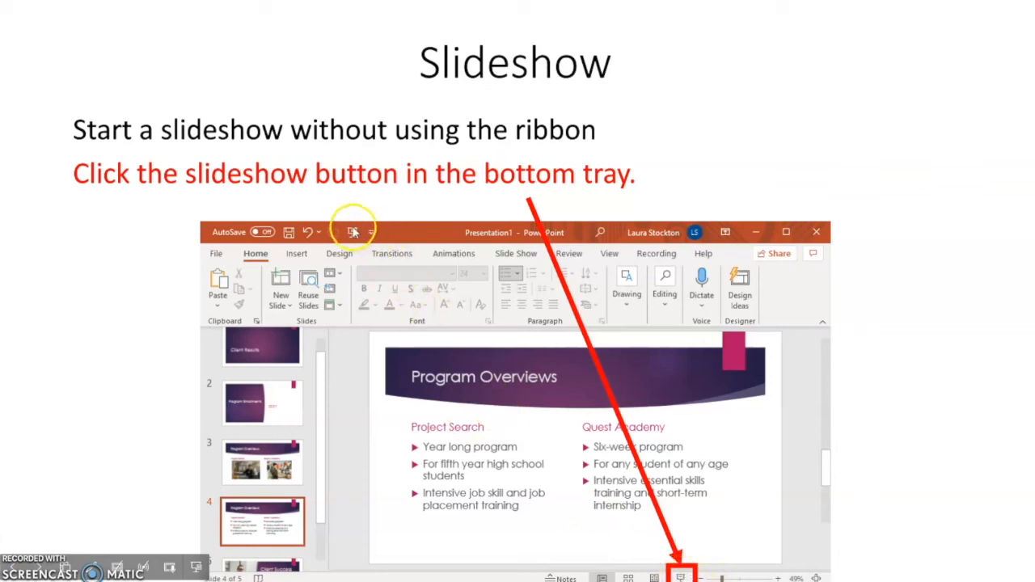
mouse_move(436, 307)
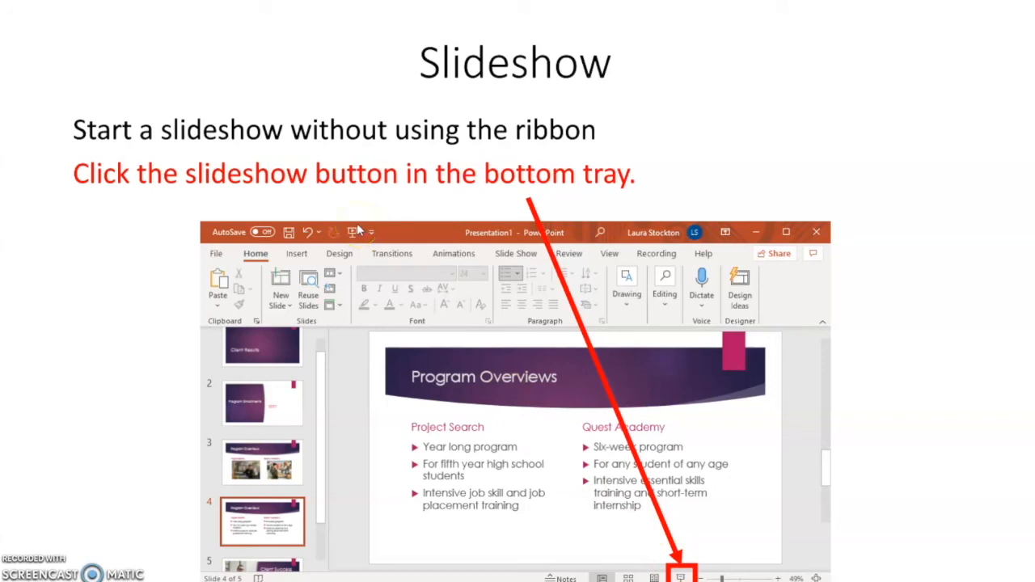
mouse_move(580, 266)
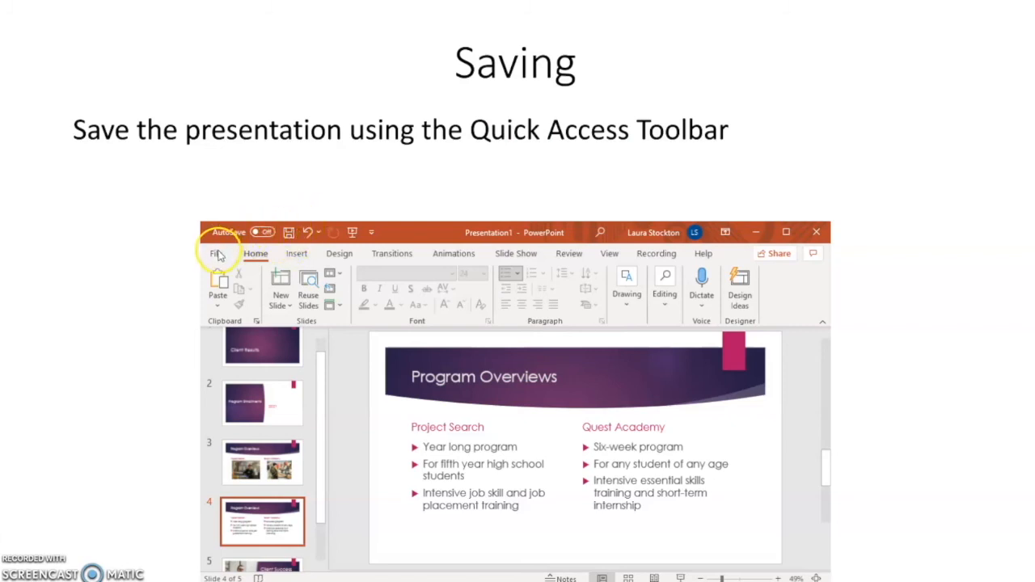
mouse_move(194, 471)
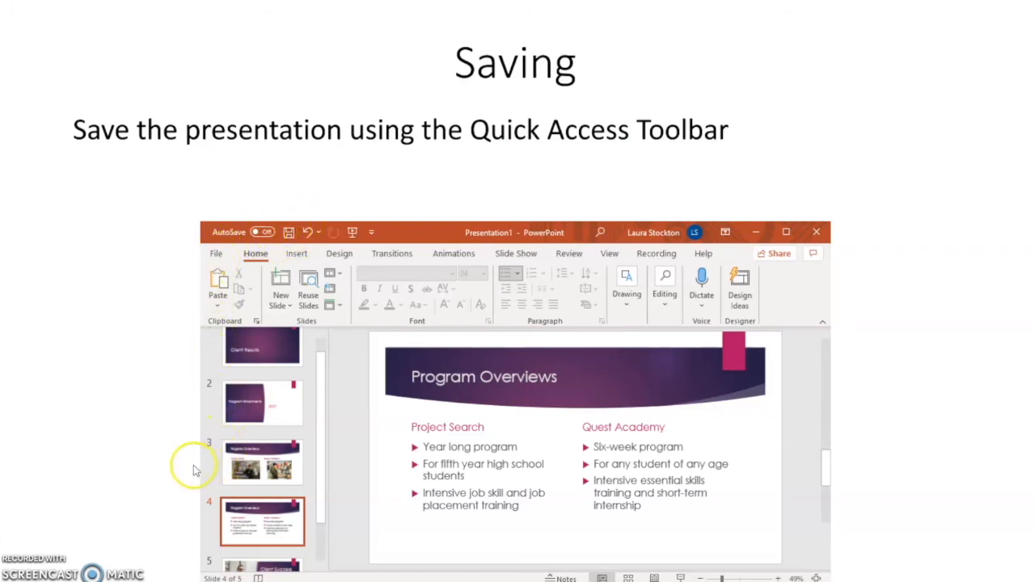
mouse_move(223, 479)
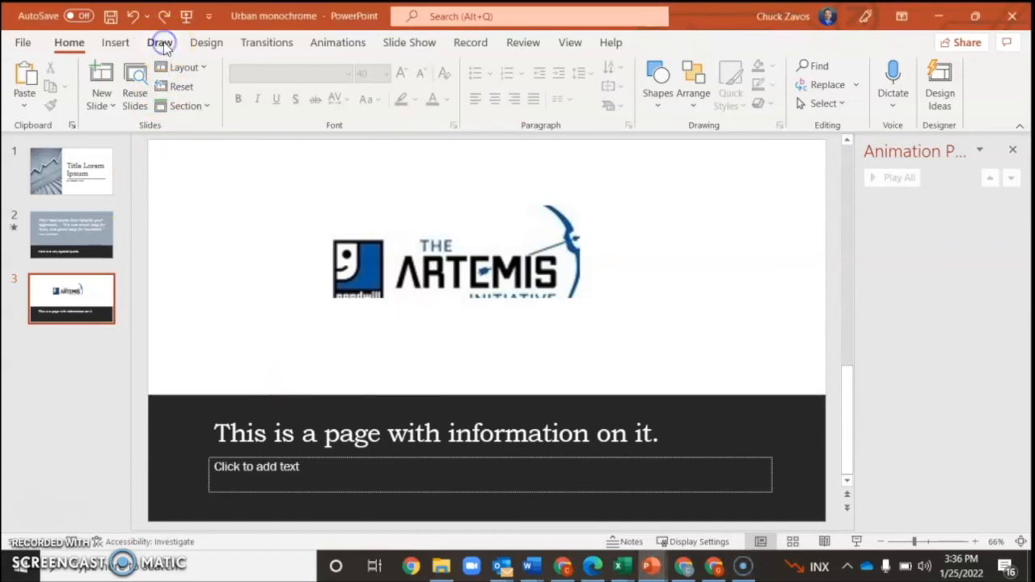
click(159, 42)
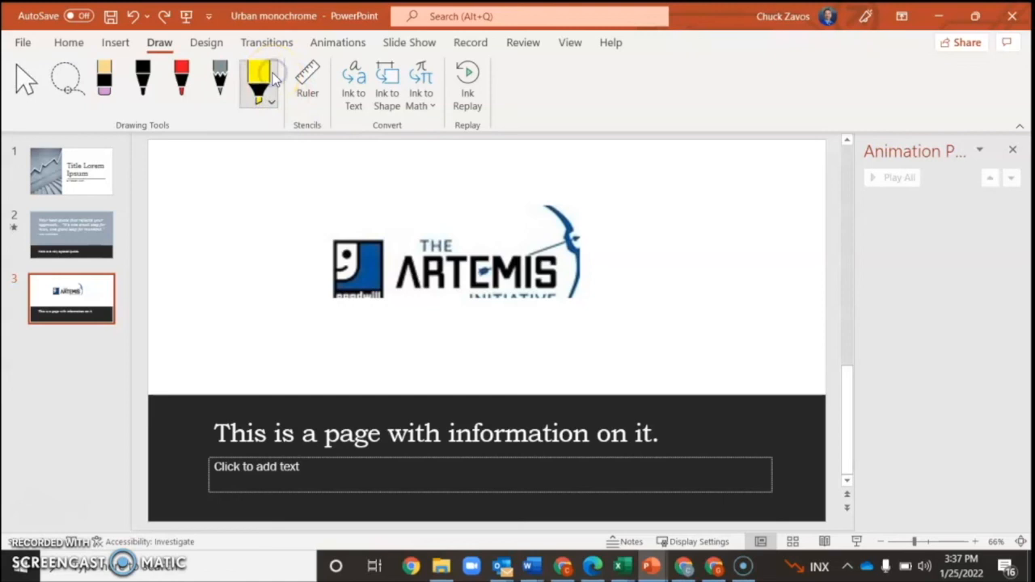
click(272, 106)
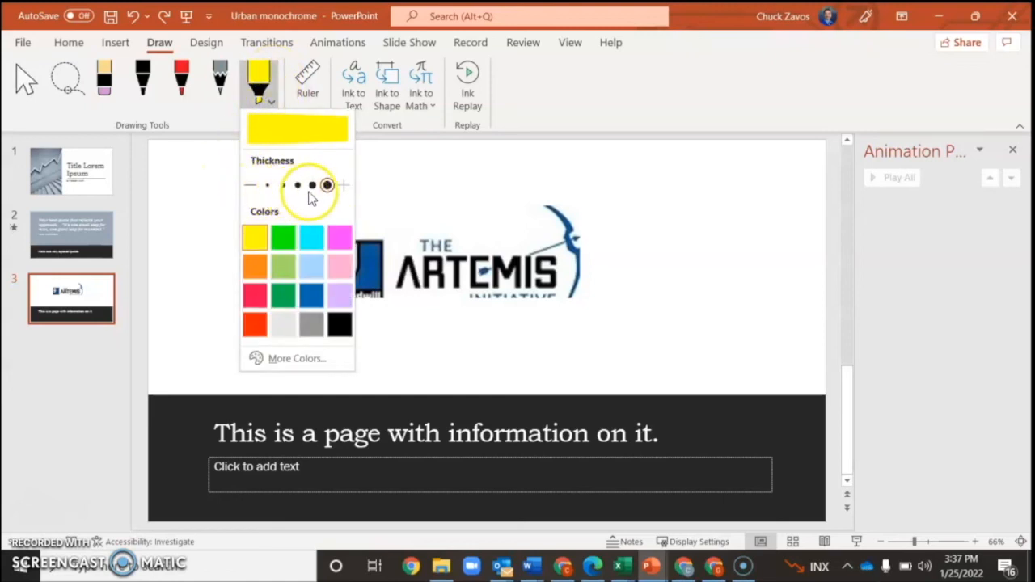
click(327, 185)
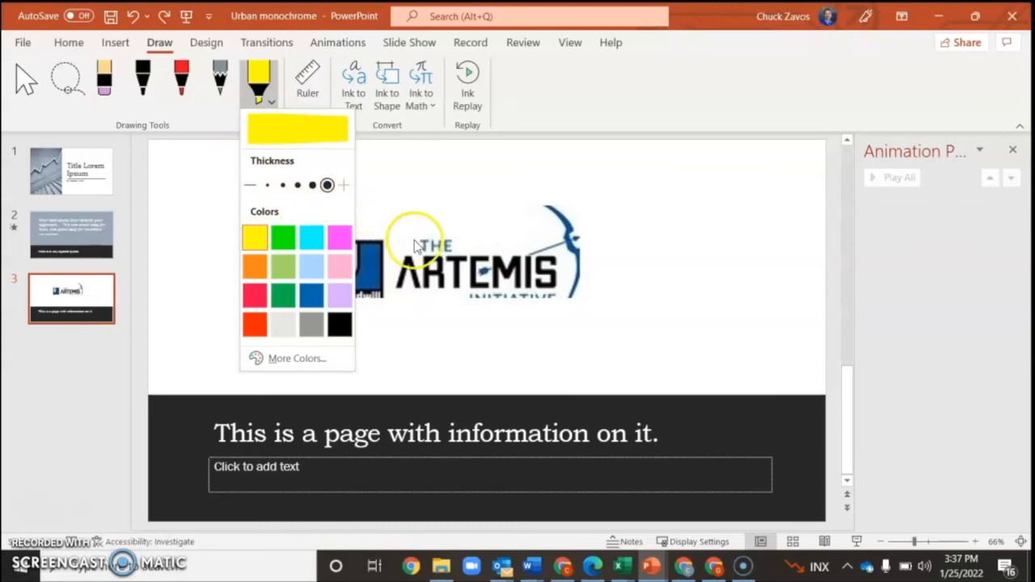
click(417, 242)
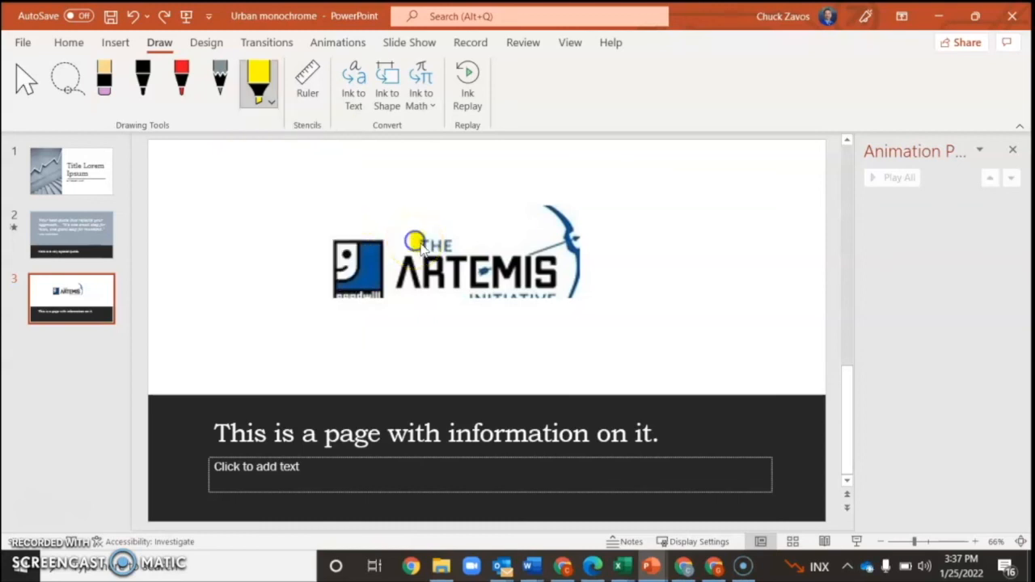
drag(418, 242, 453, 256)
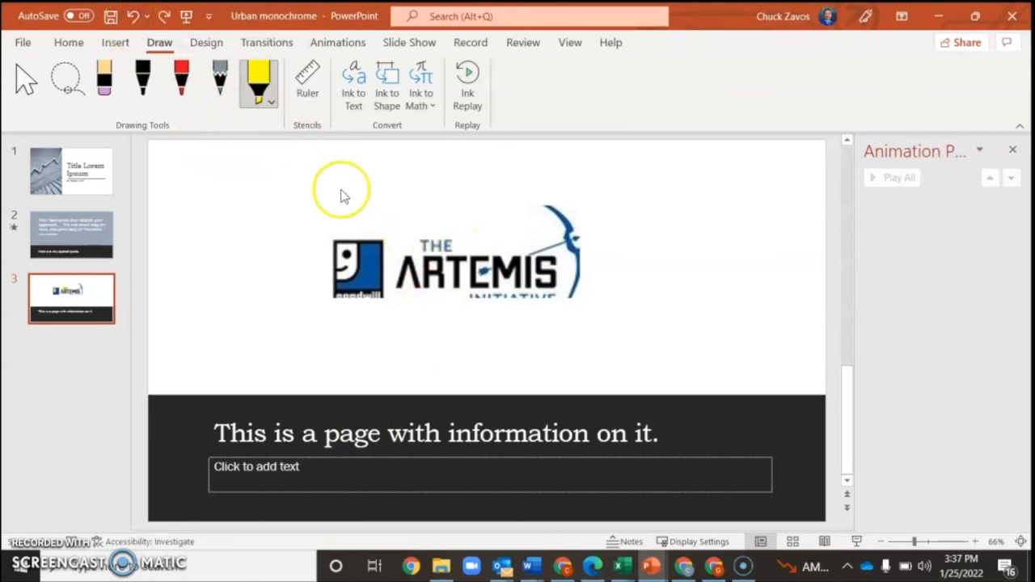
mouse_move(267, 301)
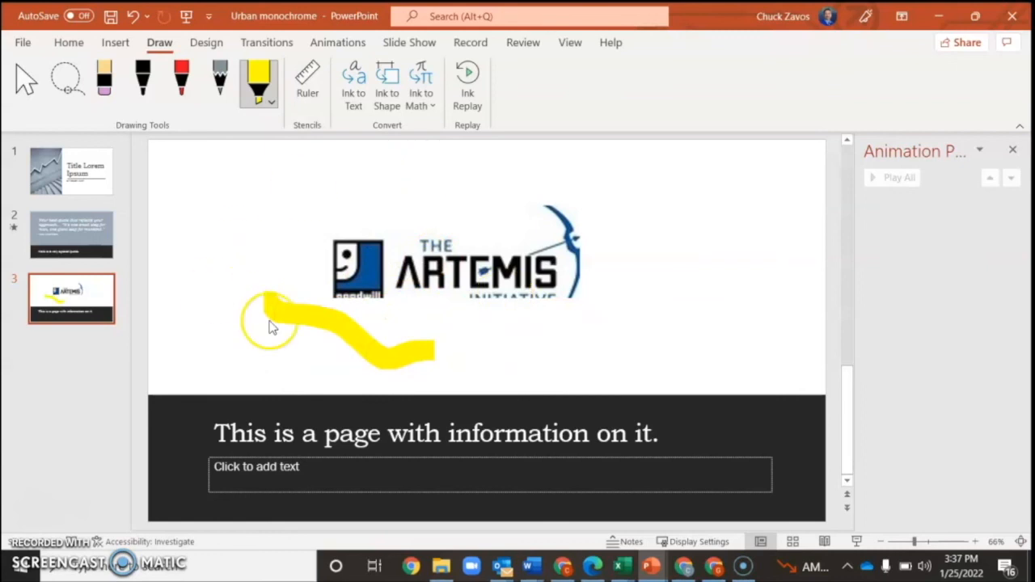
click(132, 16)
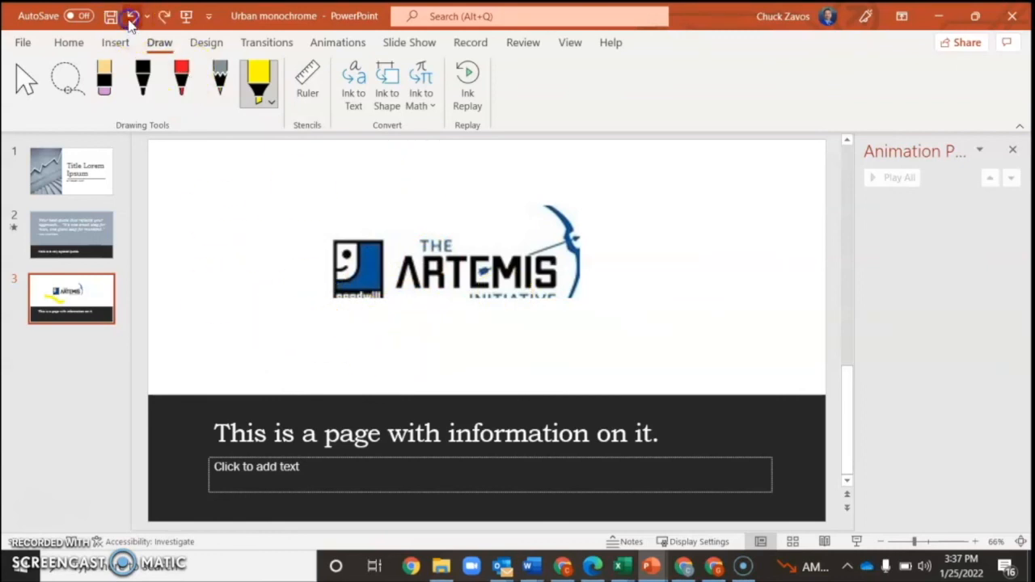
click(25, 81)
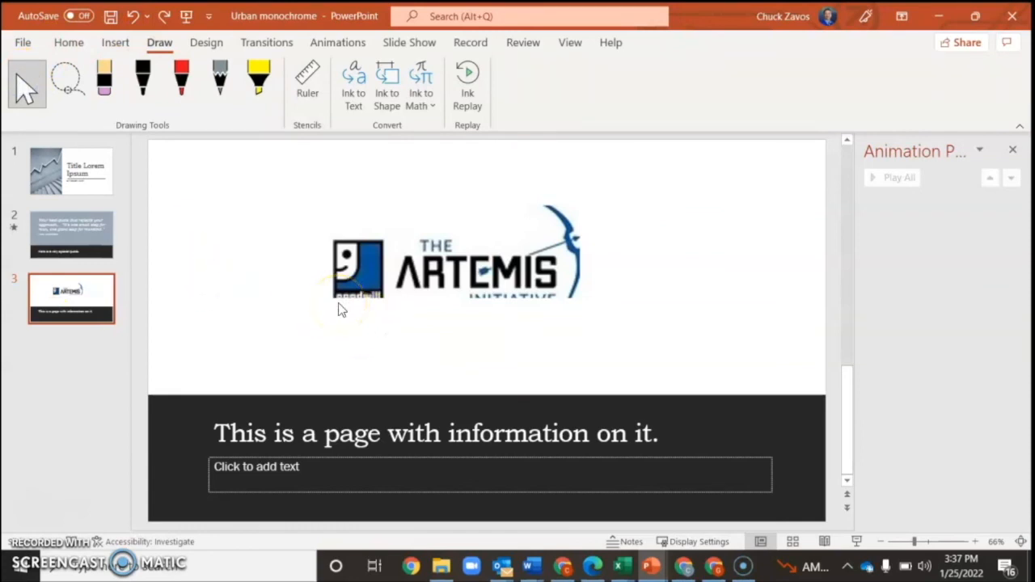
Insert a one-row table under the logo with headings Name, Number and File
click(115, 42)
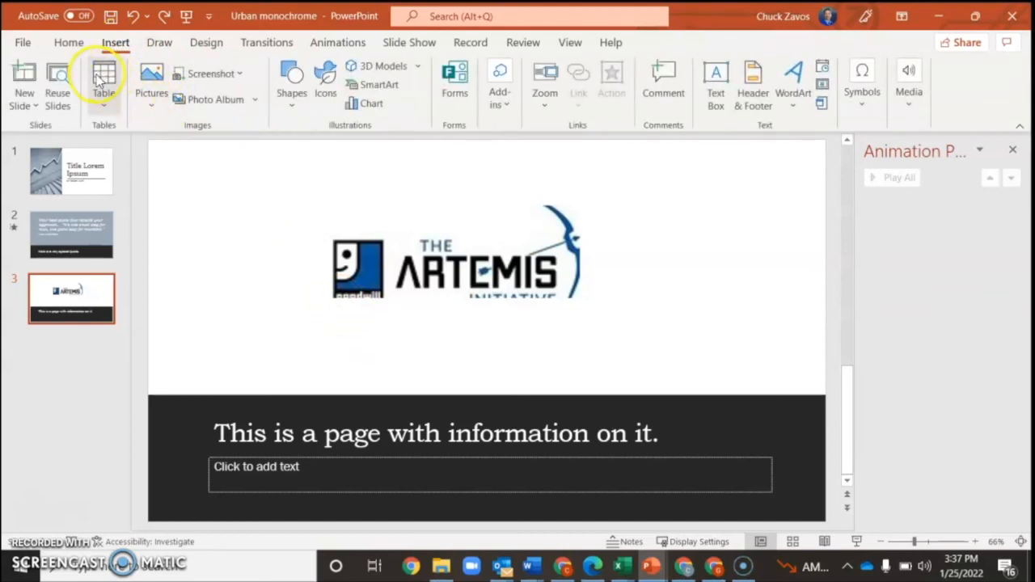
click(104, 80)
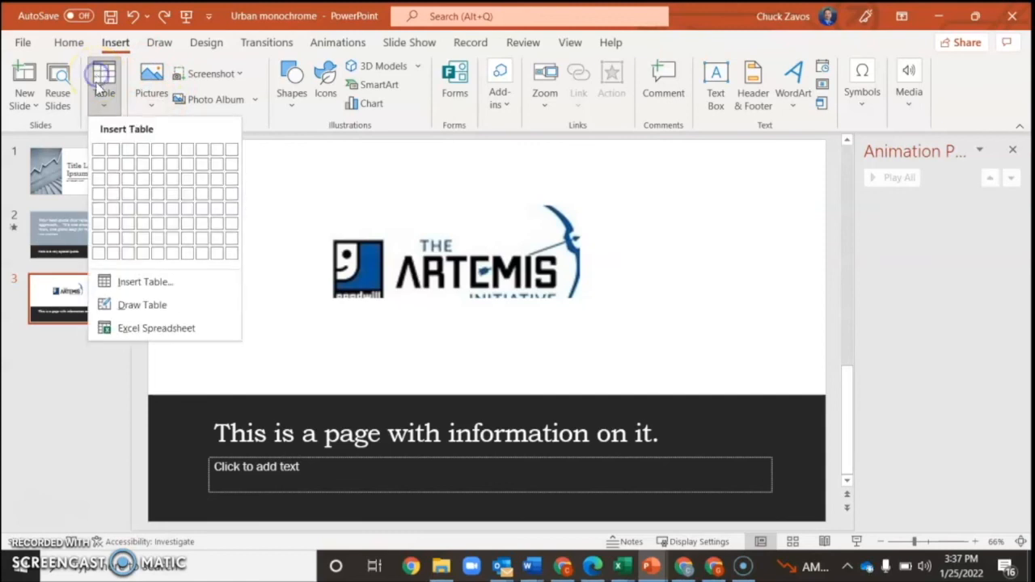
mouse_move(145, 152)
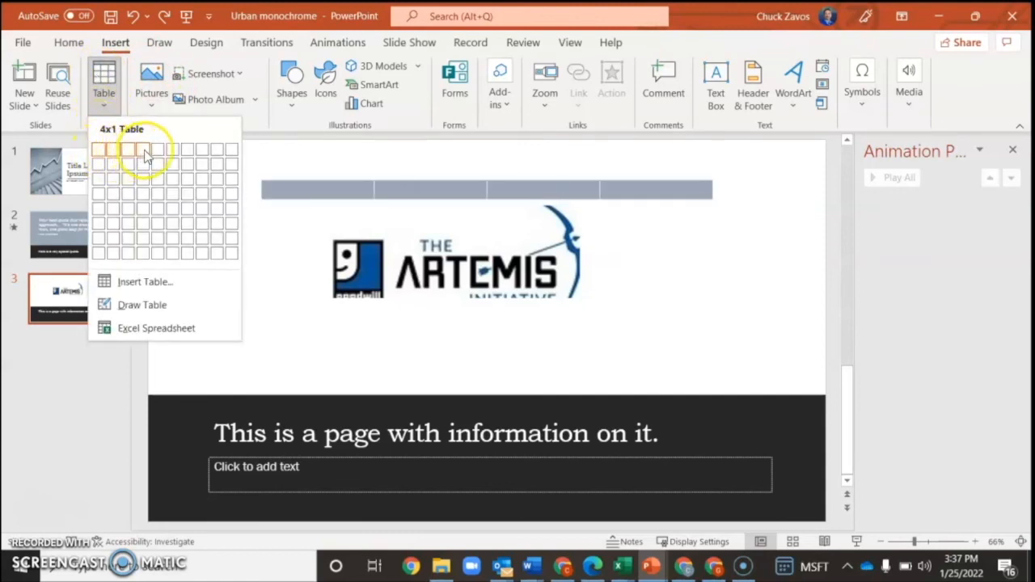
click(146, 150)
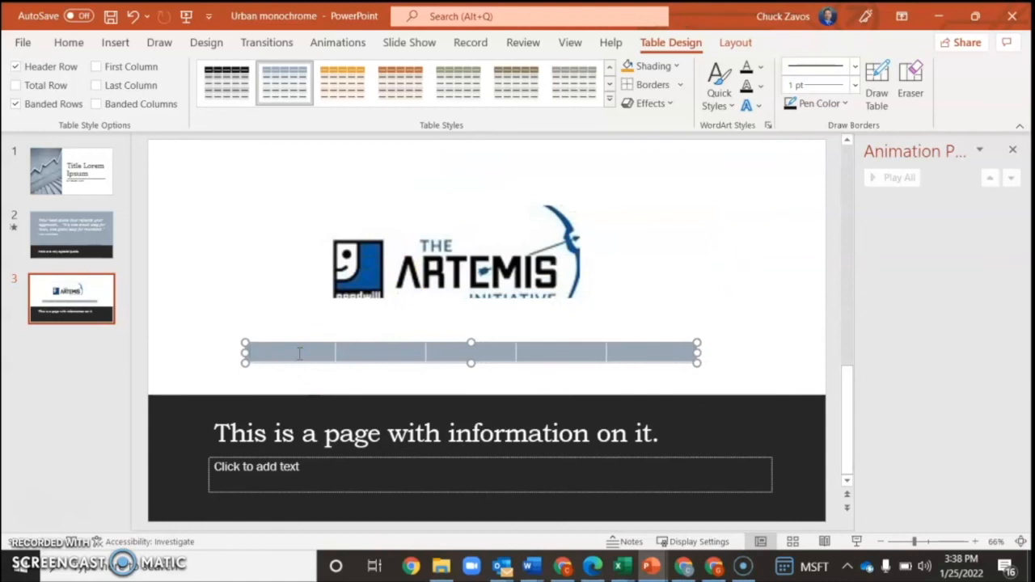
text(Nam)
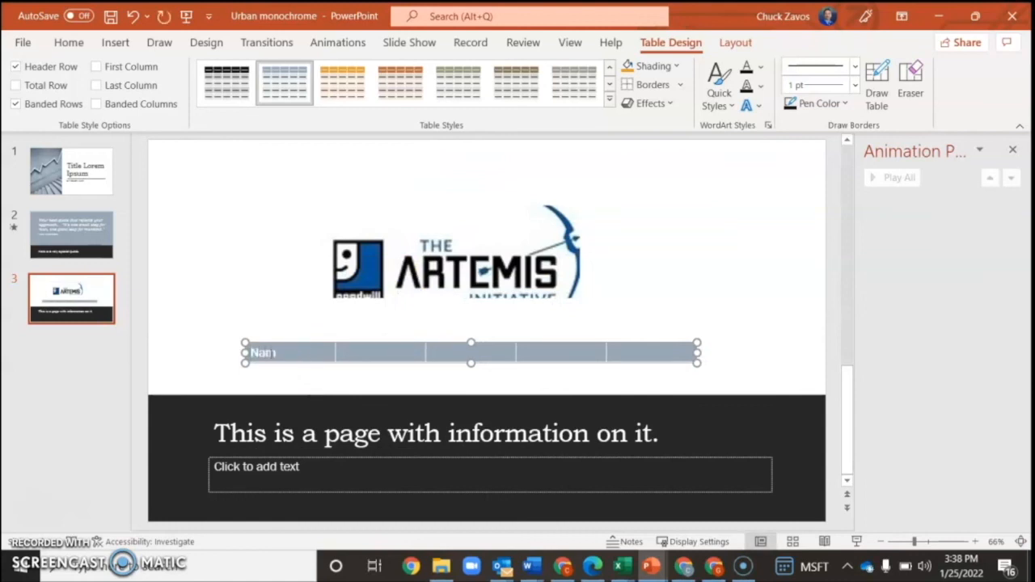
text(e)
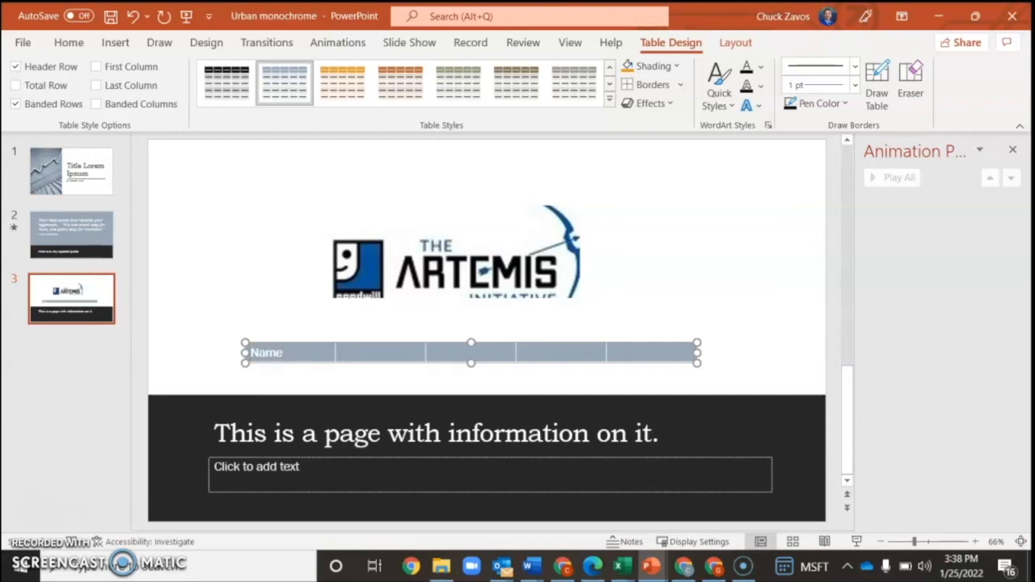
text(Number)
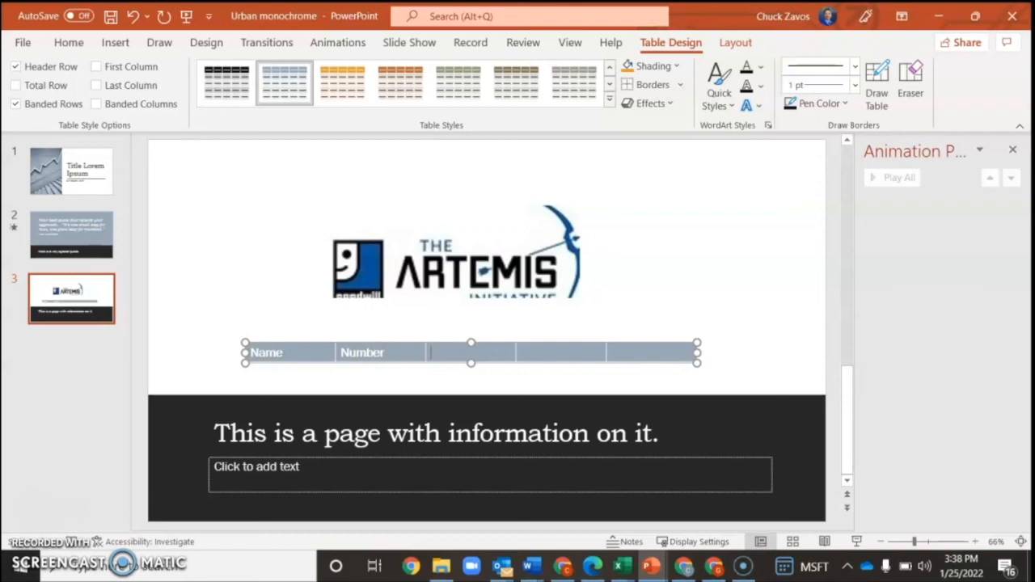
text(File)
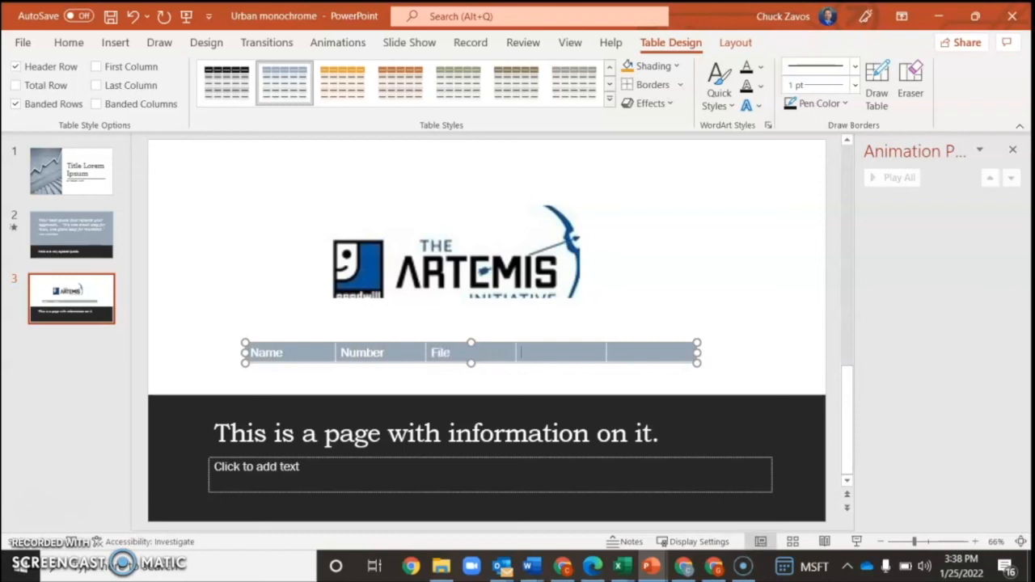
double_click(440, 352)
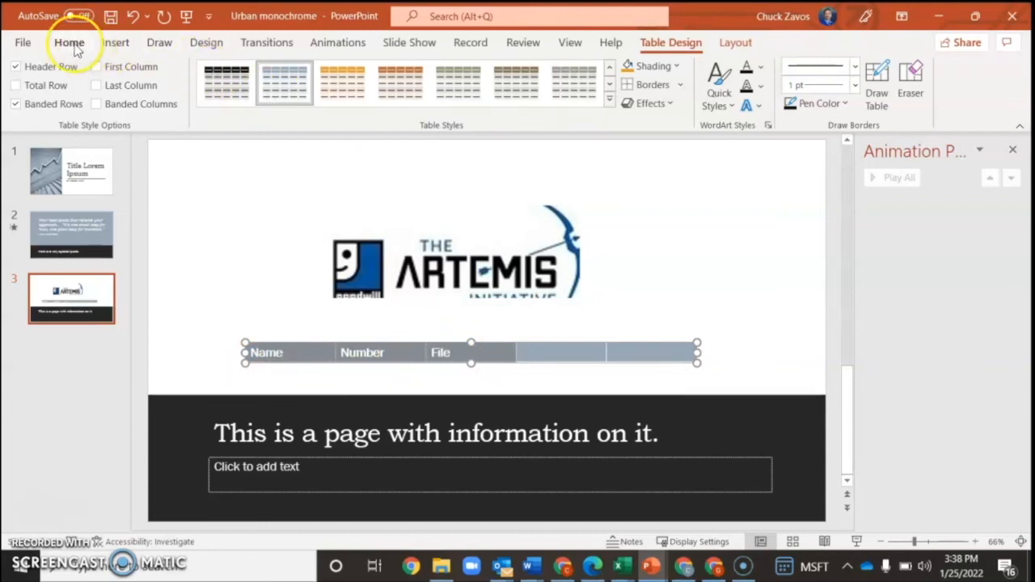
Colour the table headings red from the Home font colour choices
click(68, 42)
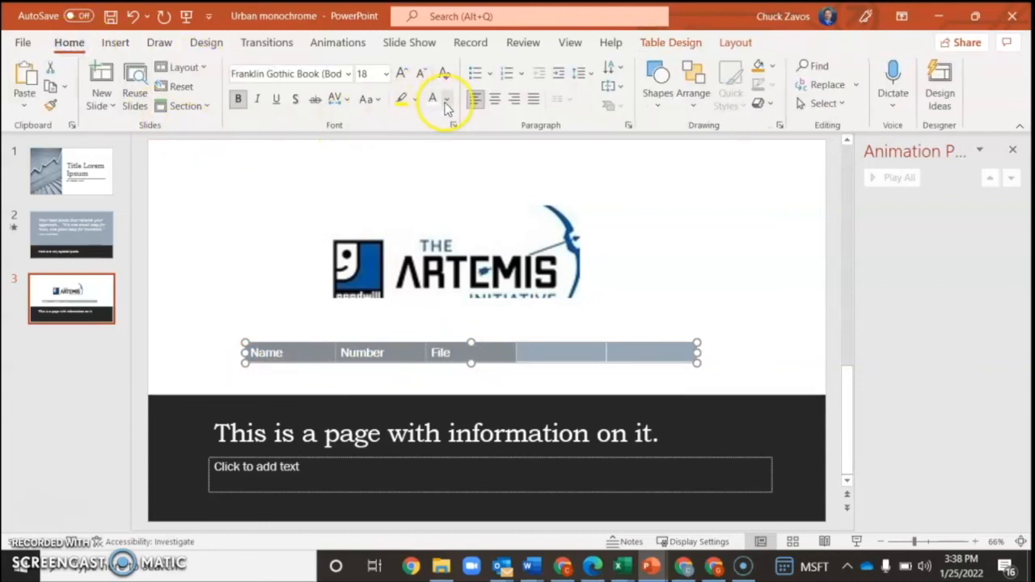
click(446, 98)
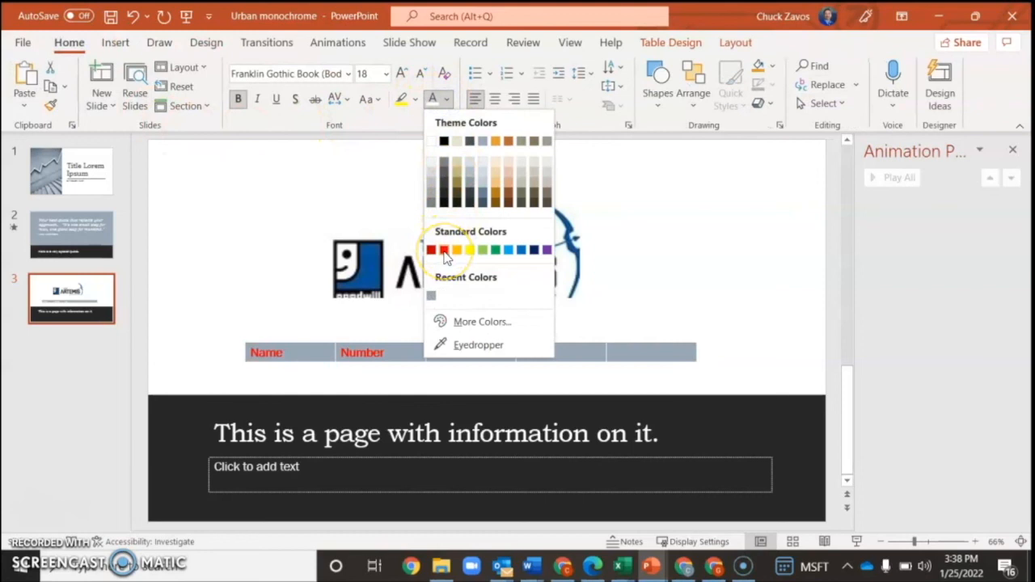
click(382, 75)
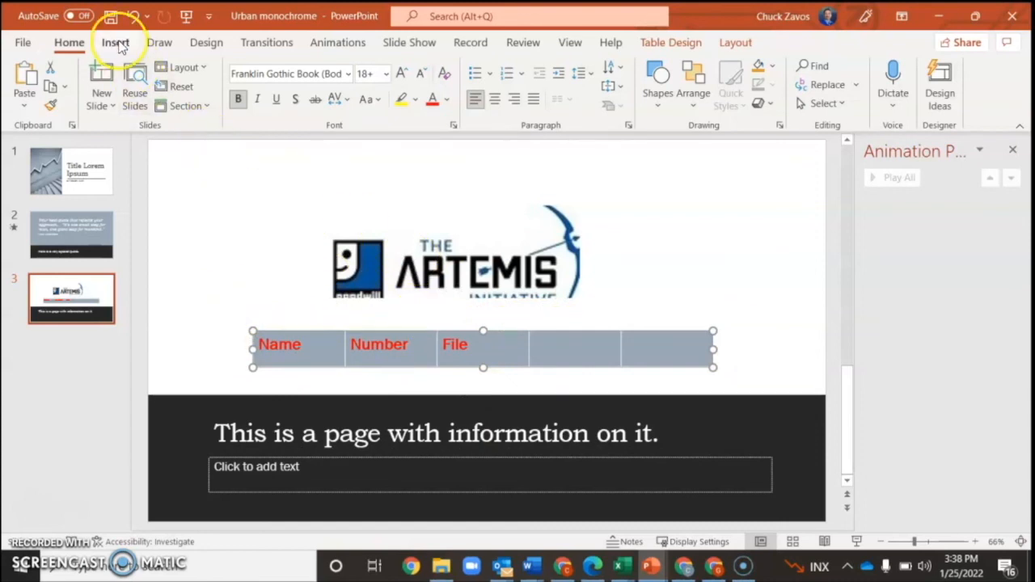
click(115, 42)
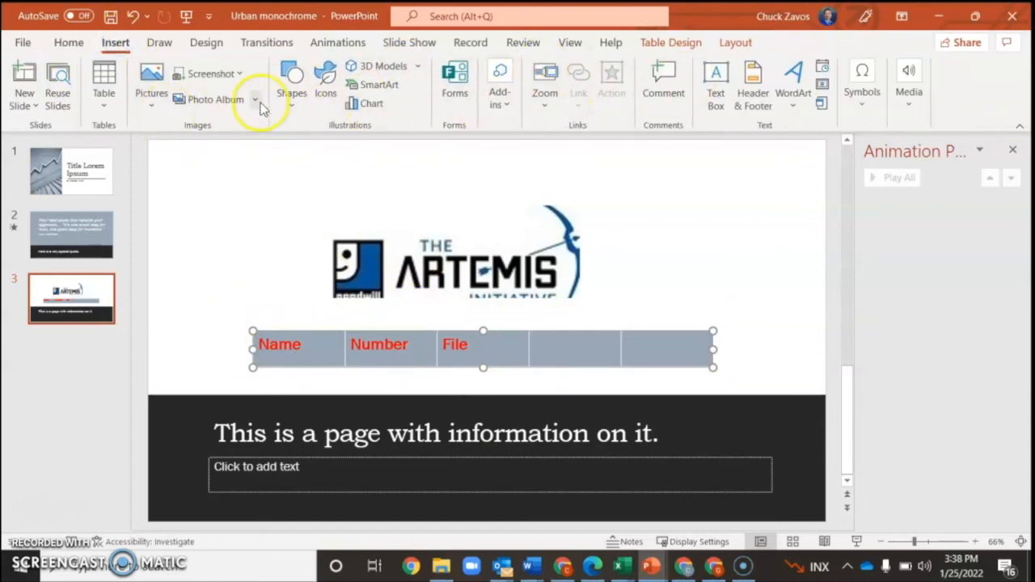
mouse_move(498, 130)
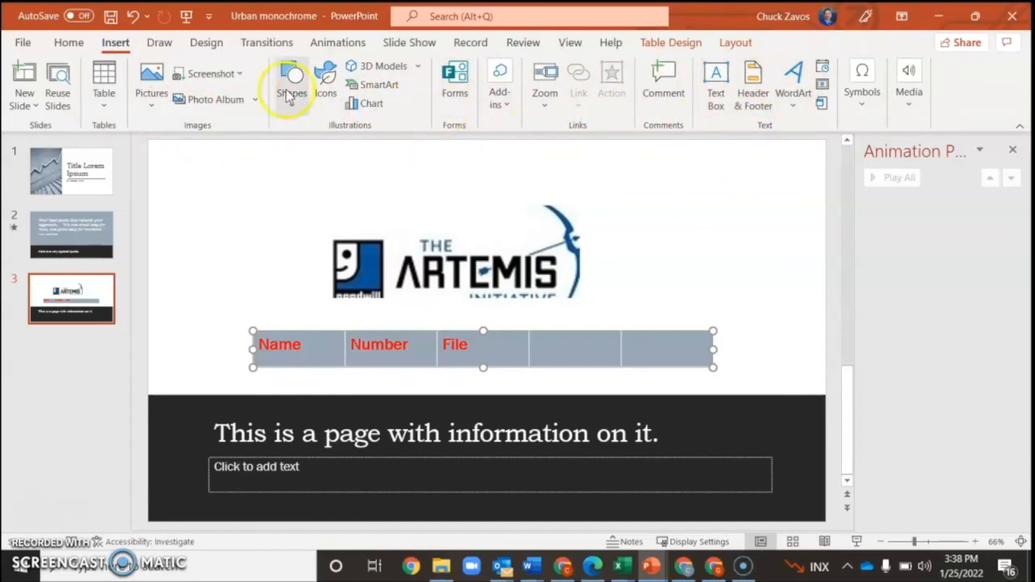
click(291, 81)
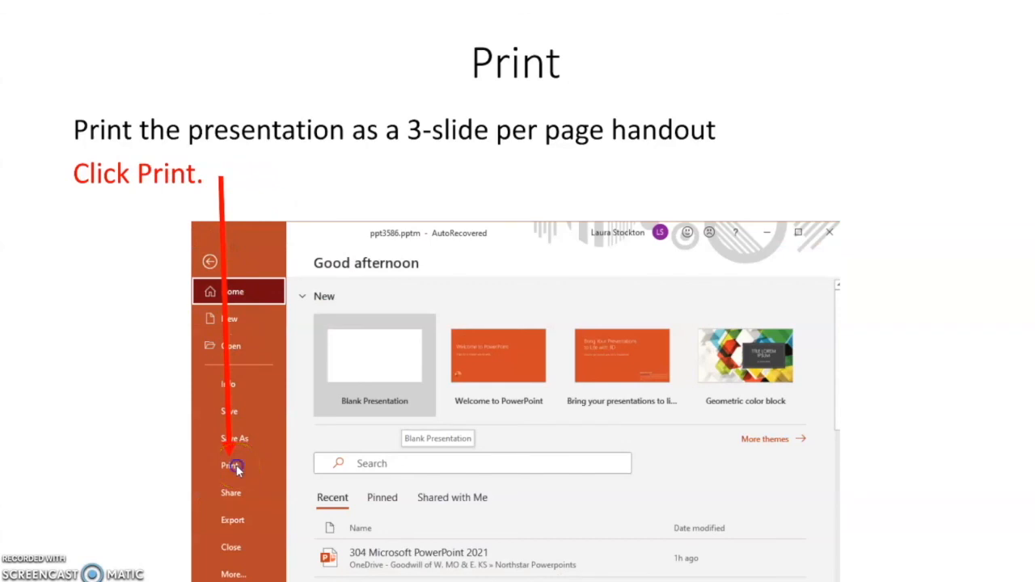
Open Print in the simulated File screen and drop down the Full Page Slides layout list
click(230, 466)
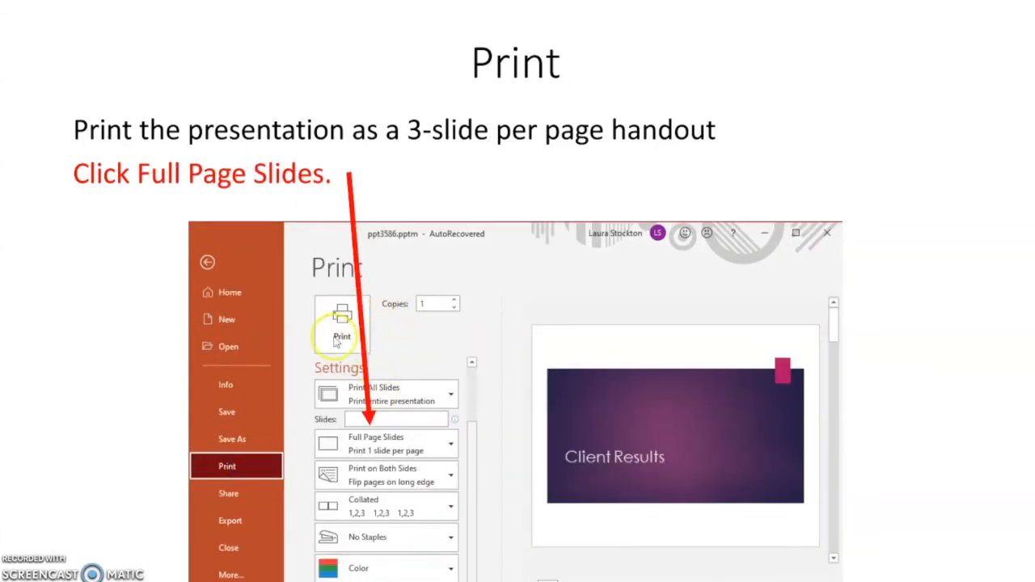
mouse_move(407, 397)
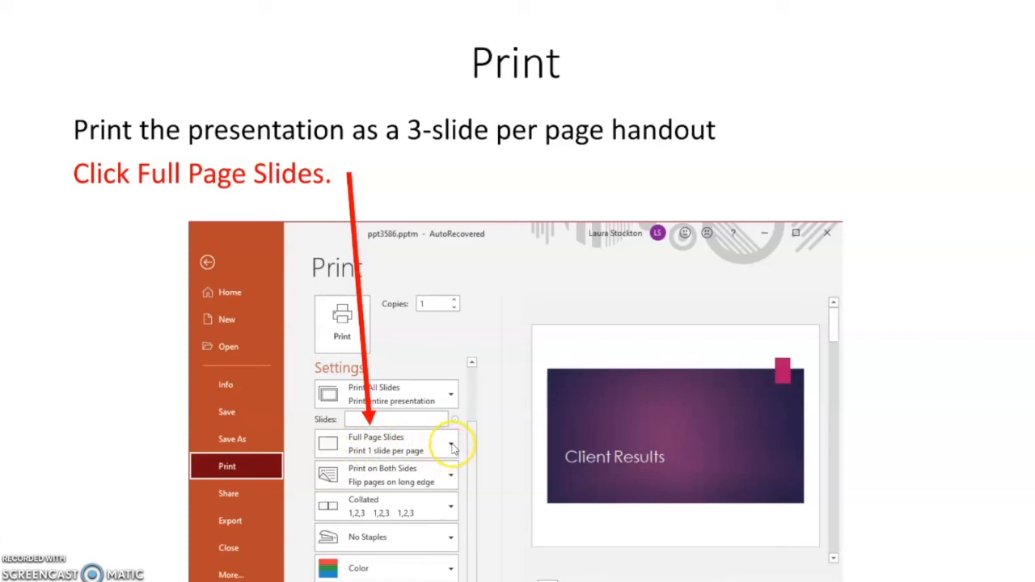
click(385, 443)
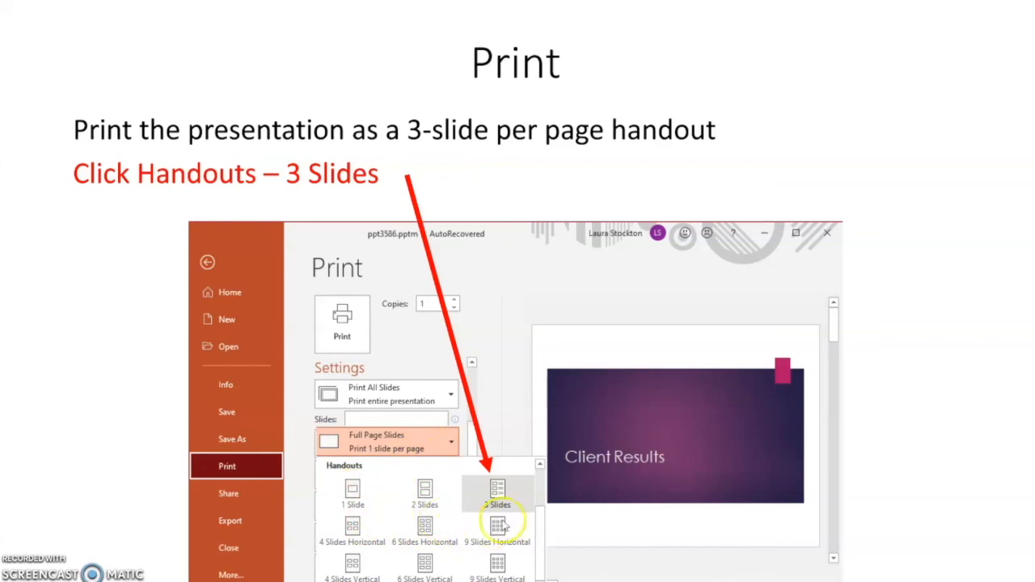
mouse_move(498, 493)
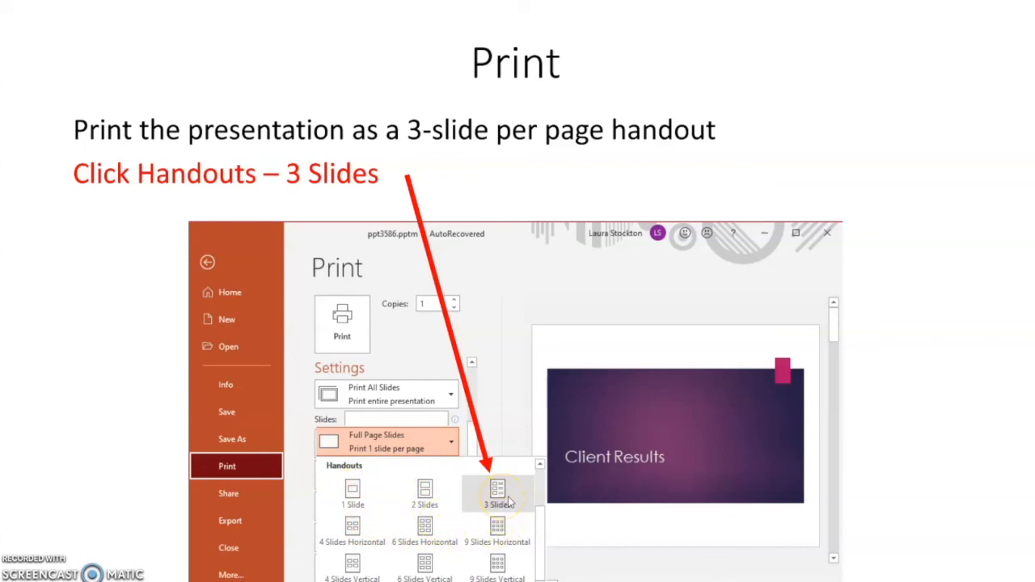
mouse_move(499, 495)
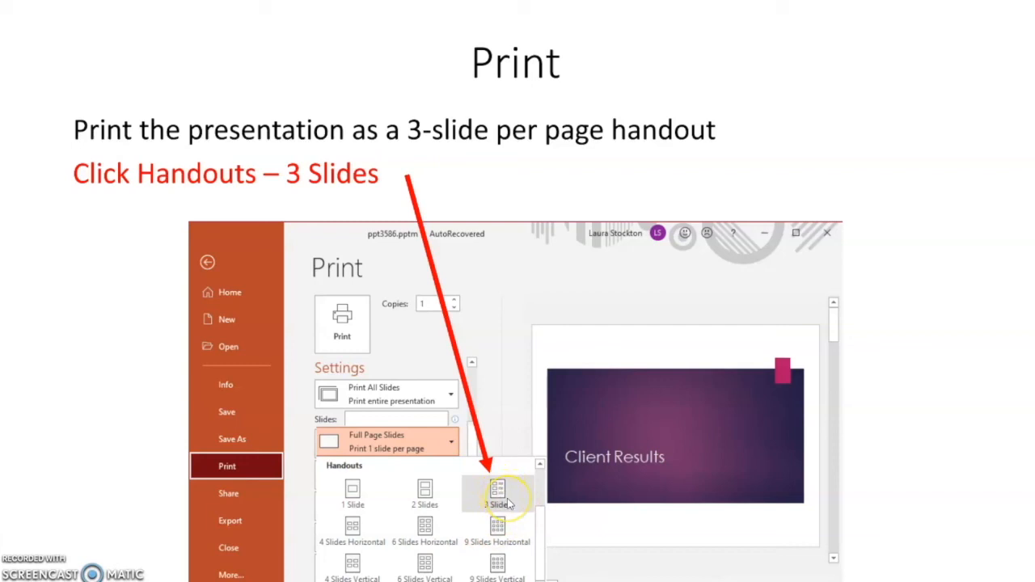
mouse_move(511, 527)
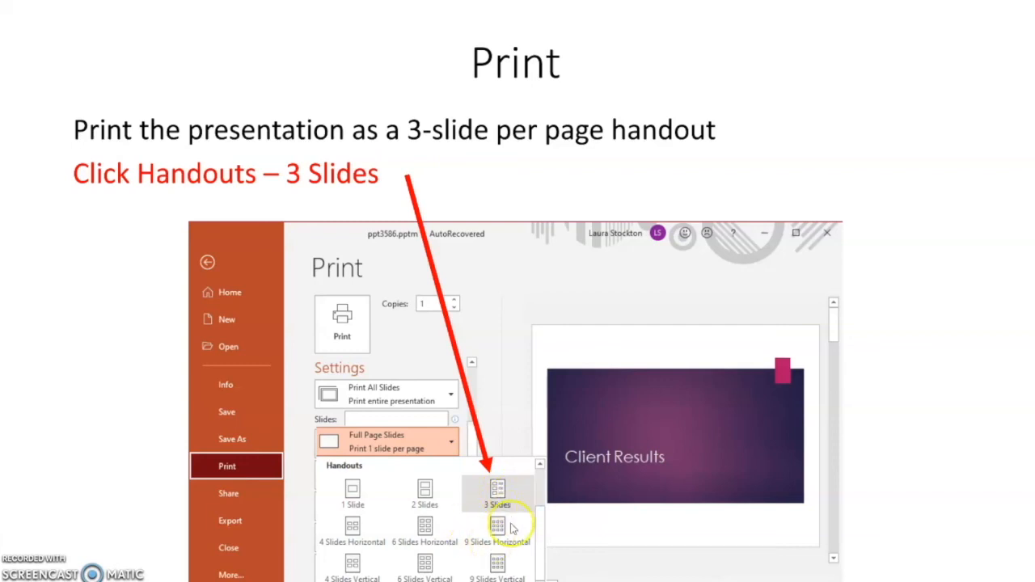